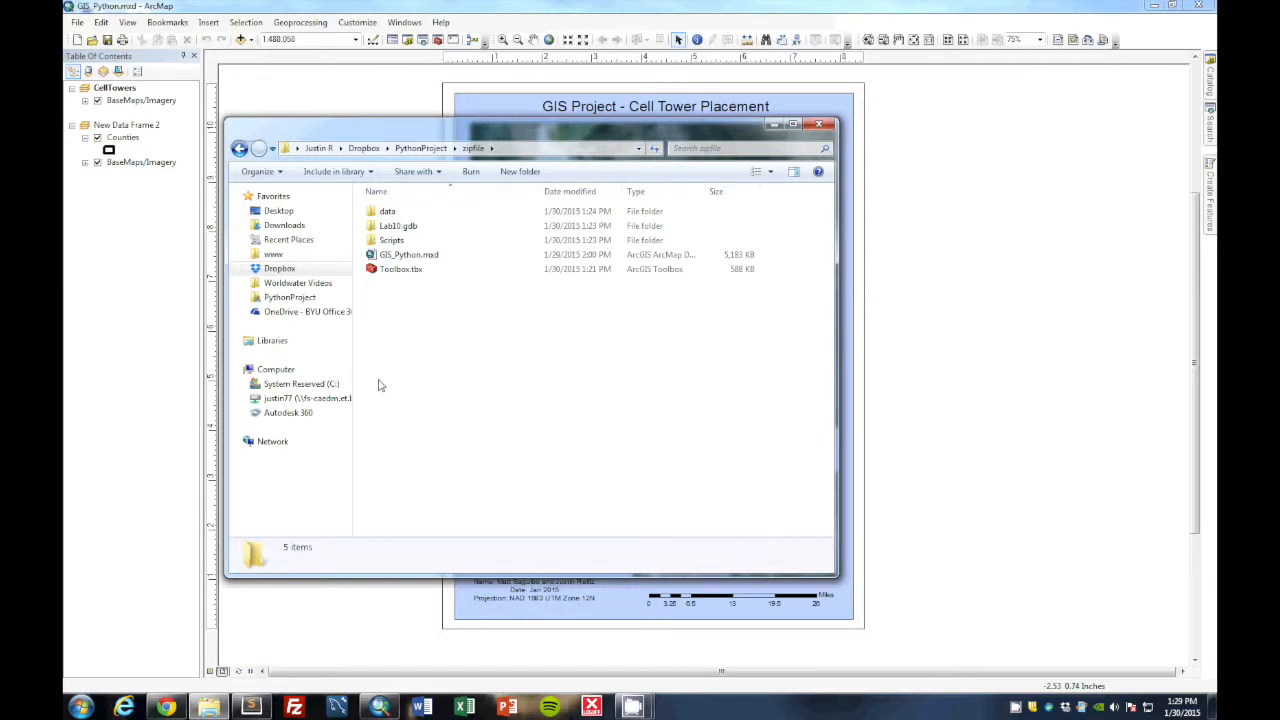
# Browse down through the project's data, inputs and dems folders in Explorer.
pyautogui.click(388, 212)
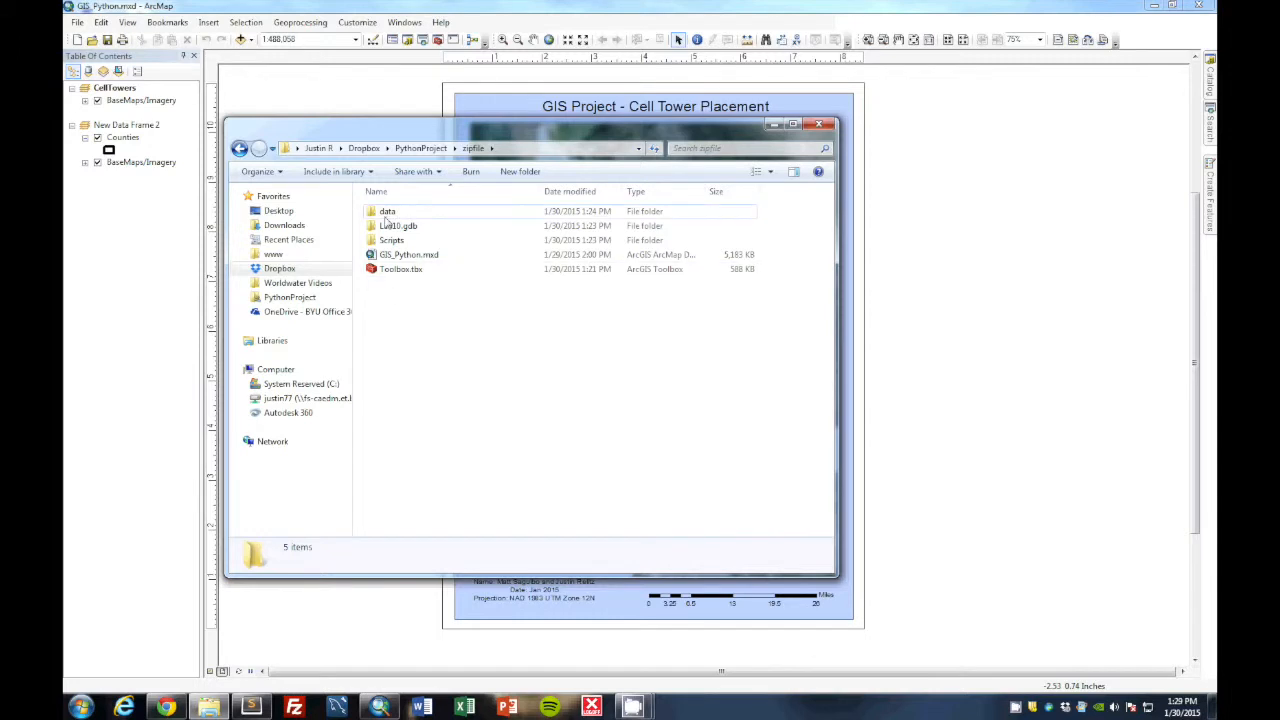
pyautogui.doubleClick(388, 212)
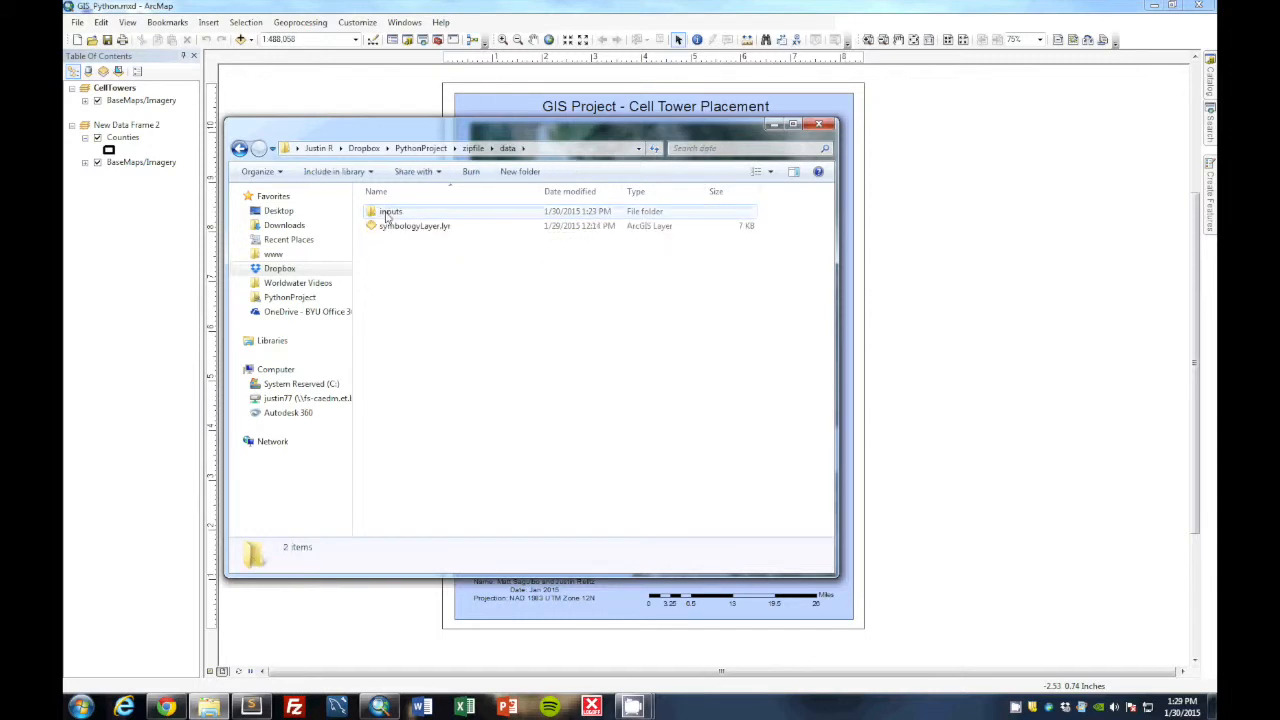
pyautogui.doubleClick(390, 212)
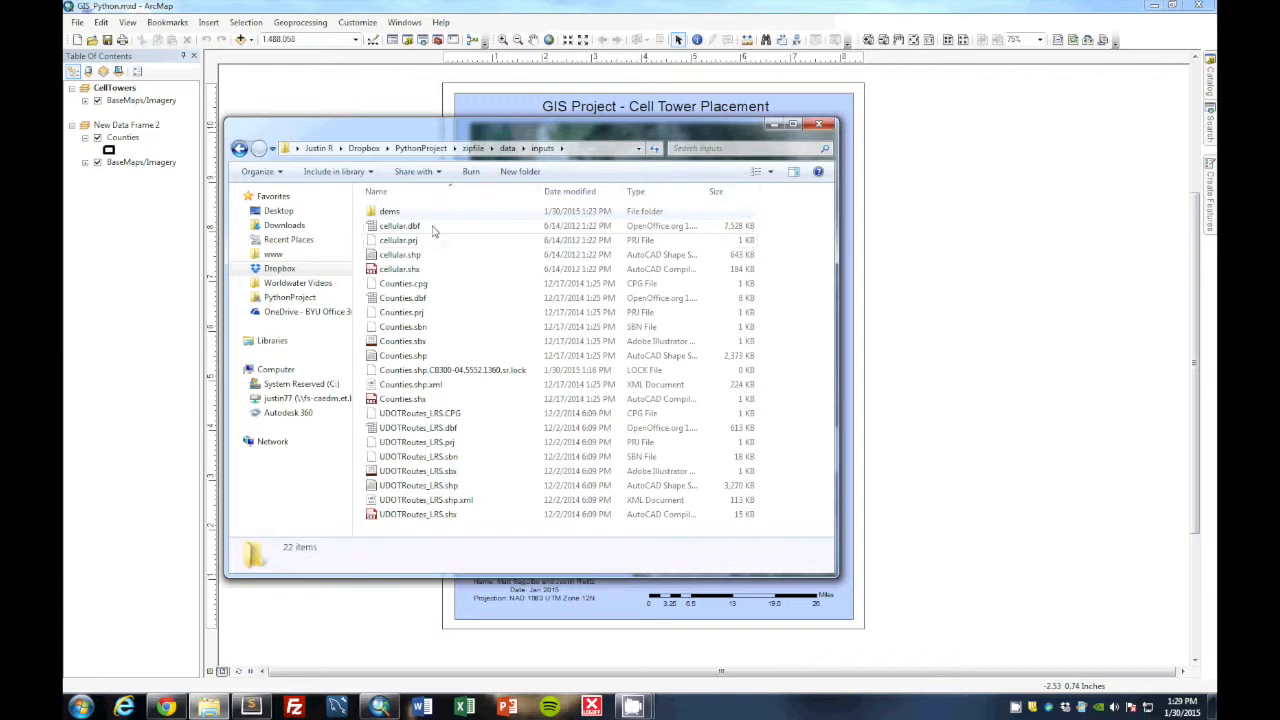
pyautogui.moveTo(430, 278)
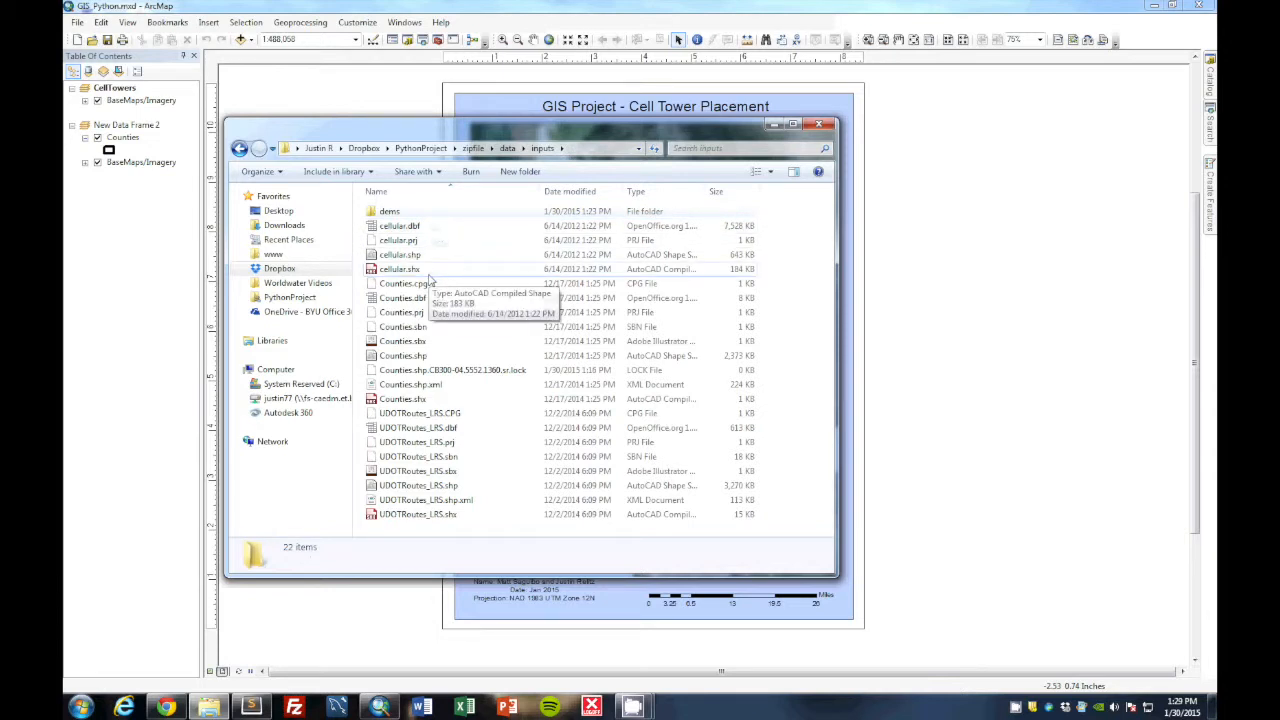
pyautogui.moveTo(424, 516)
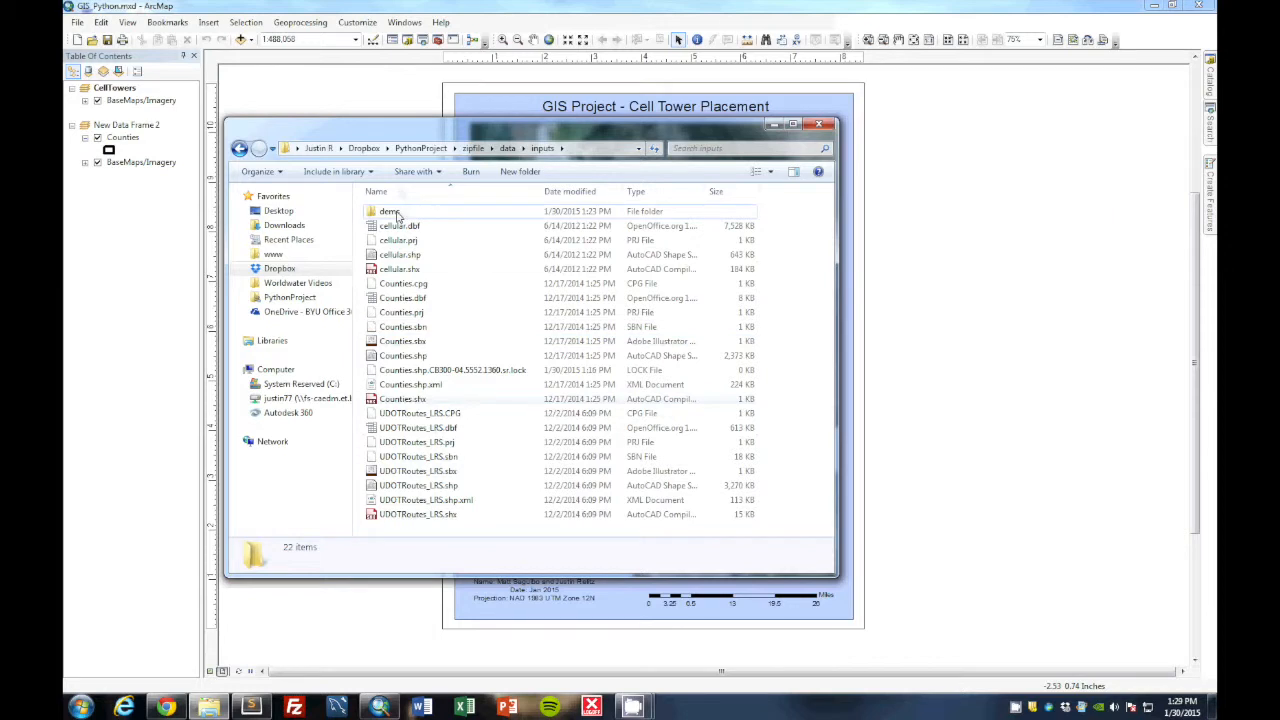
pyautogui.doubleClick(390, 212)
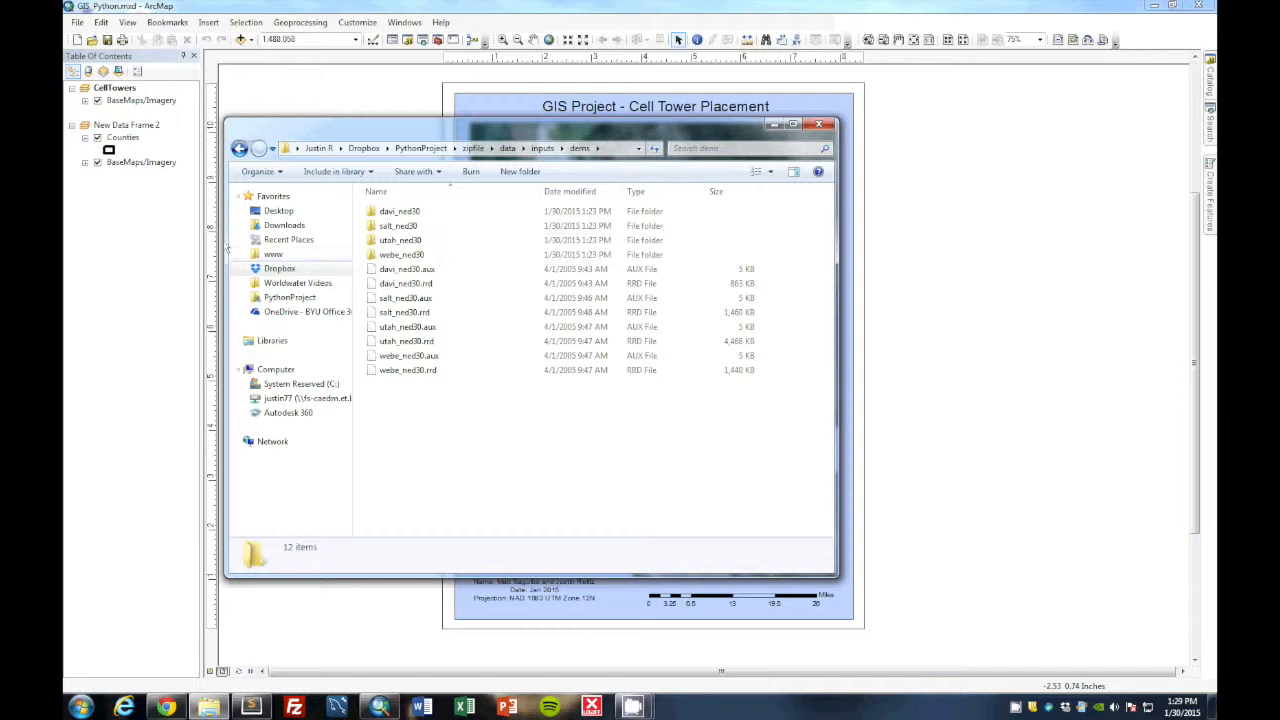
# Return to the project's top folder and enter the Scripts folder holding cellTowersPython.py.
pyautogui.click(240, 148)
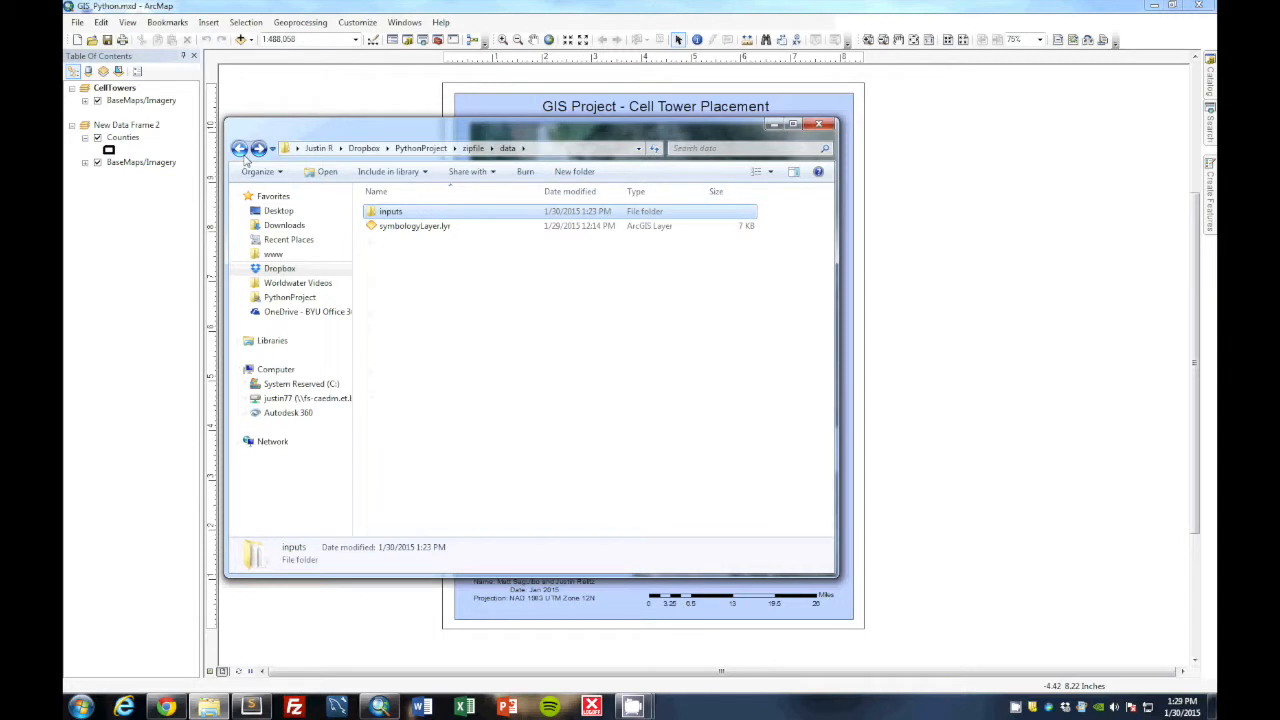
pyautogui.click(240, 148)
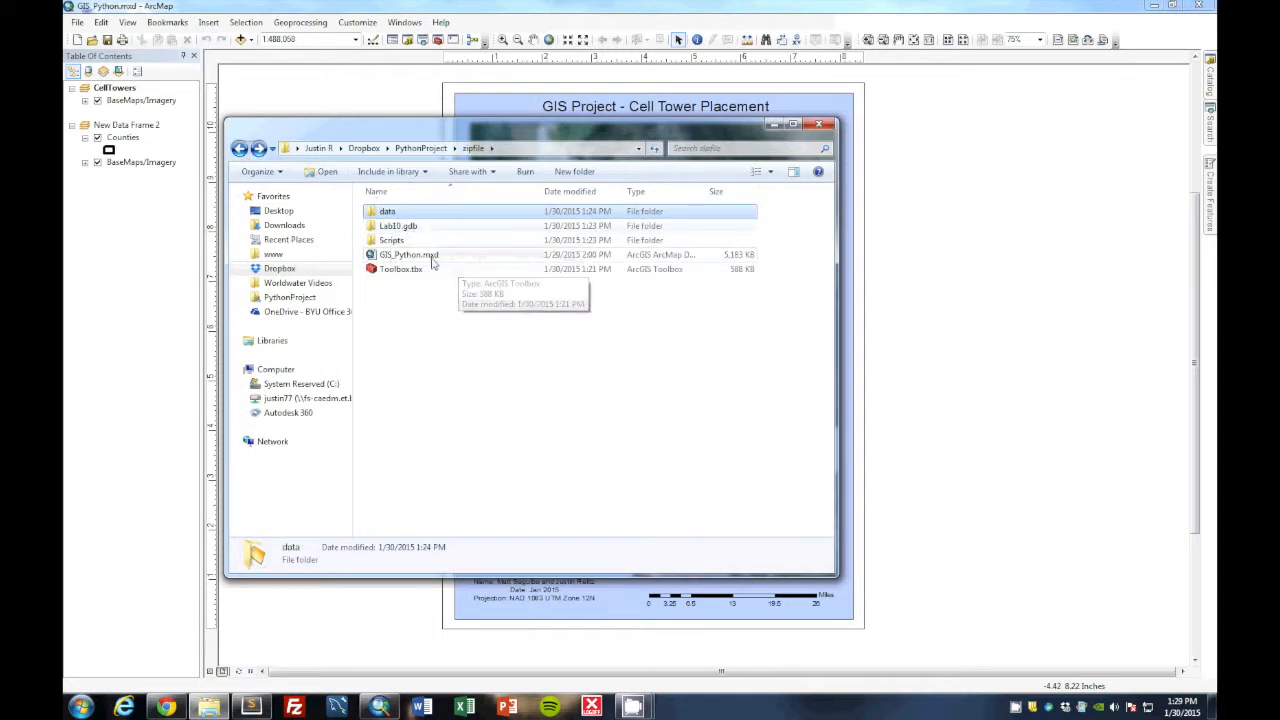
pyautogui.moveTo(428, 276)
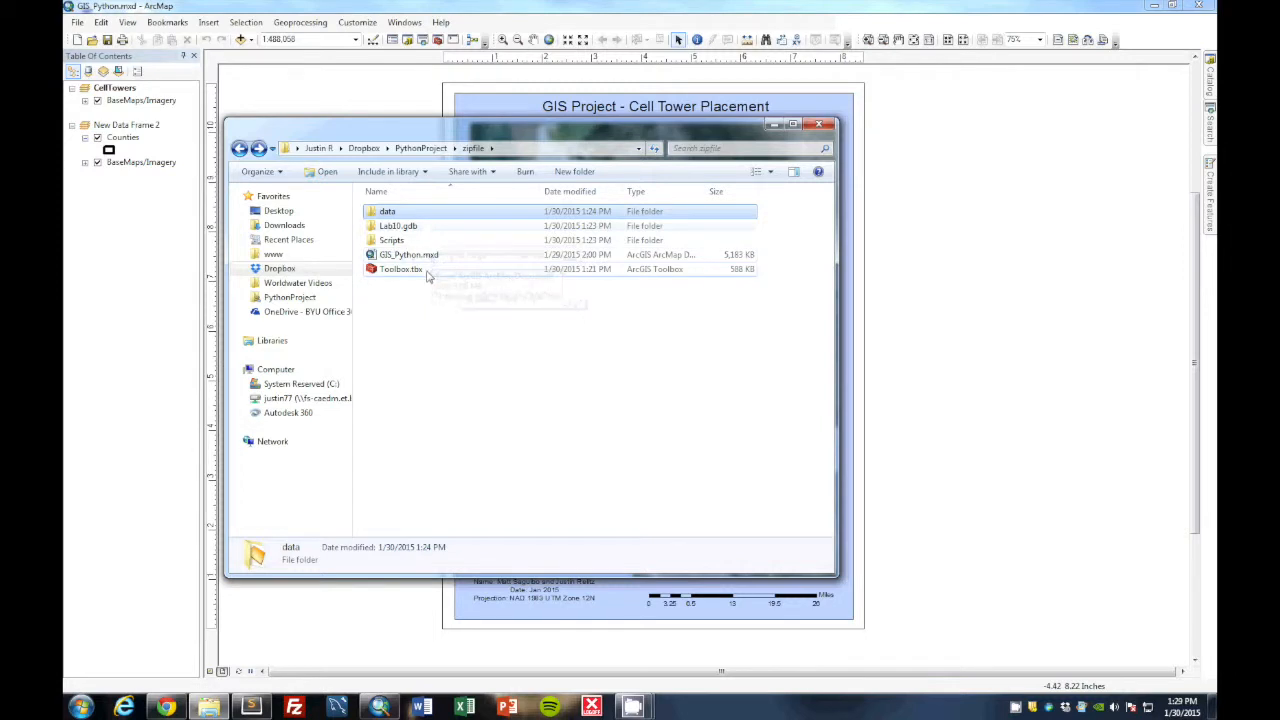
pyautogui.moveTo(428, 302)
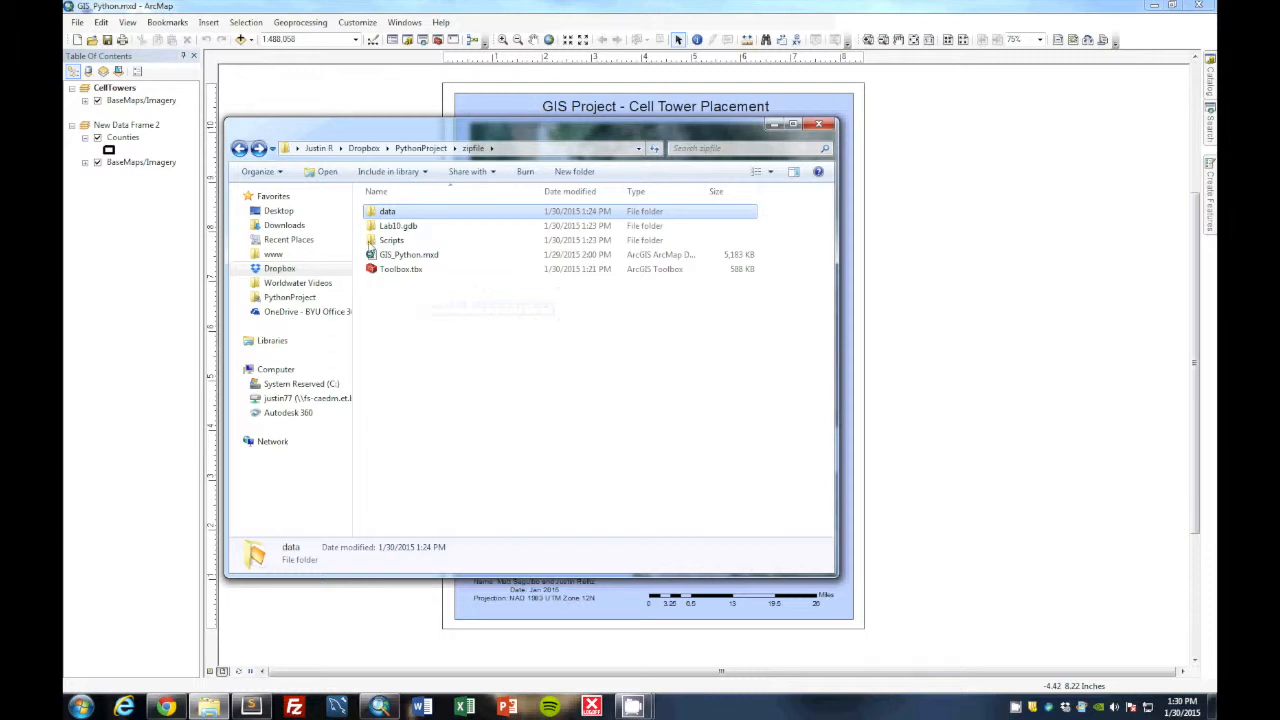
pyautogui.click(392, 240)
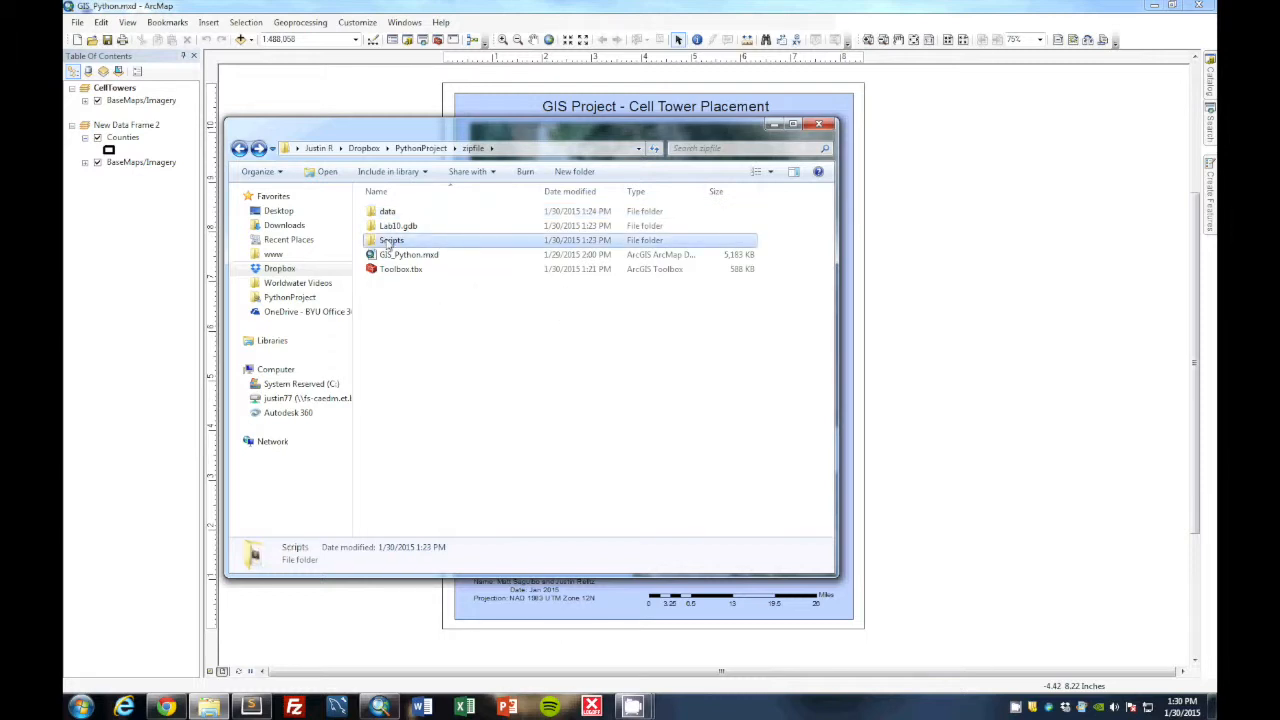
pyautogui.doubleClick(392, 240)
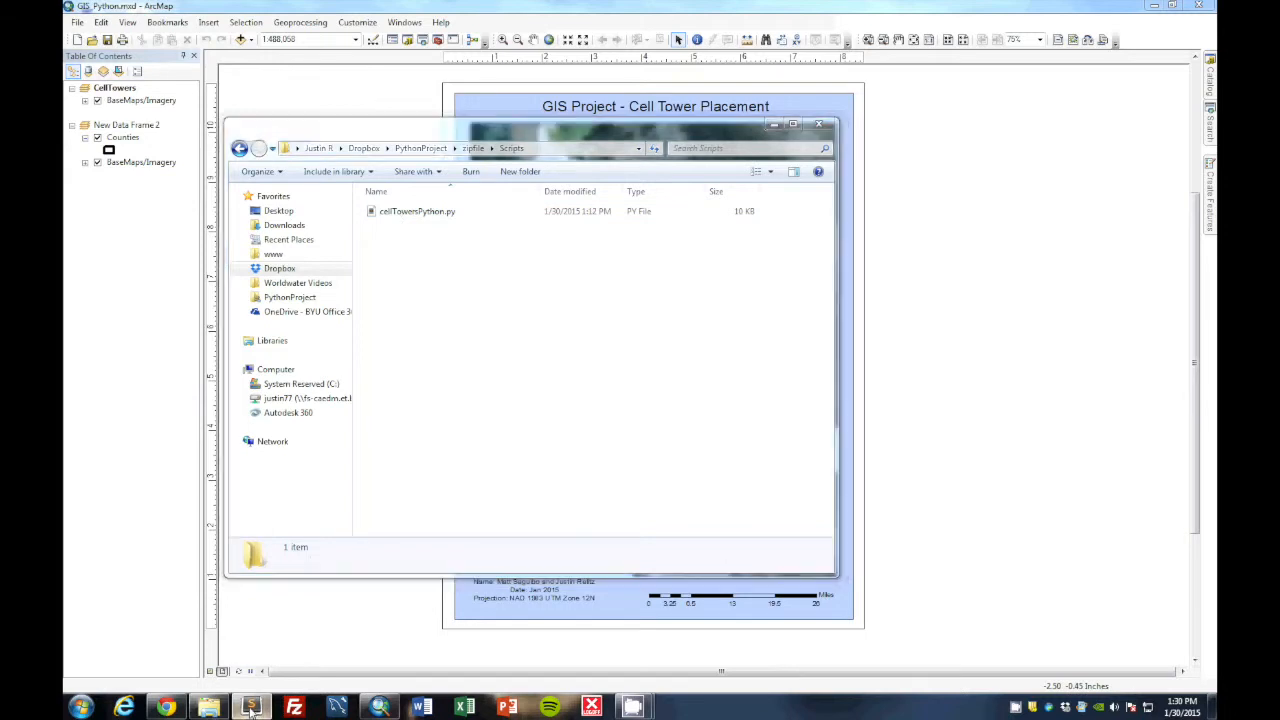
# View cellTowersPython.py in Sublime Text, then launch the GIS_Python.mxd map document in ArcMap.
pyautogui.doubleClick(416, 212)
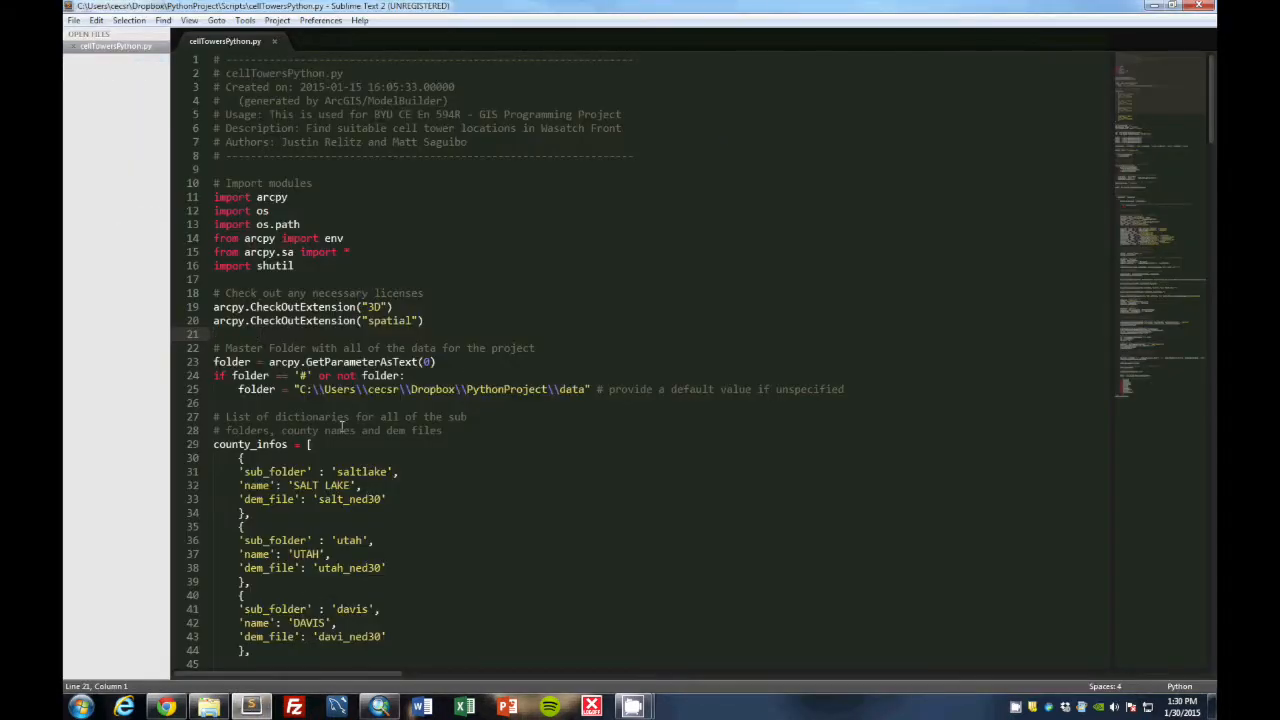
pyautogui.scroll(-3)
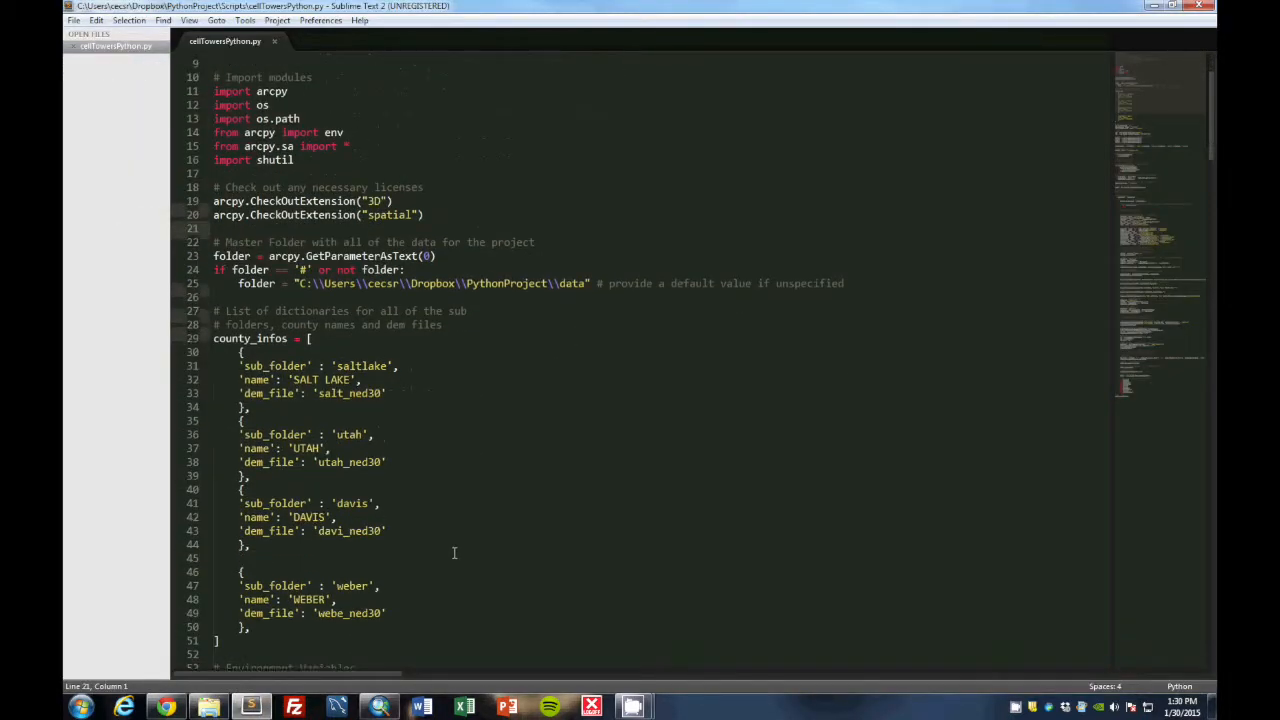
pyautogui.scroll(3)
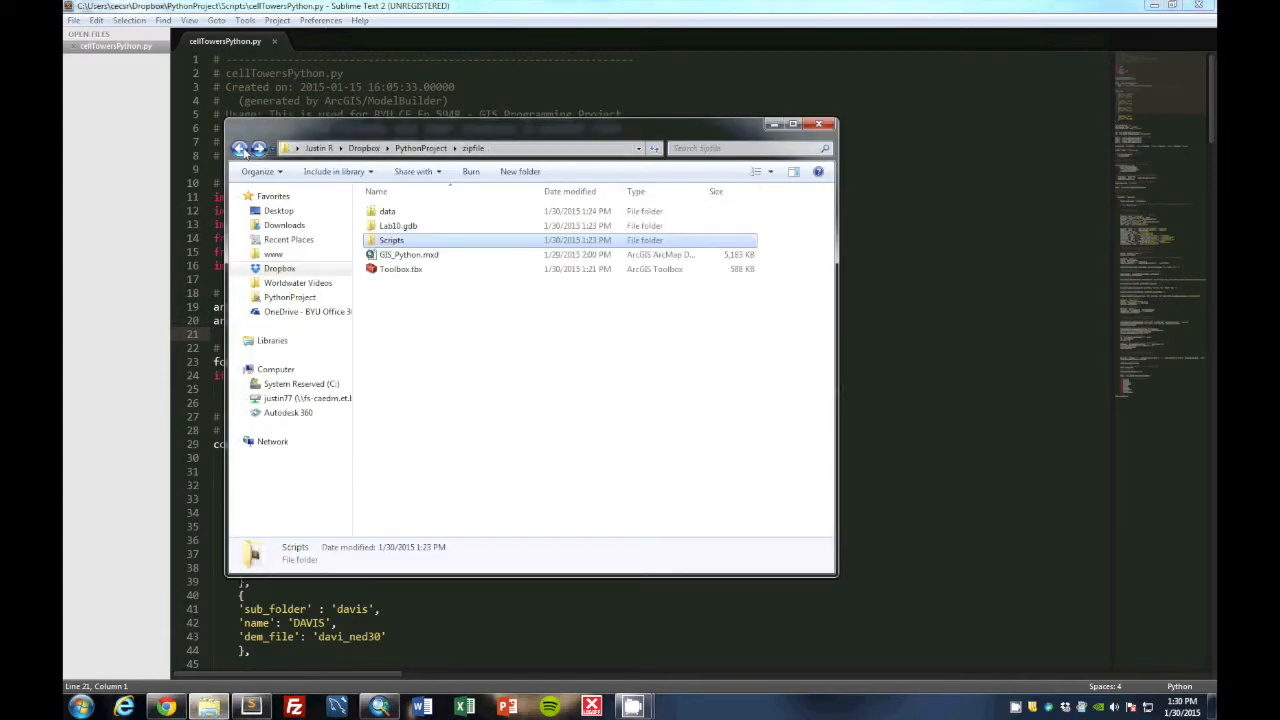
pyautogui.doubleClick(408, 254)
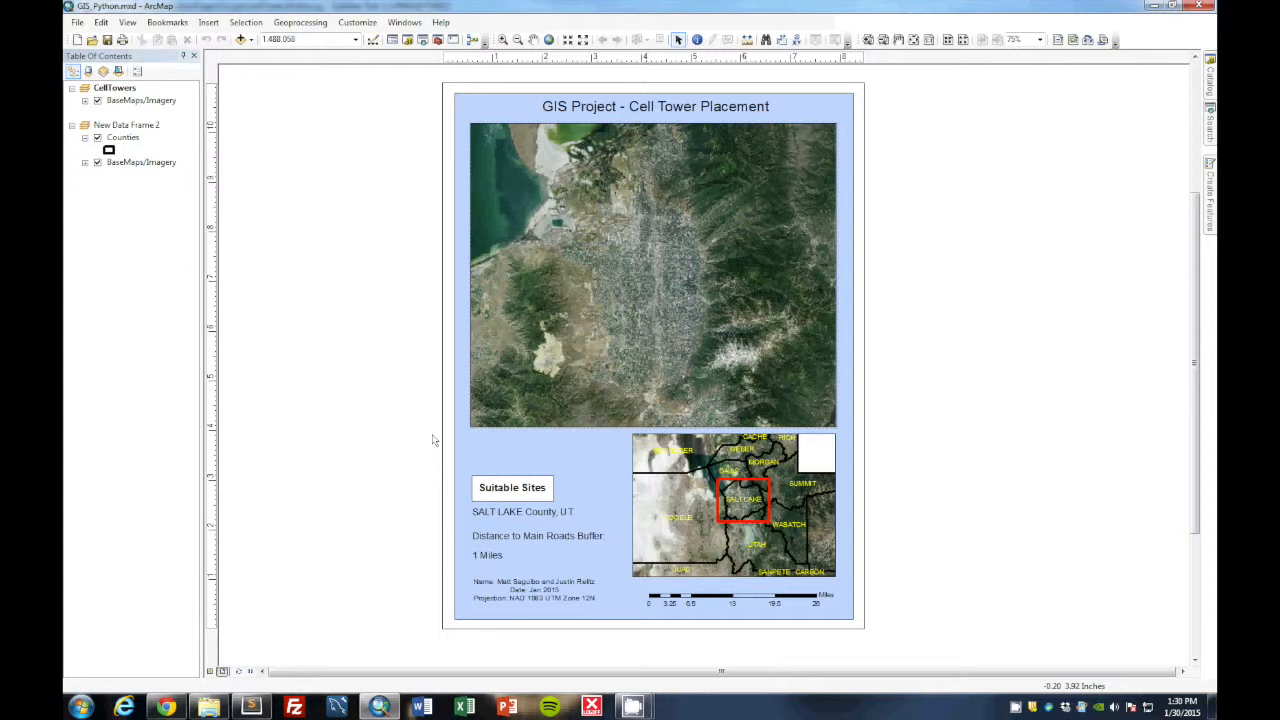
# Bring up the cellTowers script tool's parameter form from Toolbox.tbx in the Catalog window.
pyautogui.click(1212, 76)
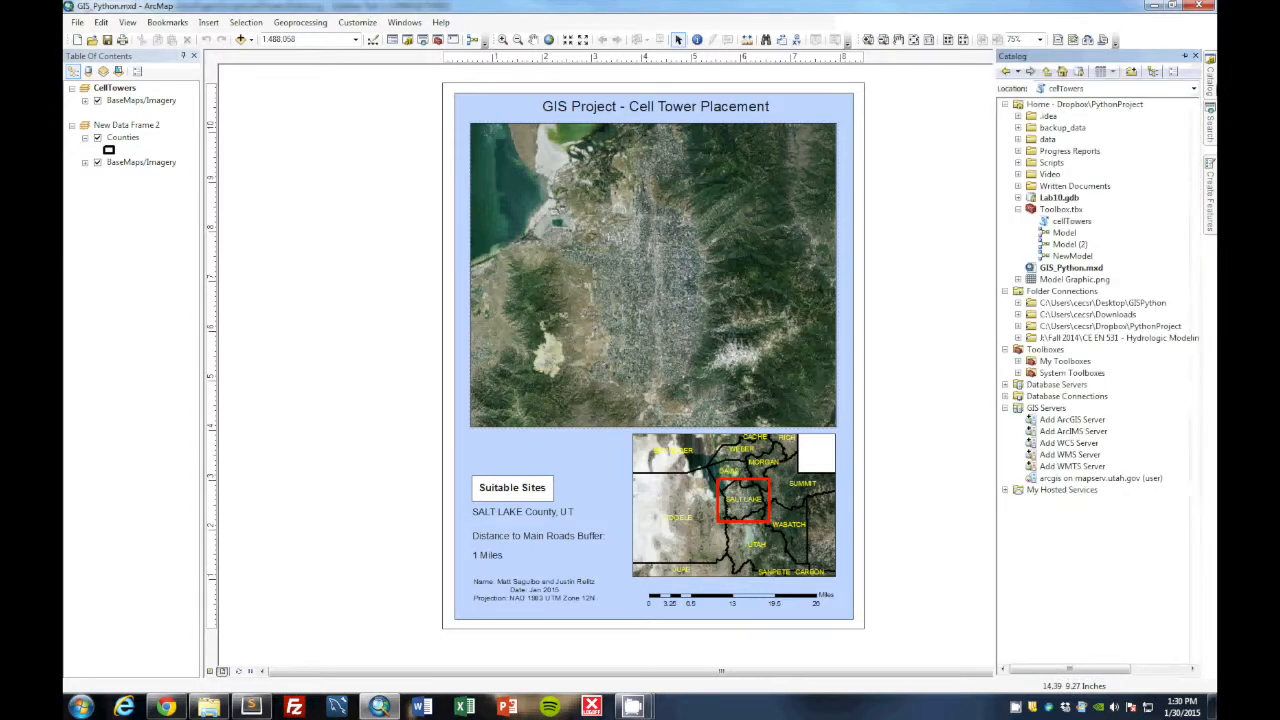
pyautogui.rightClick(1072, 220)
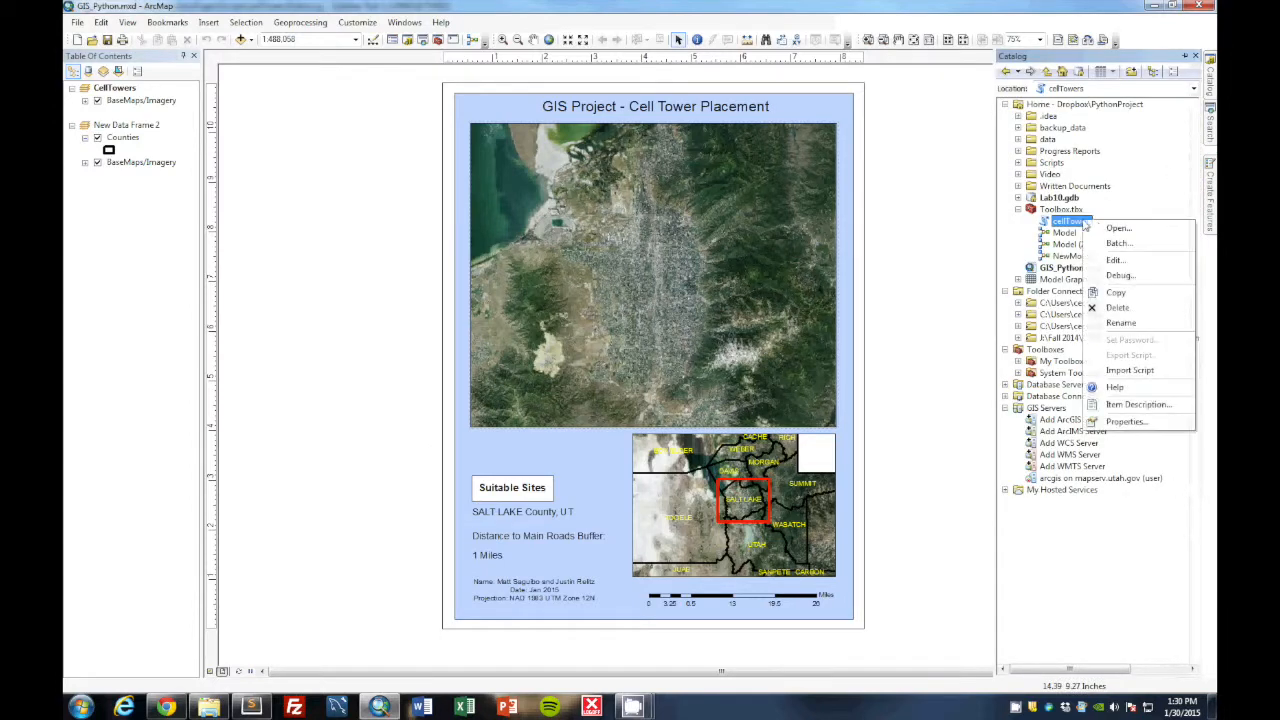
pyautogui.click(1116, 228)
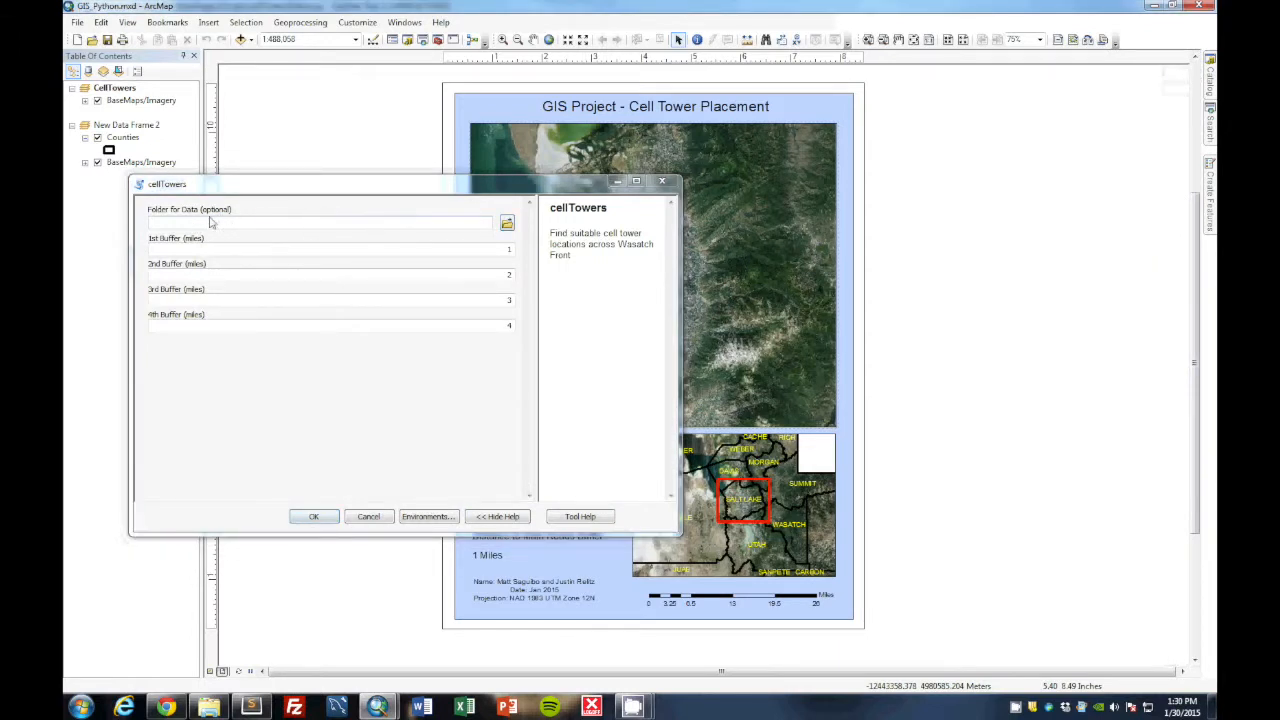
# Check the project's data folder in Explorer, then run the cellTowers tool with its data folder left blank.
pyautogui.click(508, 222)
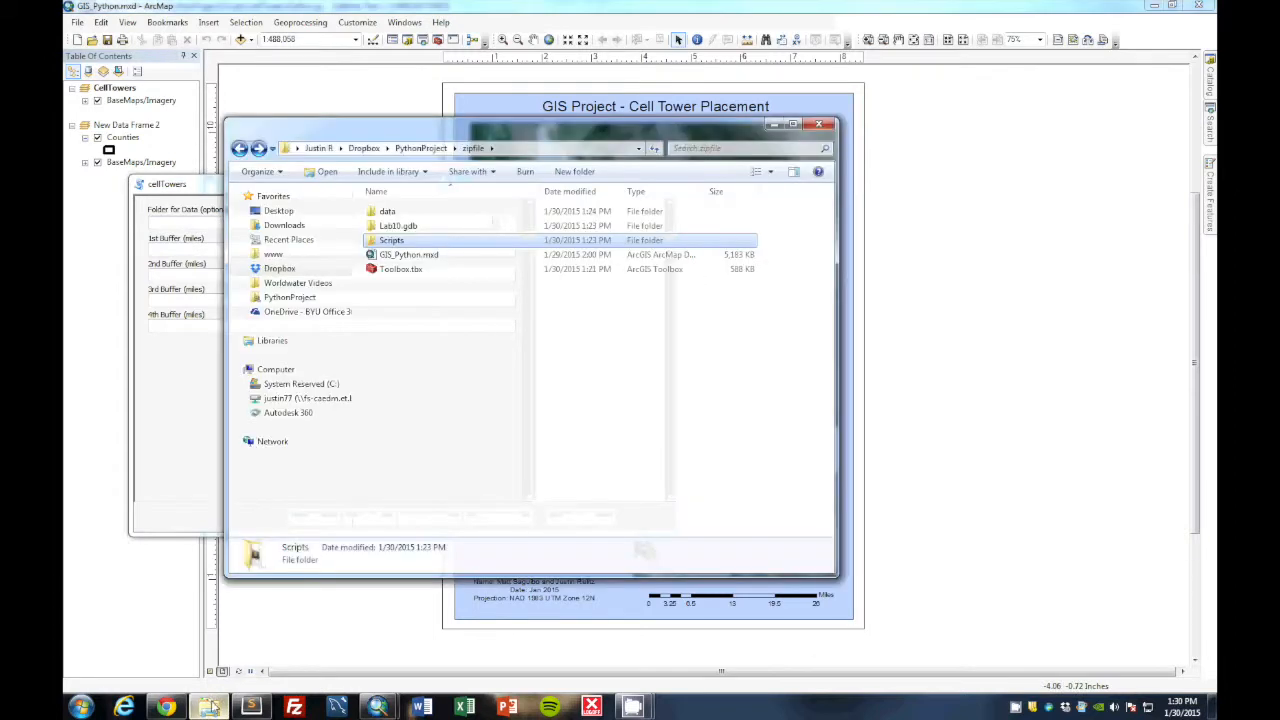
pyautogui.click(388, 212)
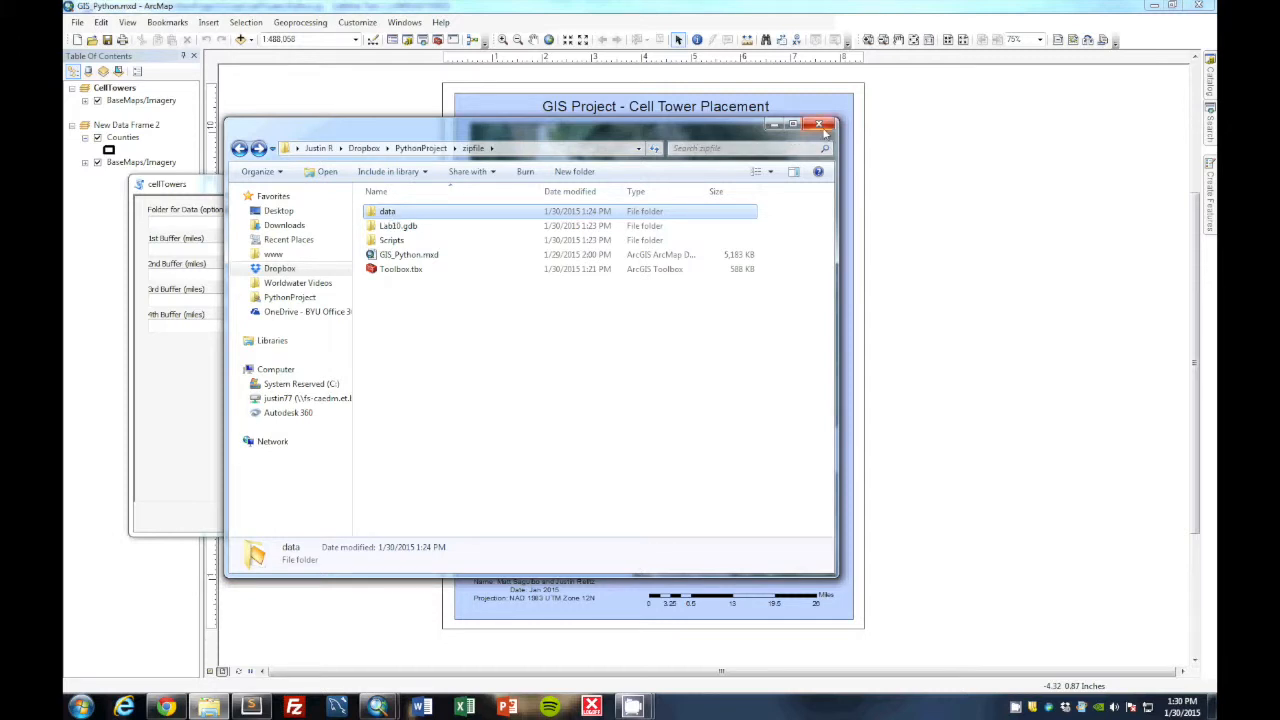
pyautogui.doubleClick(388, 212)
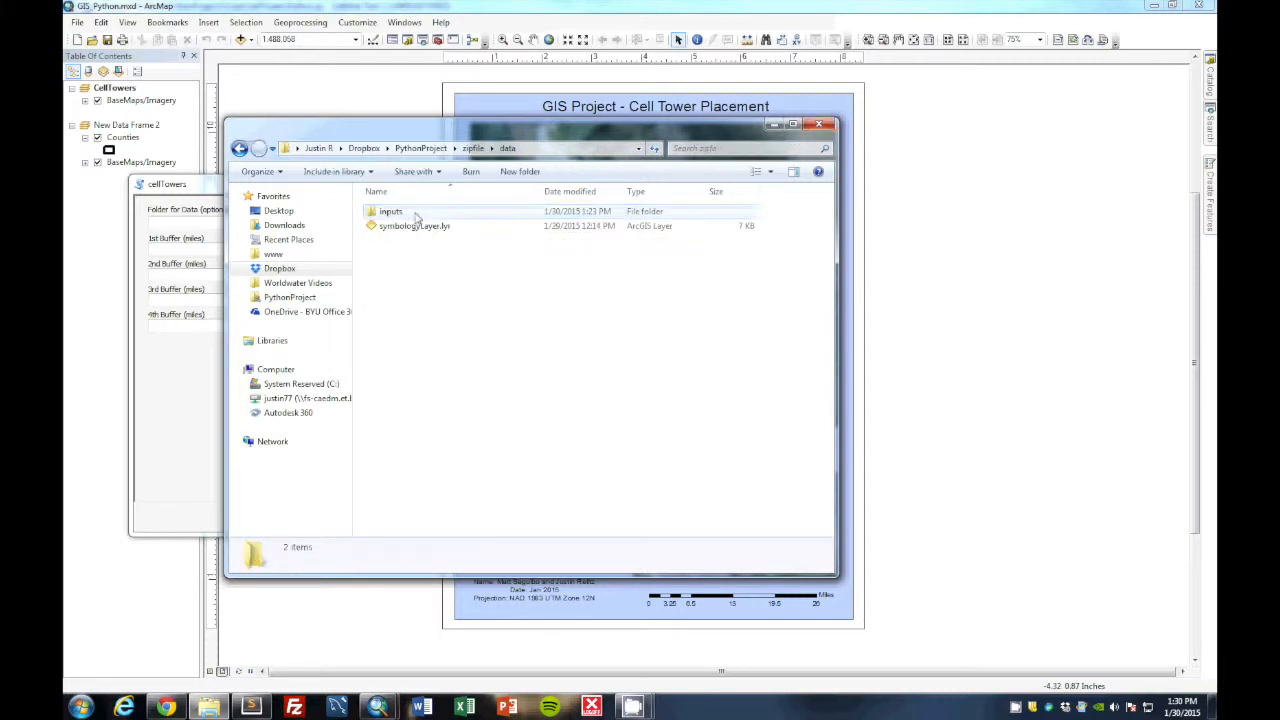
pyautogui.click(472, 148)
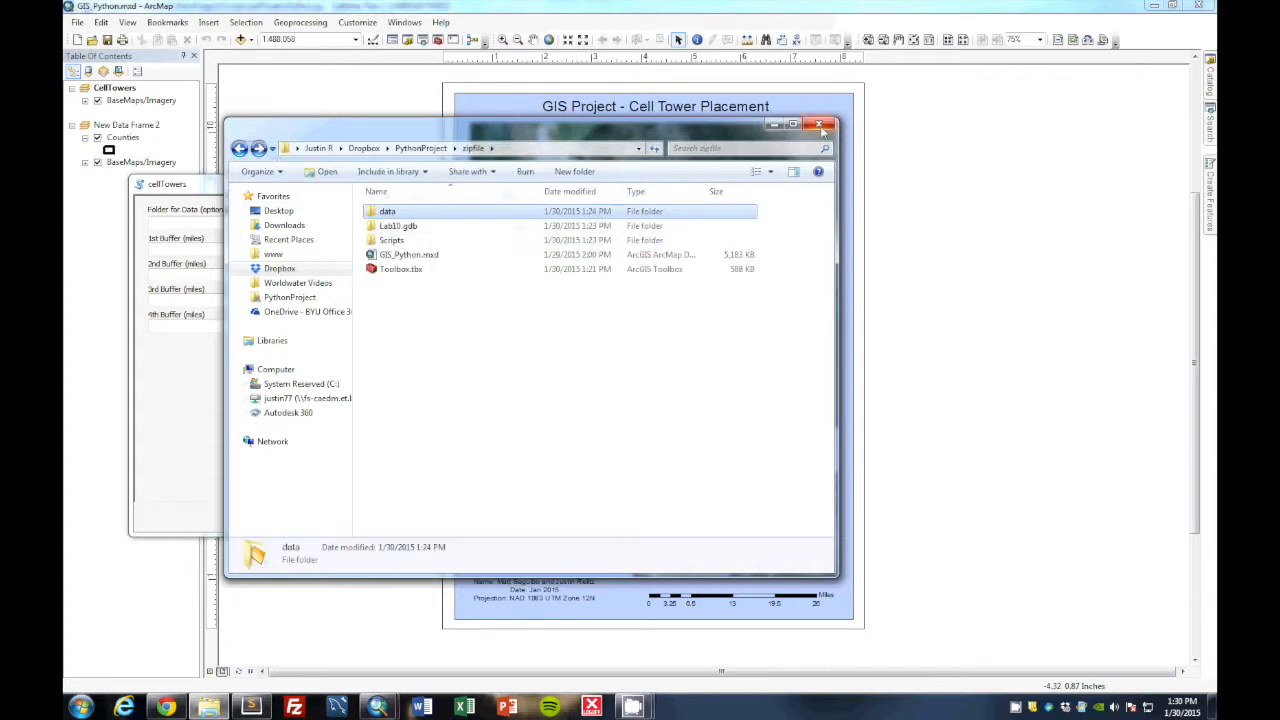
pyautogui.click(820, 124)
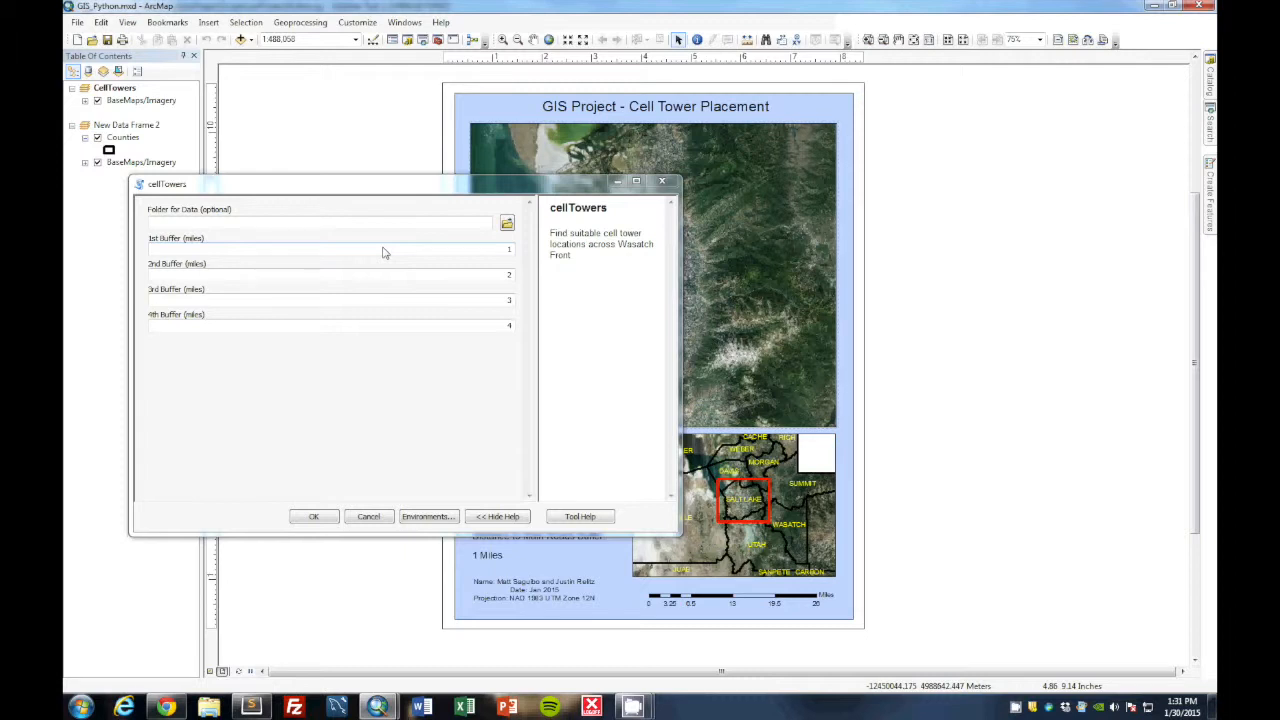
pyautogui.moveTo(504, 252)
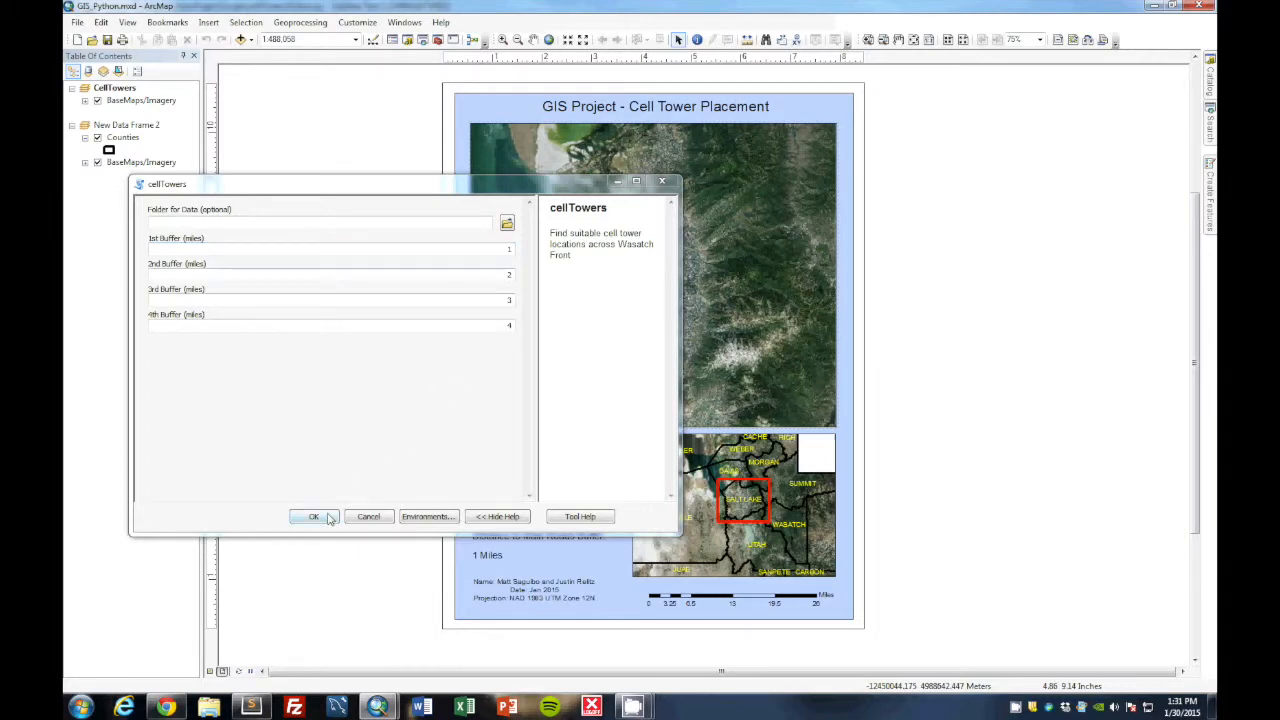
pyautogui.click(314, 516)
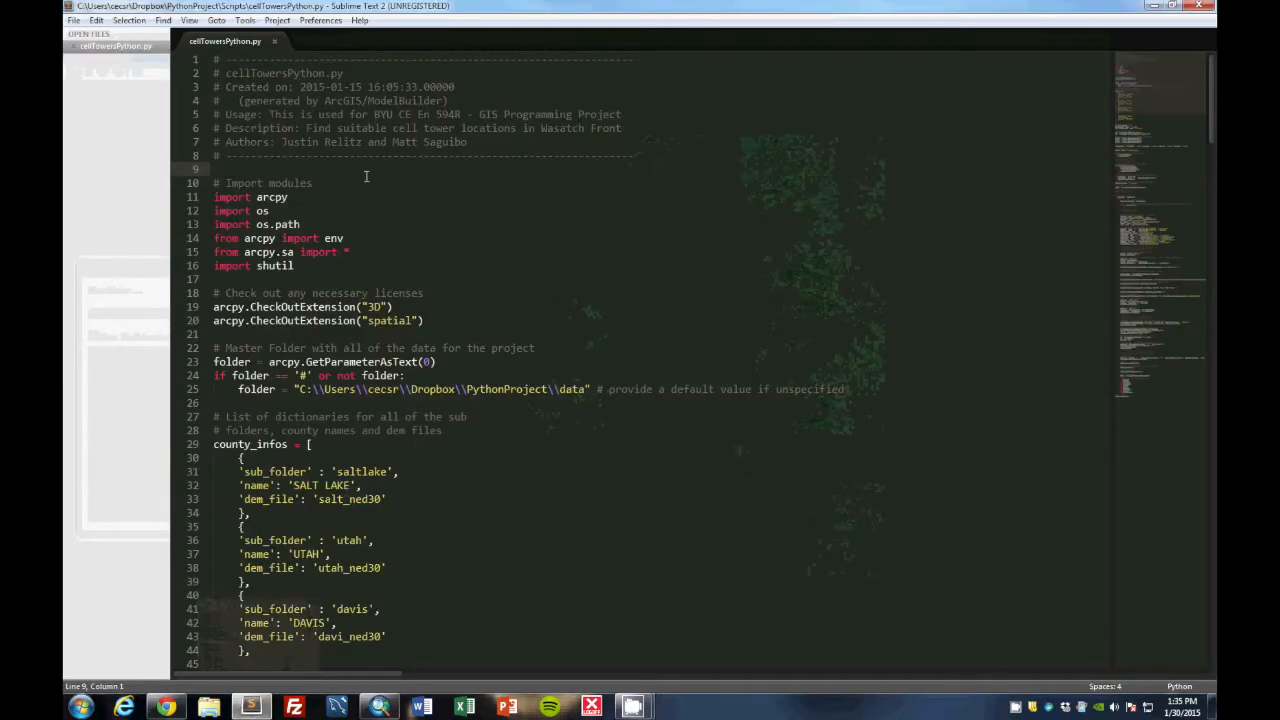
pyautogui.moveTo(668, 172)
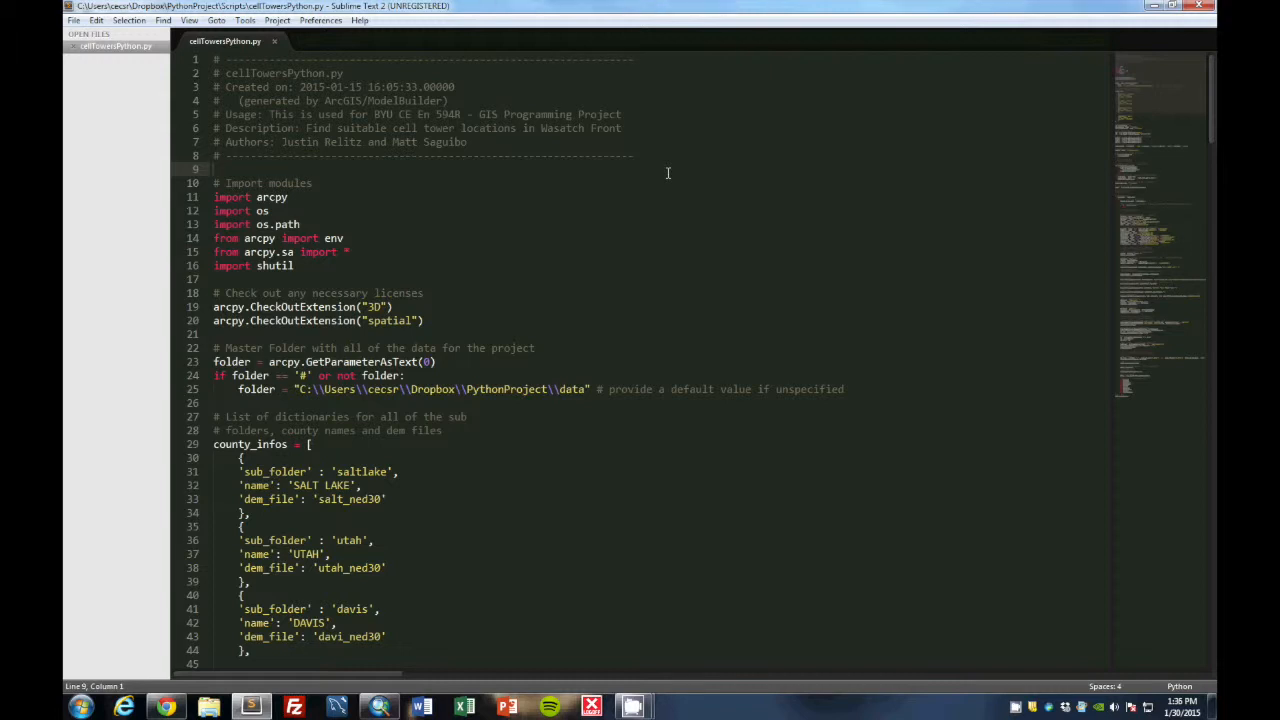
pyautogui.click(212, 168)
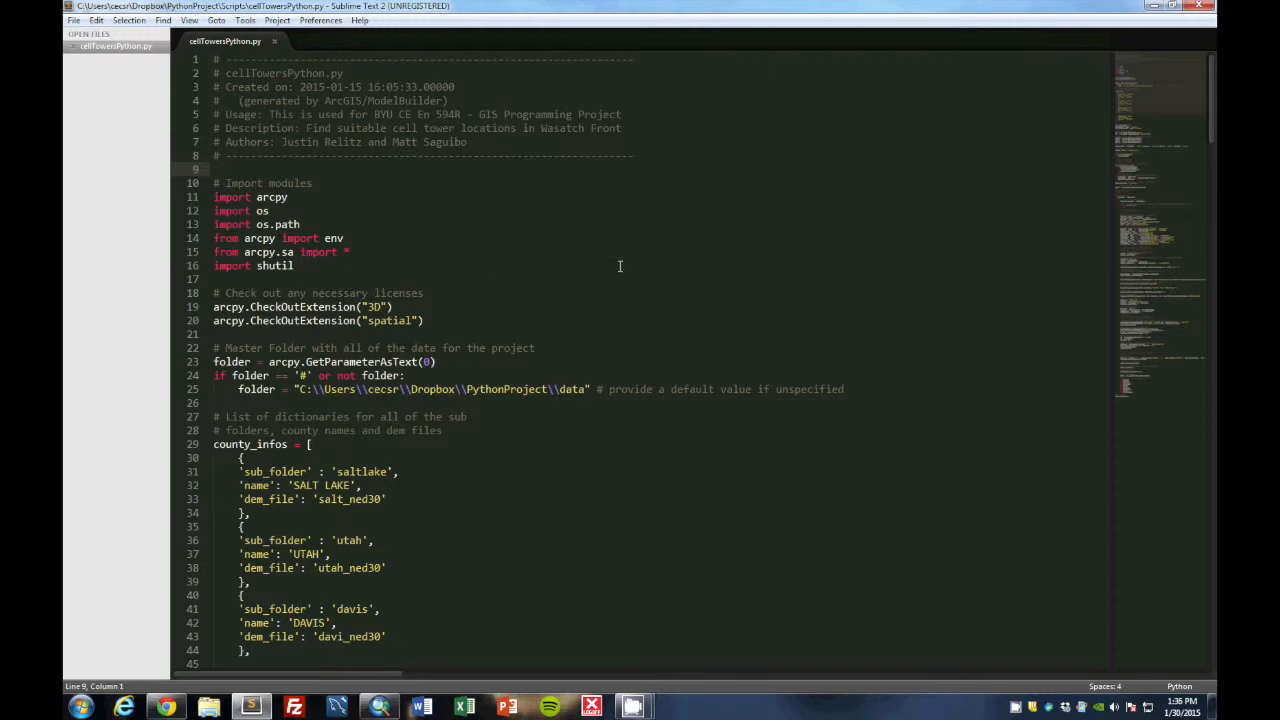
pyautogui.moveTo(688, 270)
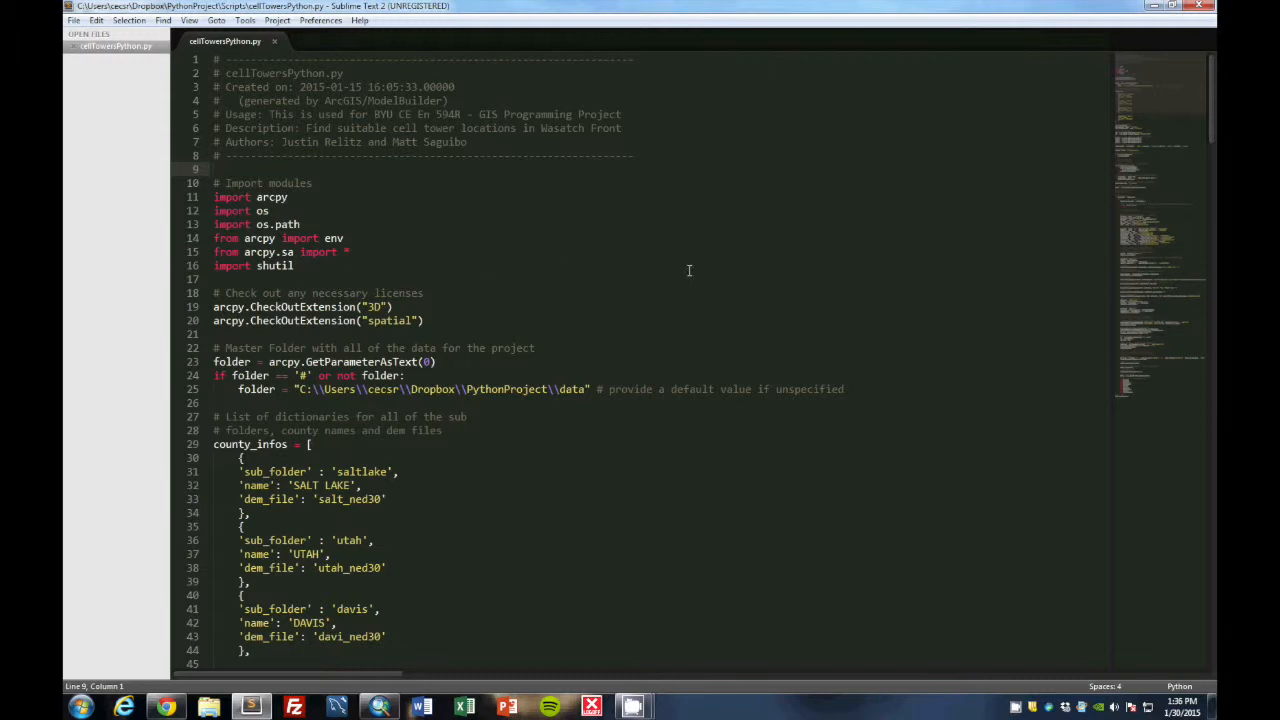
pyautogui.scroll(-3)
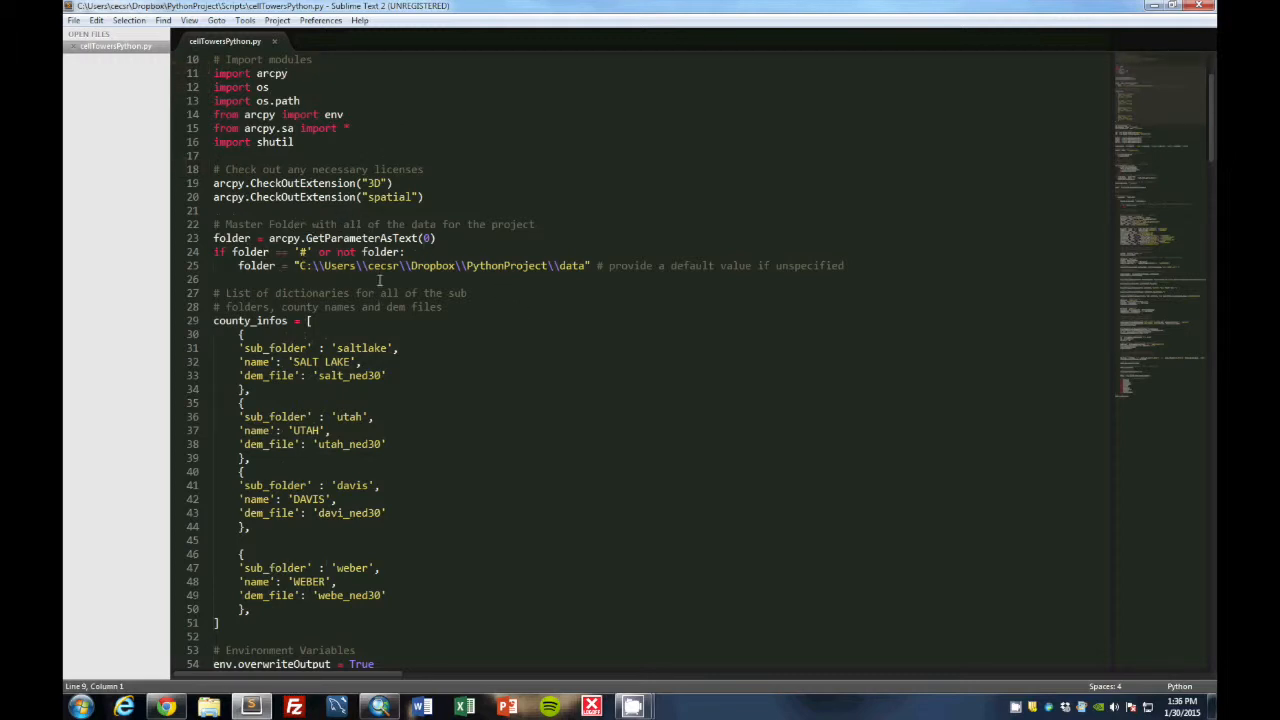
pyautogui.moveTo(520, 280)
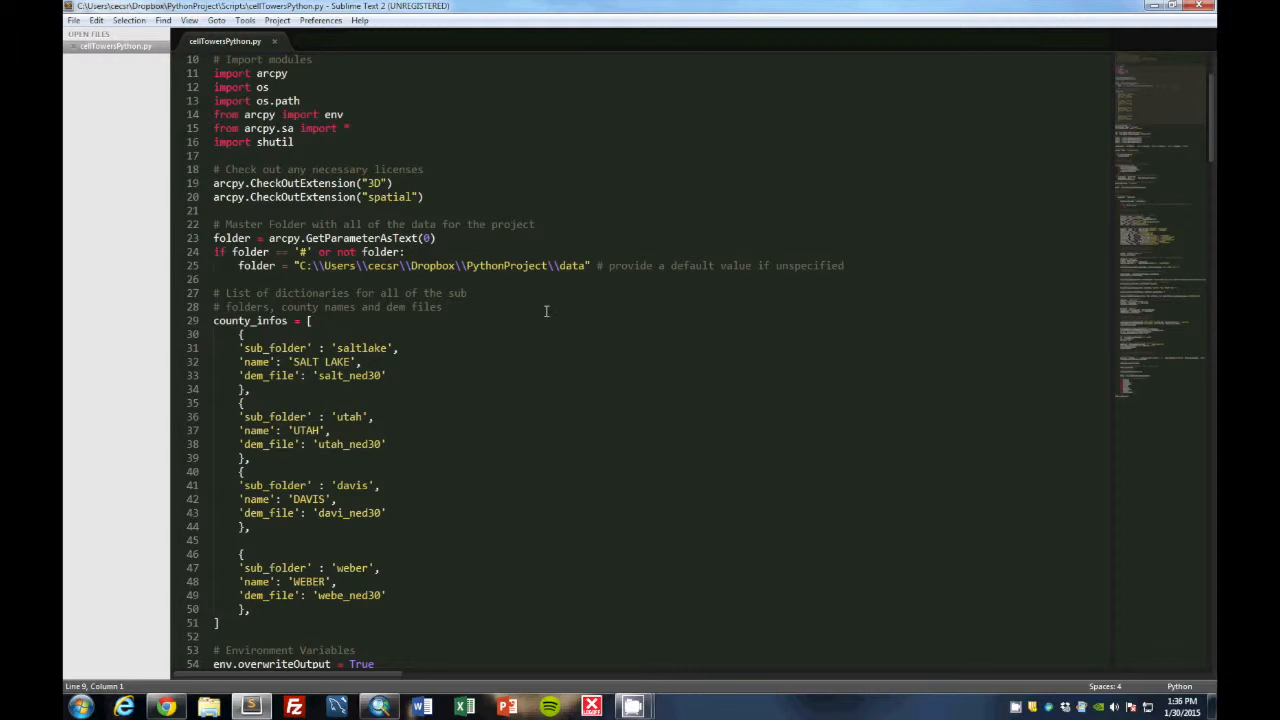
pyautogui.scroll(-3)
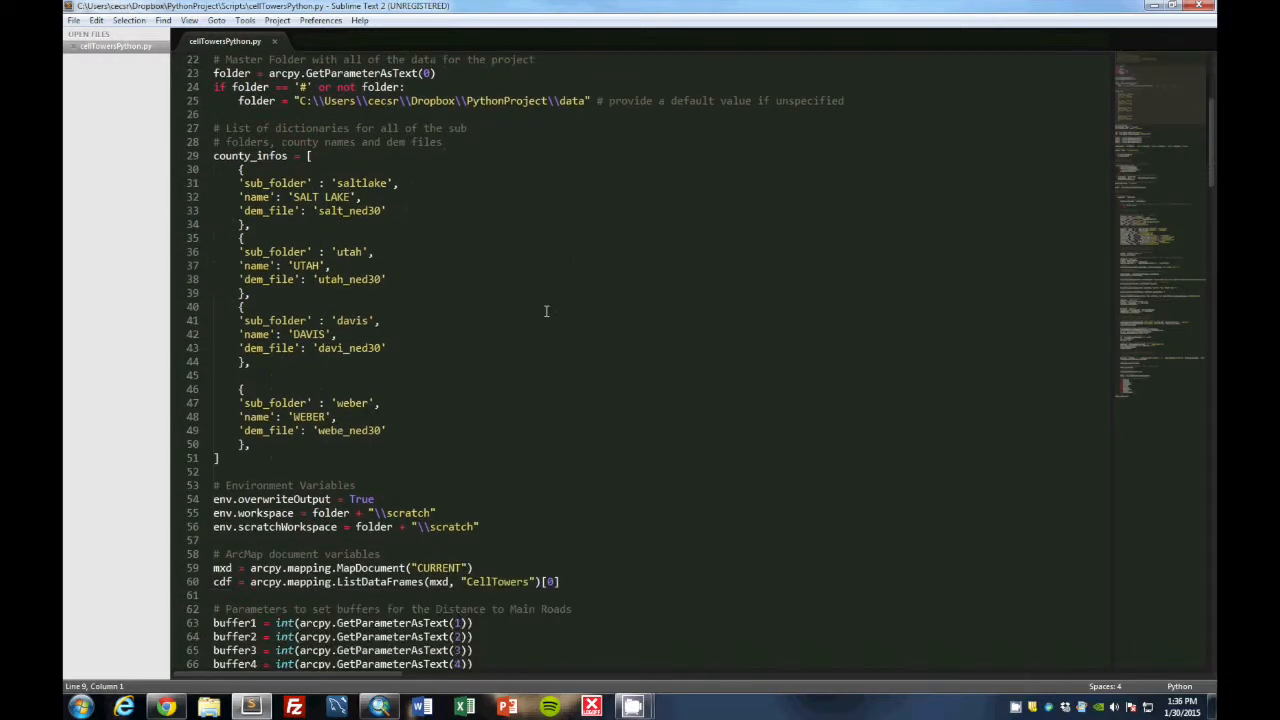
pyautogui.scroll(3)
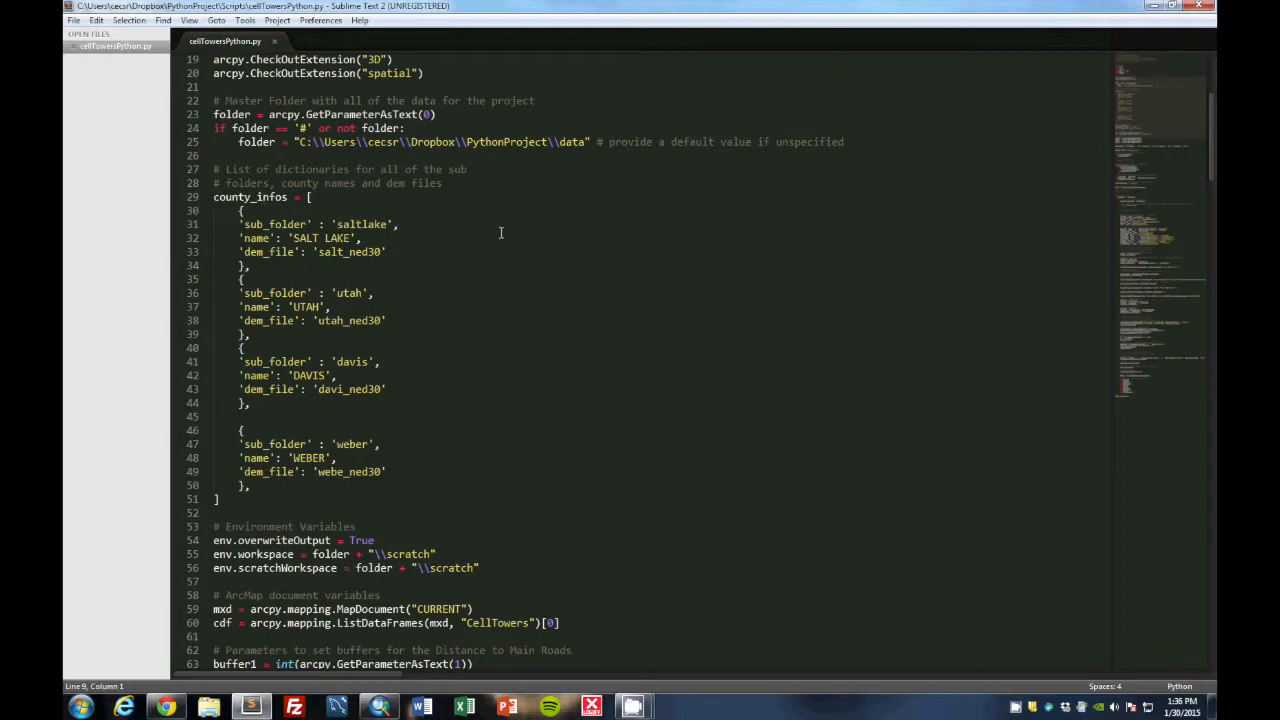
pyautogui.click(256, 238)
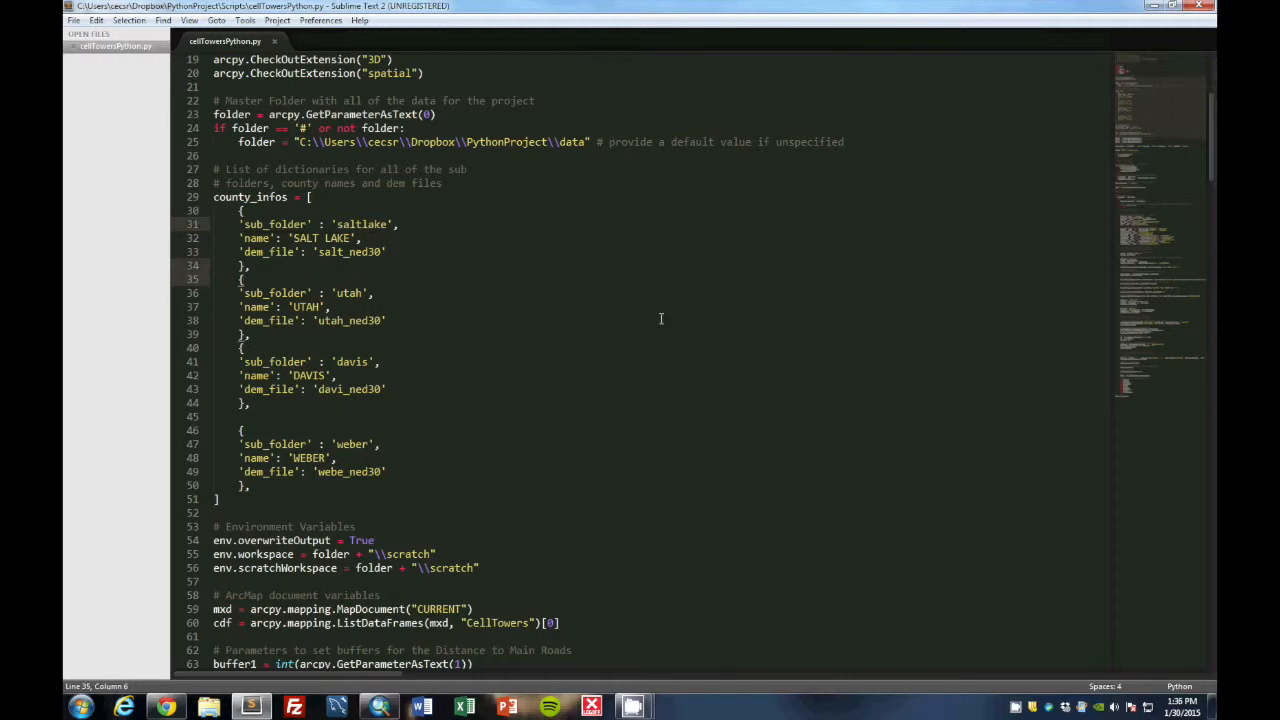
pyautogui.scroll(-3)
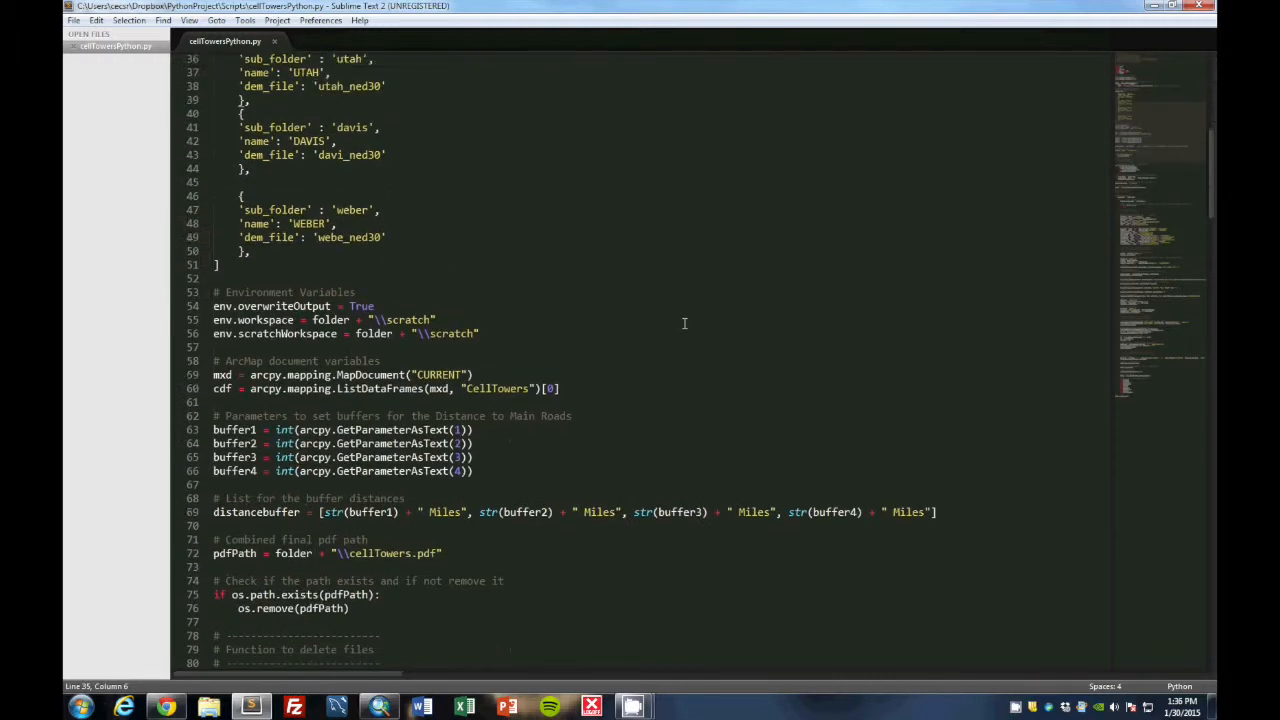
pyautogui.scroll(3)
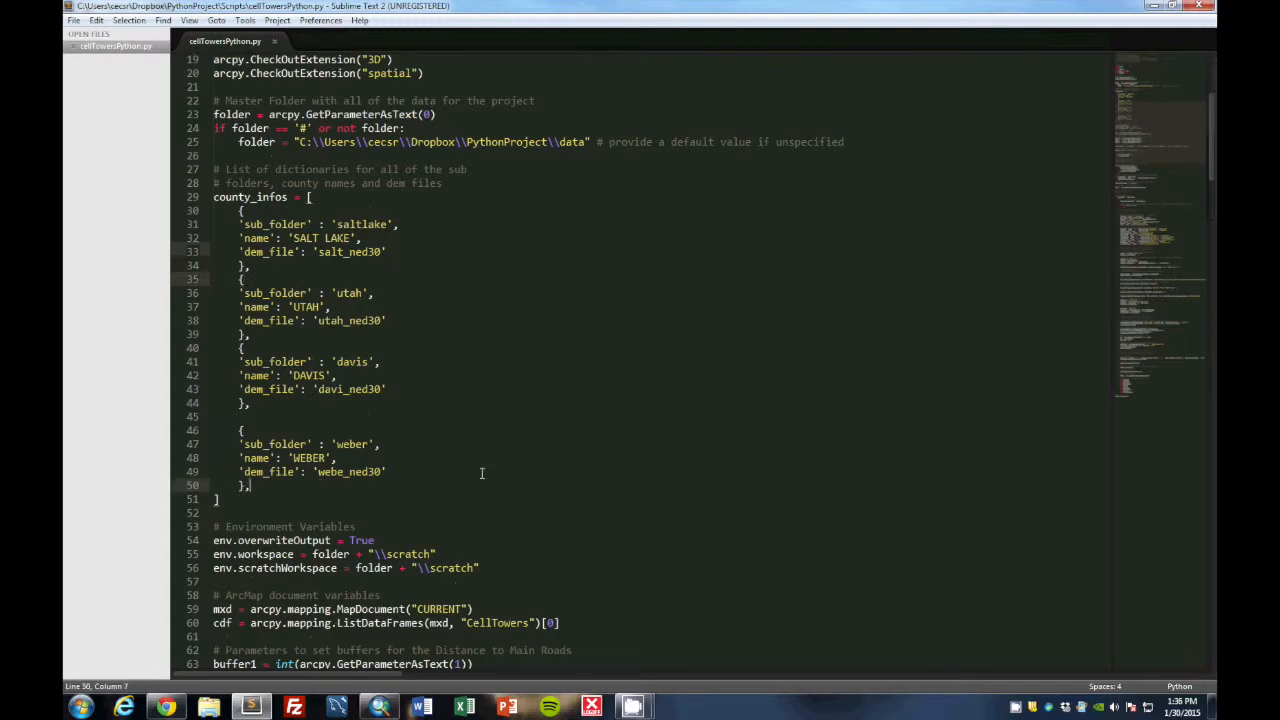
pyautogui.moveTo(240, 430); pyautogui.dragTo(252, 486)
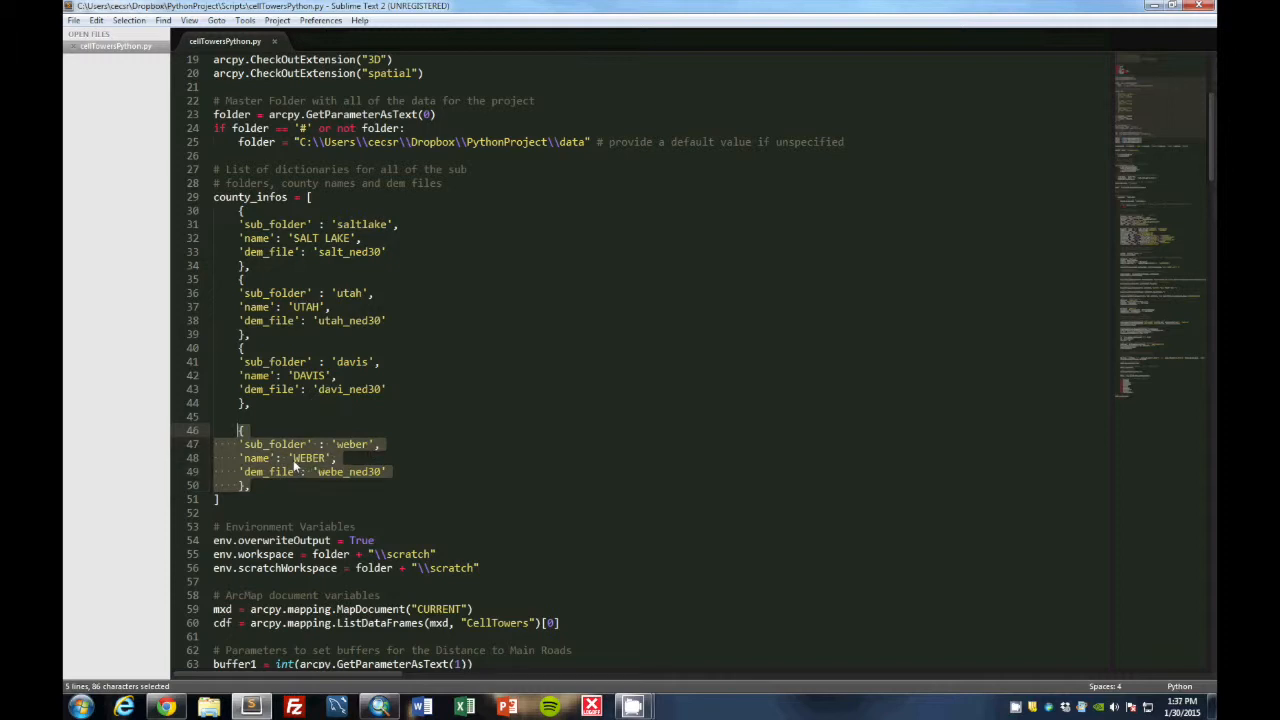
pyautogui.moveTo(428, 464)
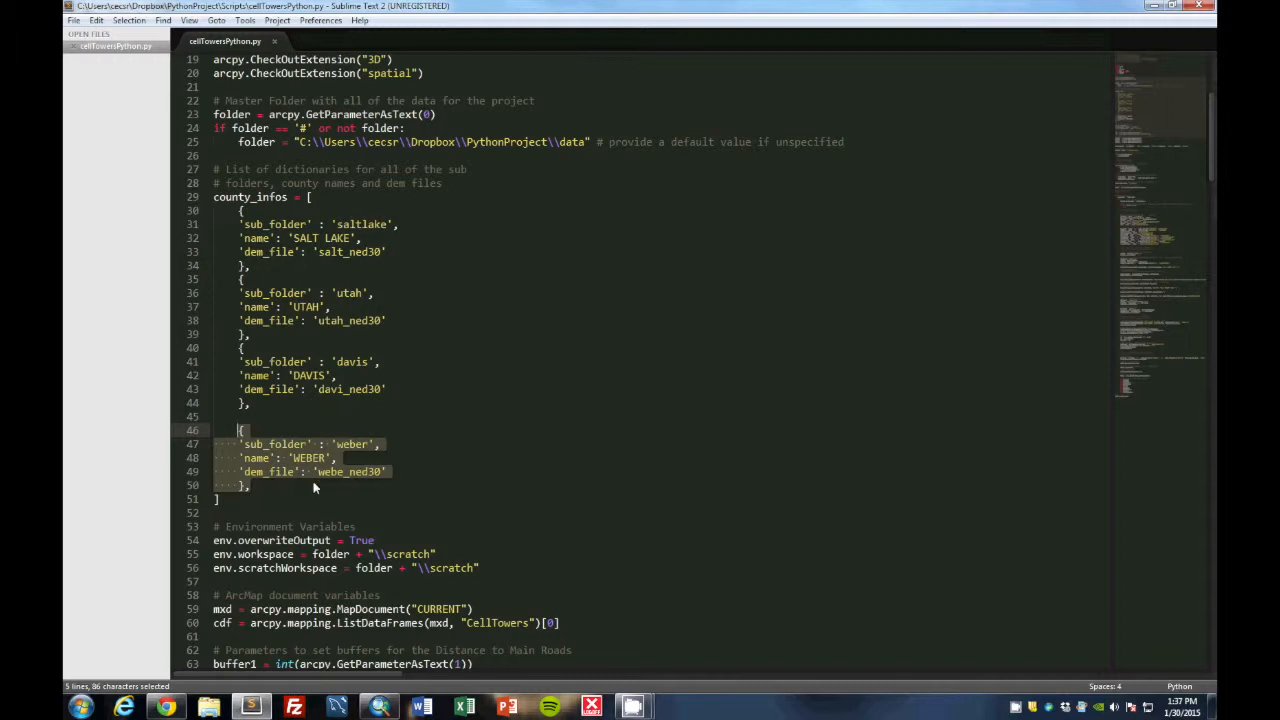
pyautogui.moveTo(384, 488)
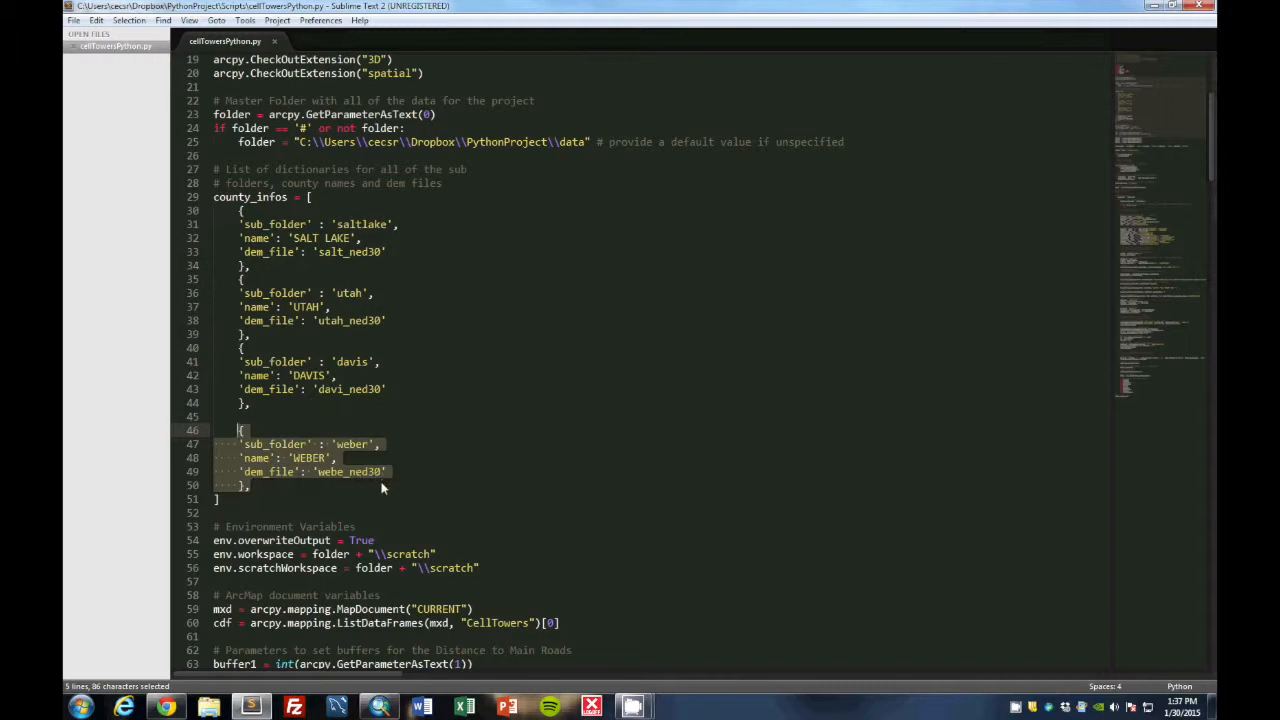
pyautogui.scroll(-3)
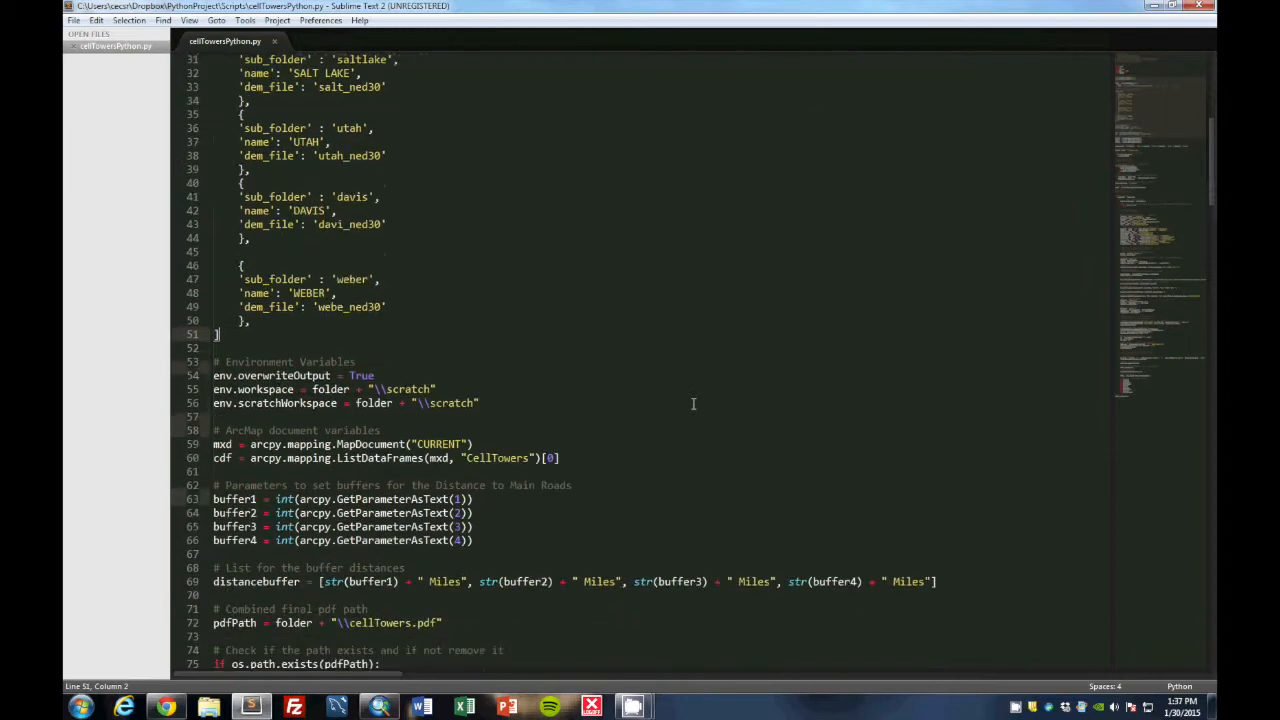
pyautogui.scroll(-3)
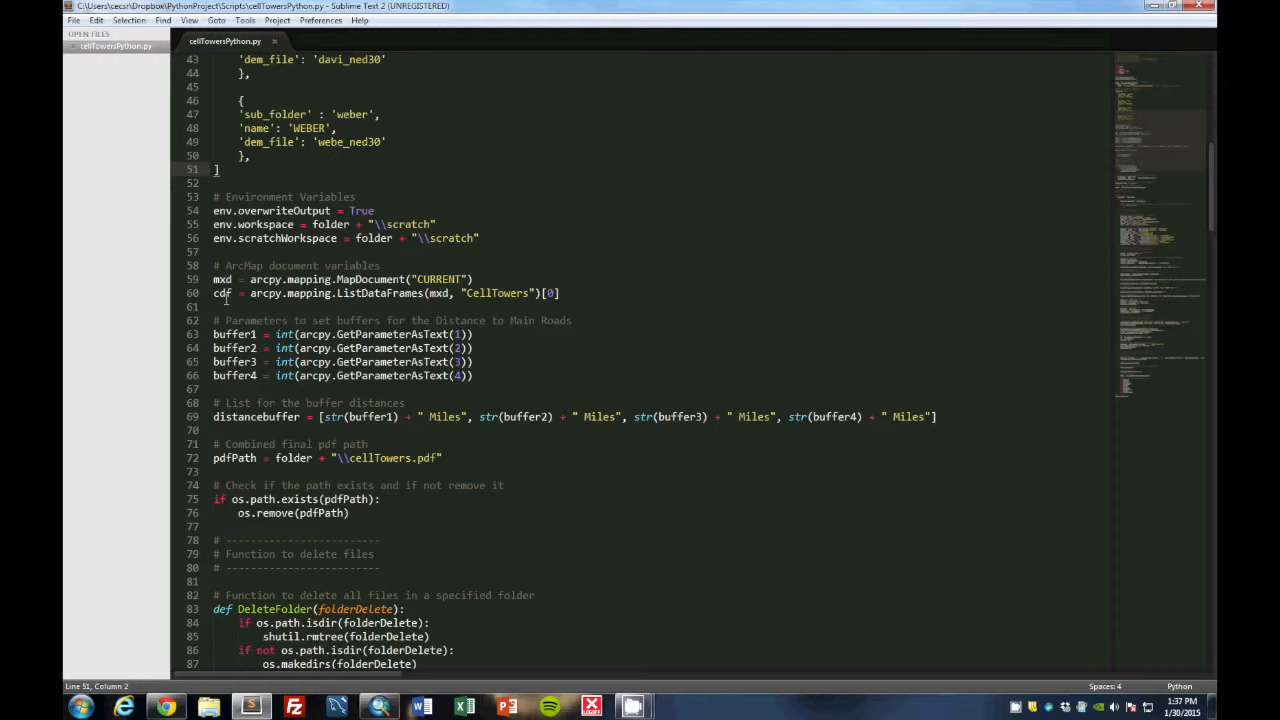
pyautogui.scroll(-3)
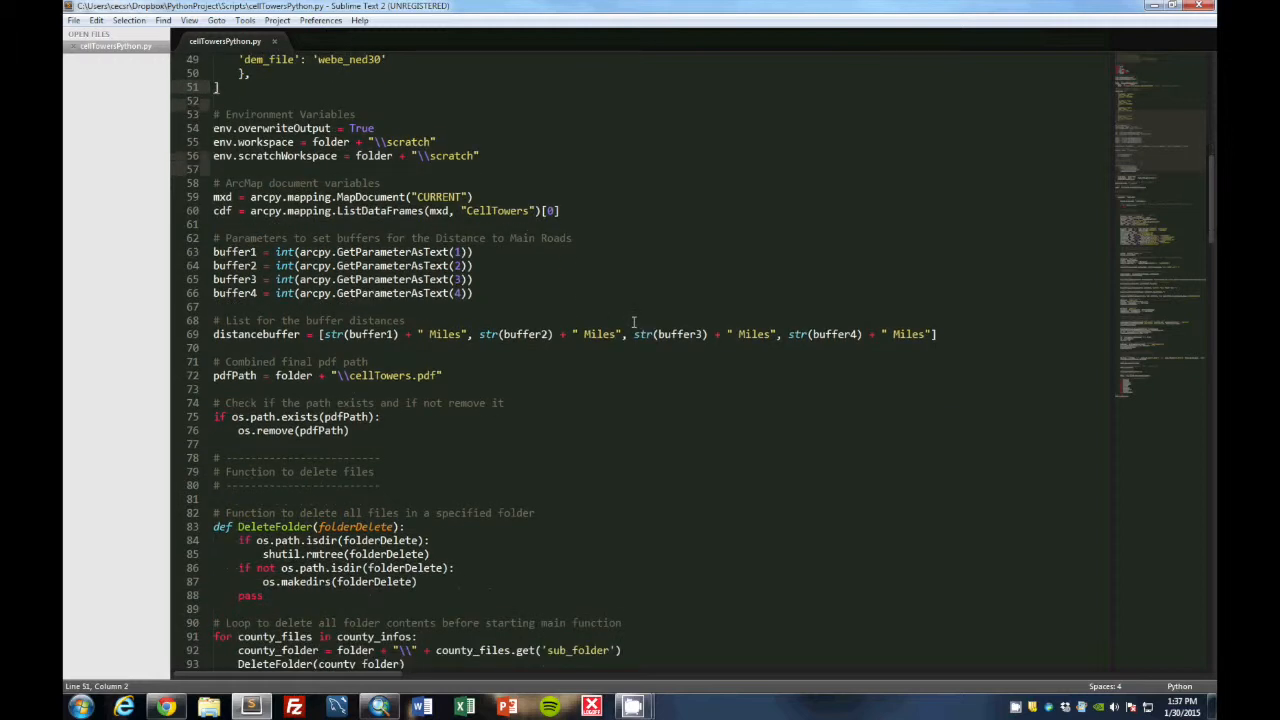
pyautogui.moveTo(214, 236); pyautogui.dragTo(472, 292)
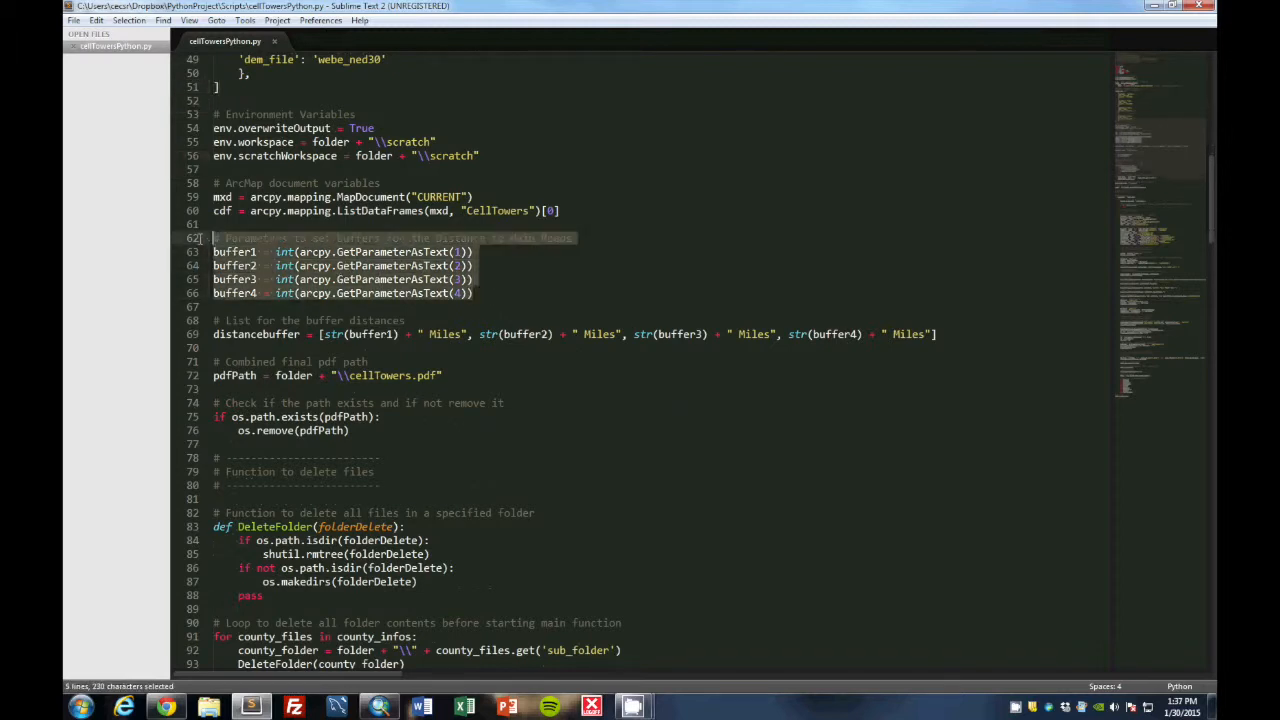
pyautogui.click(664, 244)
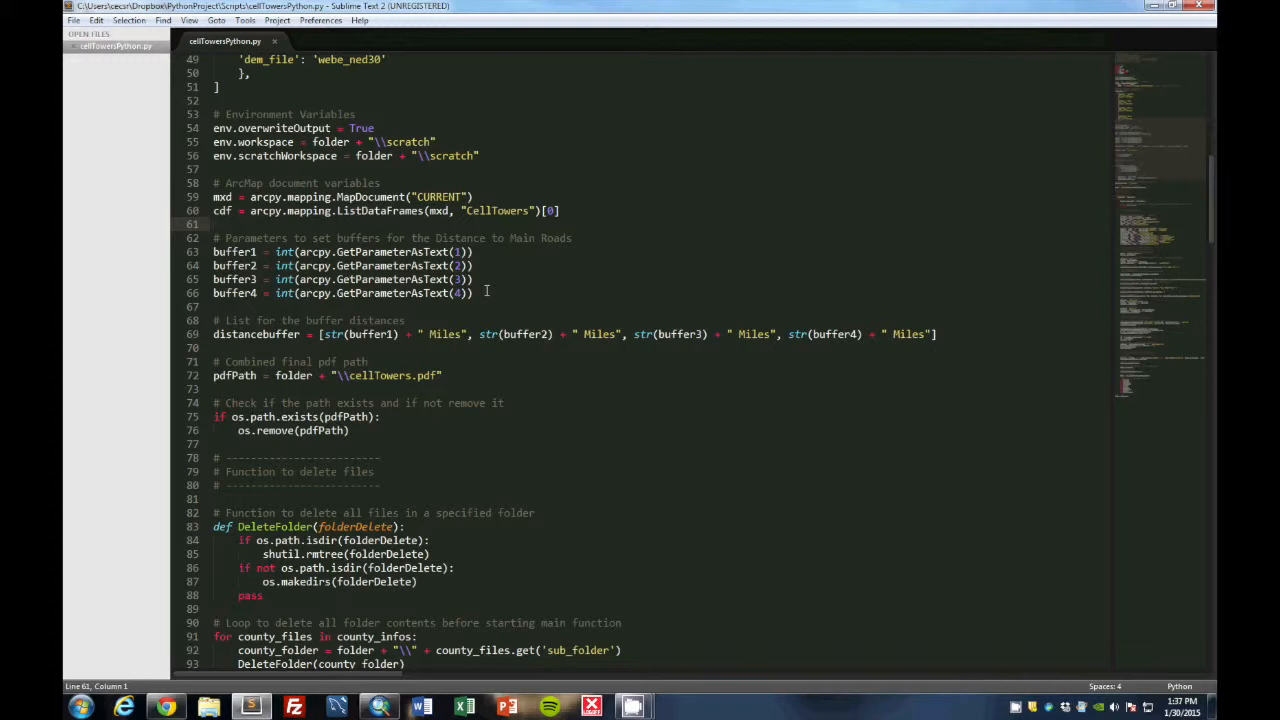
pyautogui.scroll(-3)
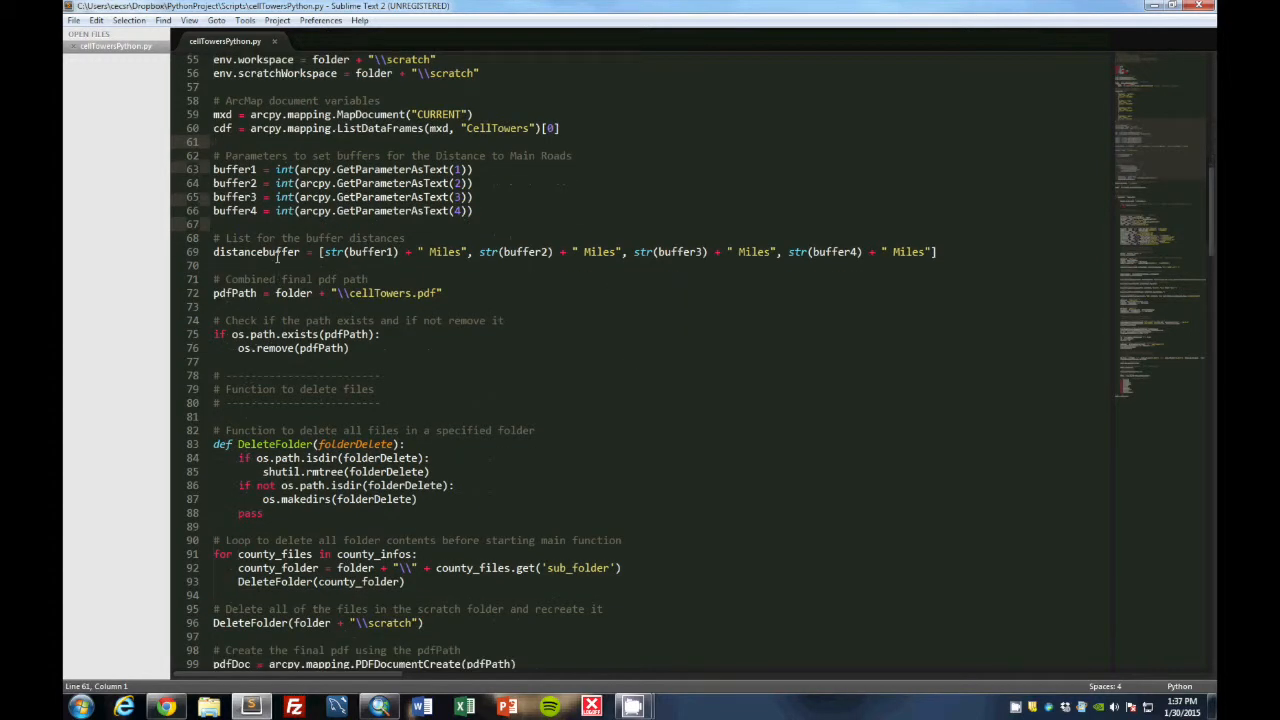
pyautogui.scroll(-3)
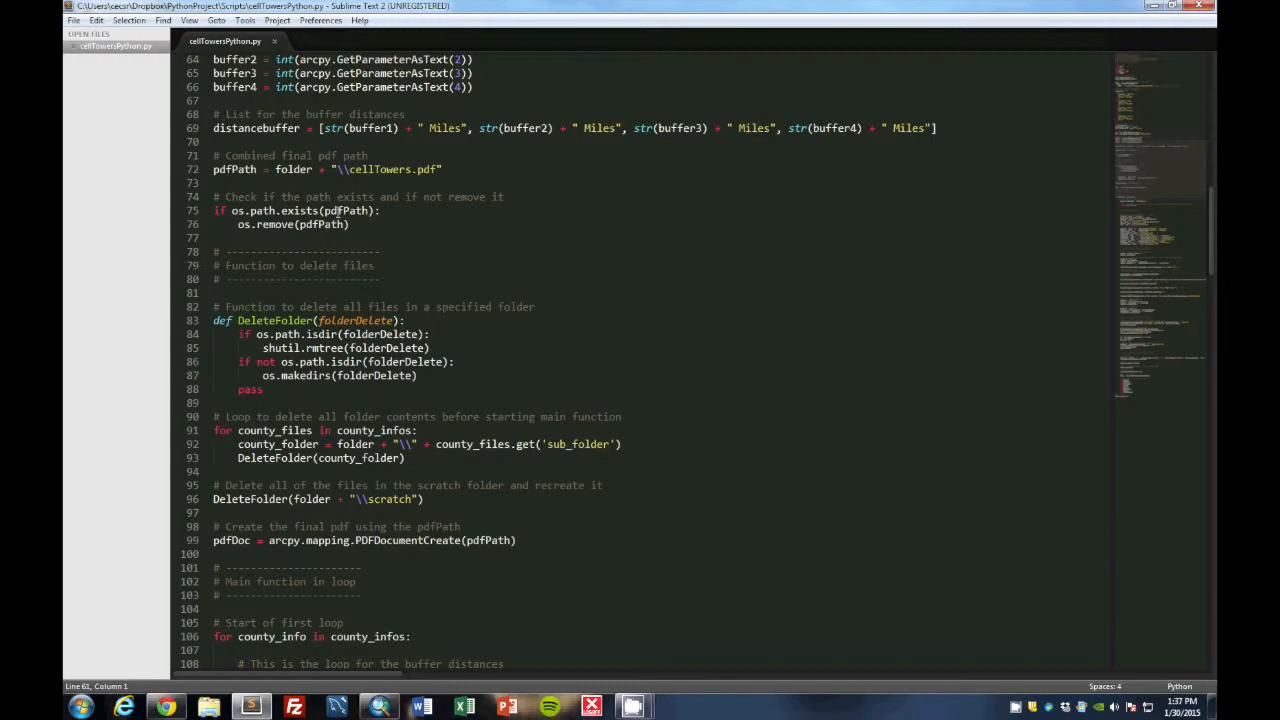
pyautogui.scroll(-3)
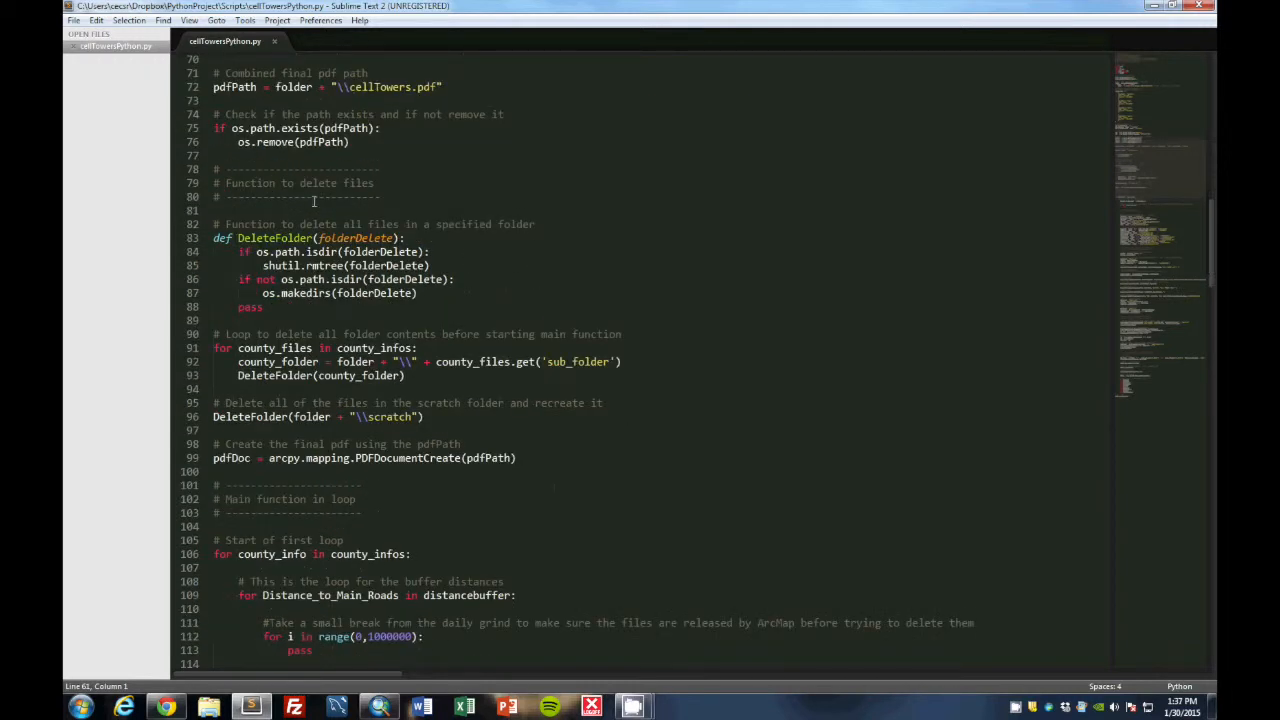
pyautogui.moveTo(470, 304)
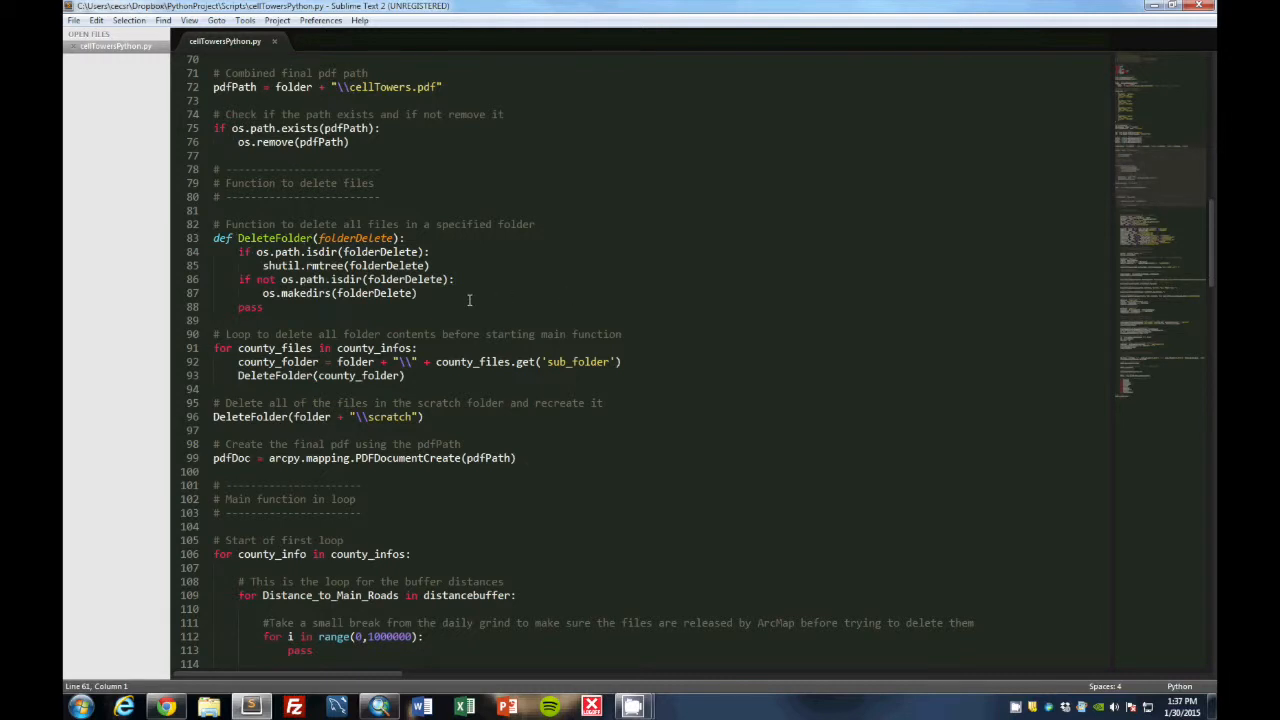
pyautogui.moveTo(420, 310)
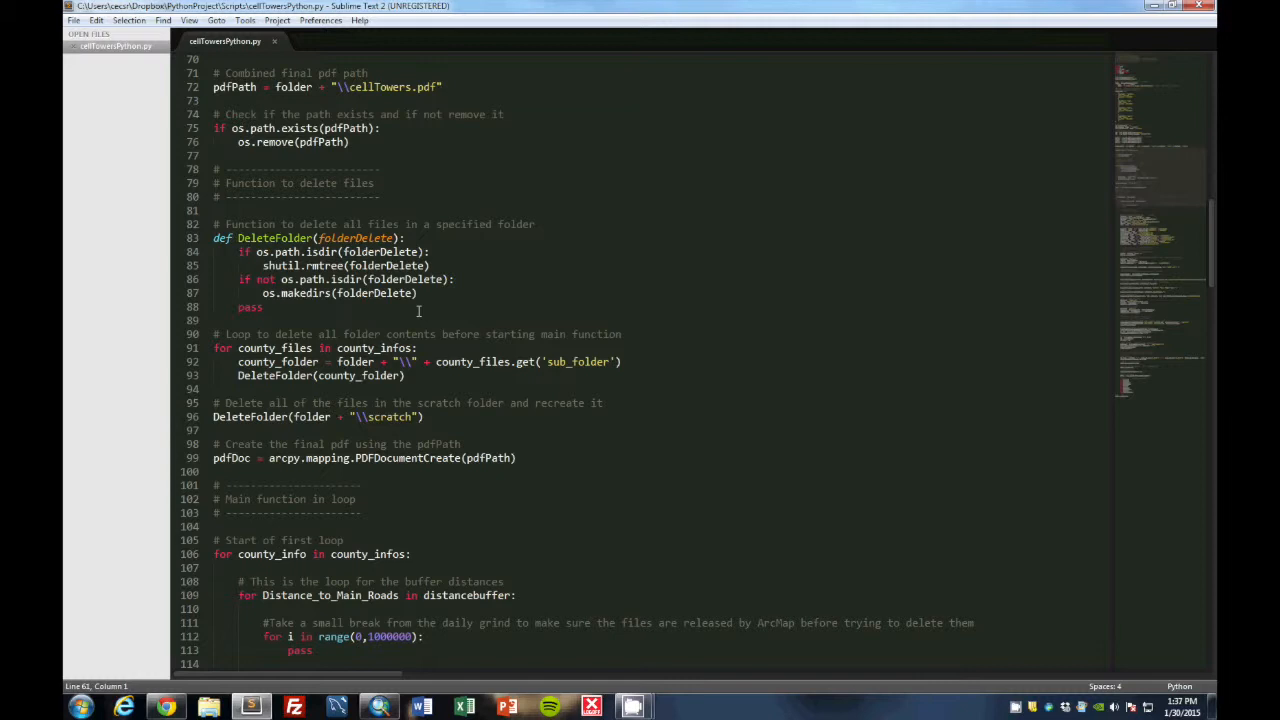
pyautogui.moveTo(512, 292)
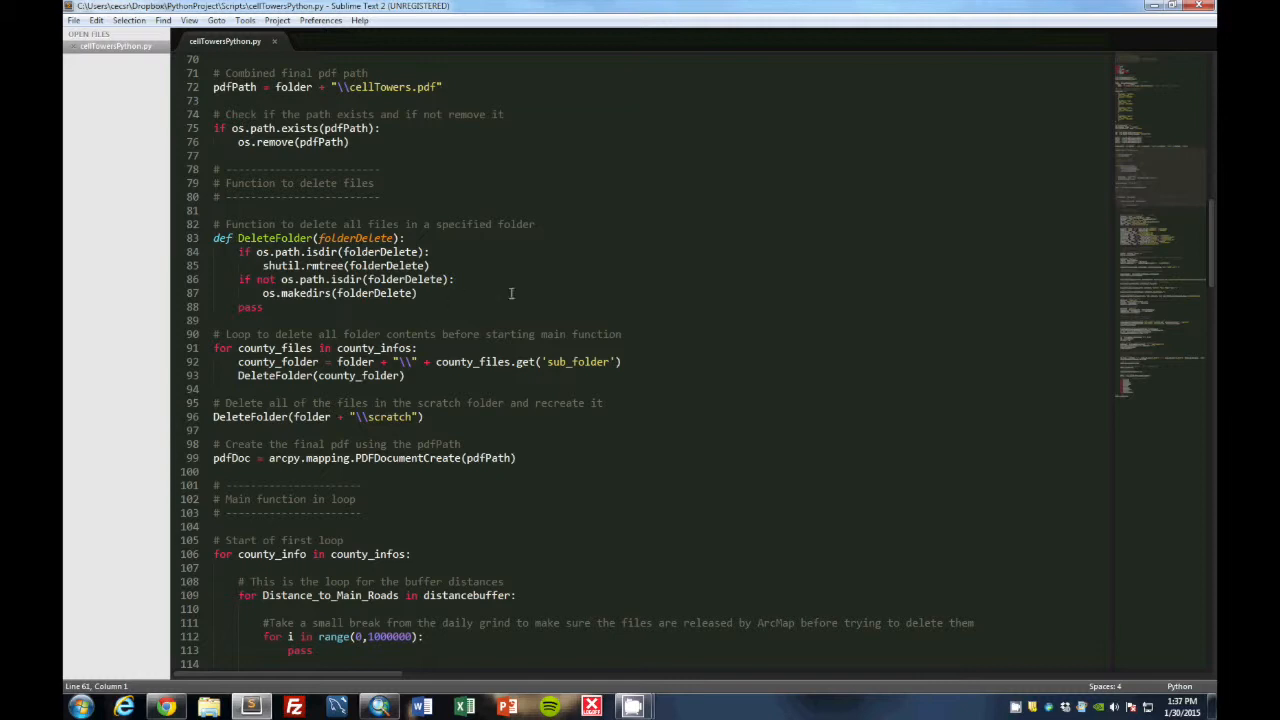
pyautogui.scroll(-3)
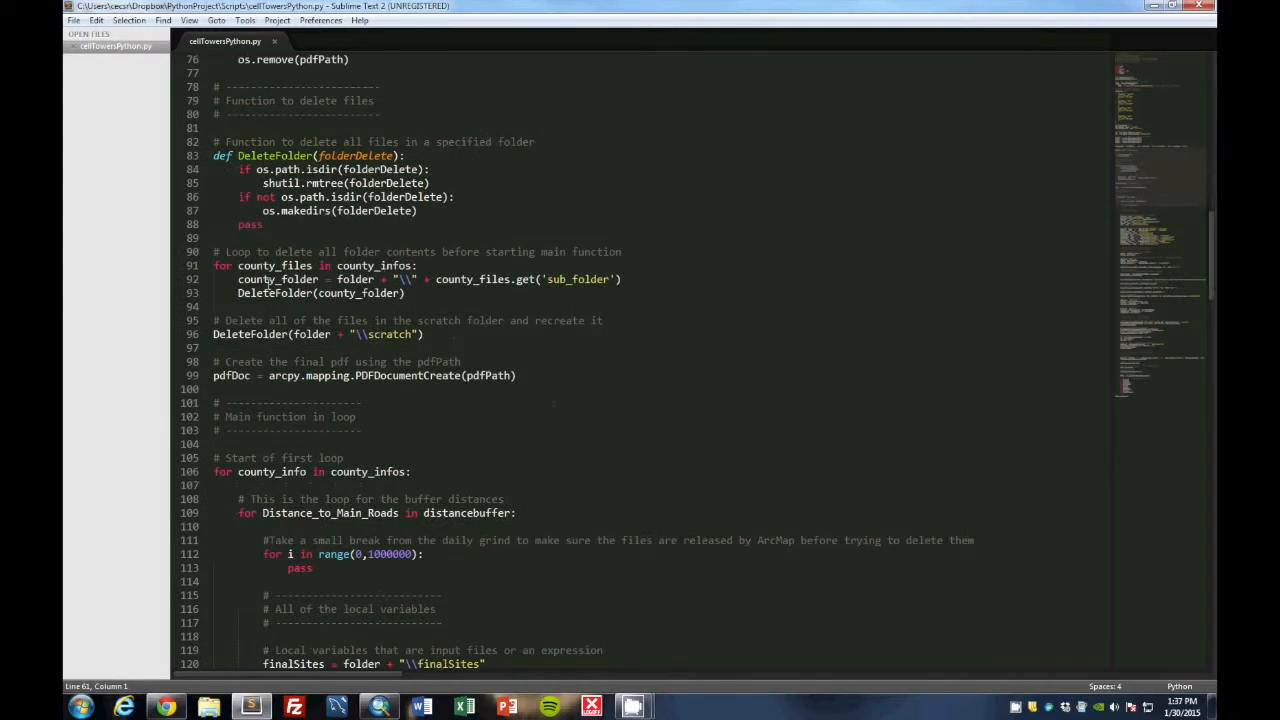
pyautogui.scroll(-3)
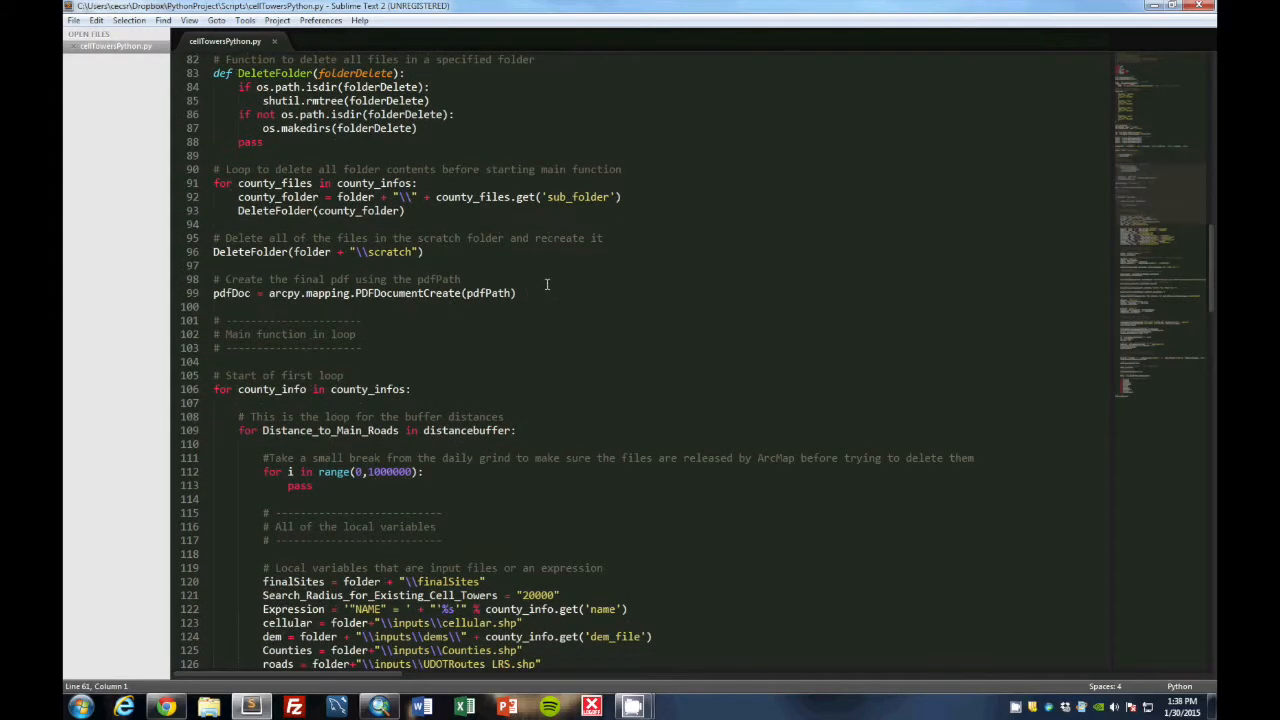
pyautogui.scroll(-3)
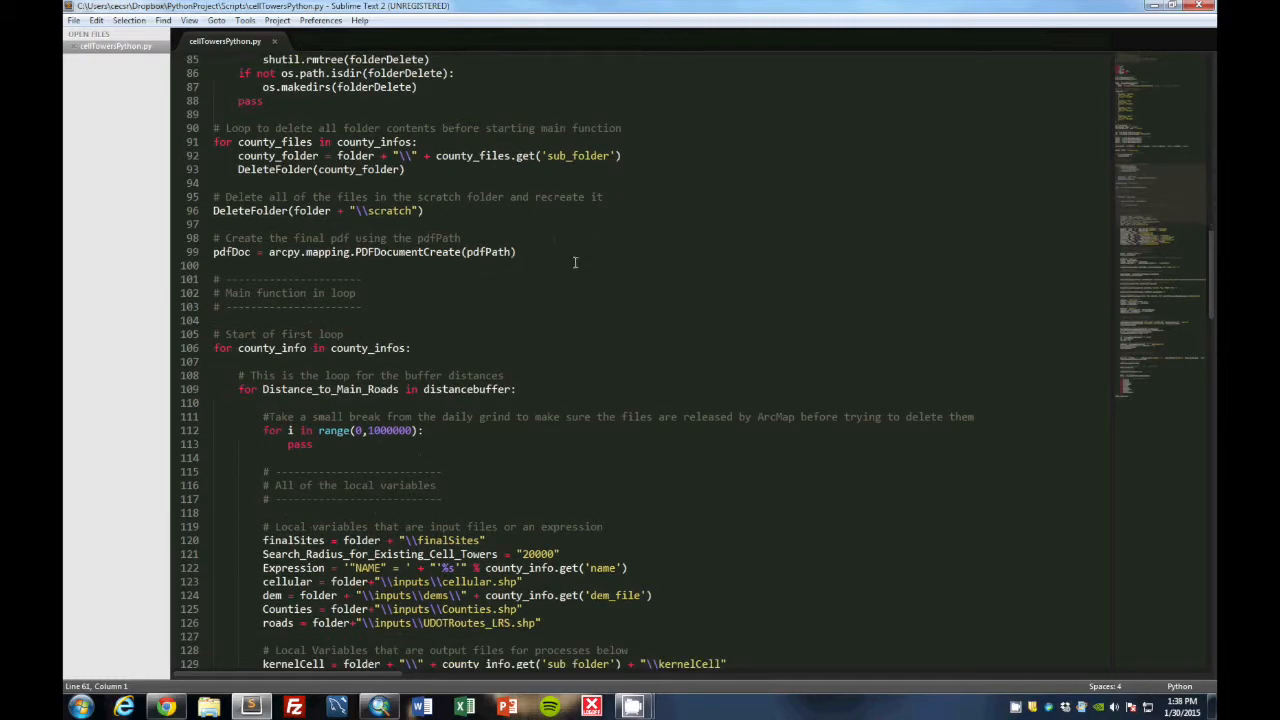
pyautogui.scroll(-3)
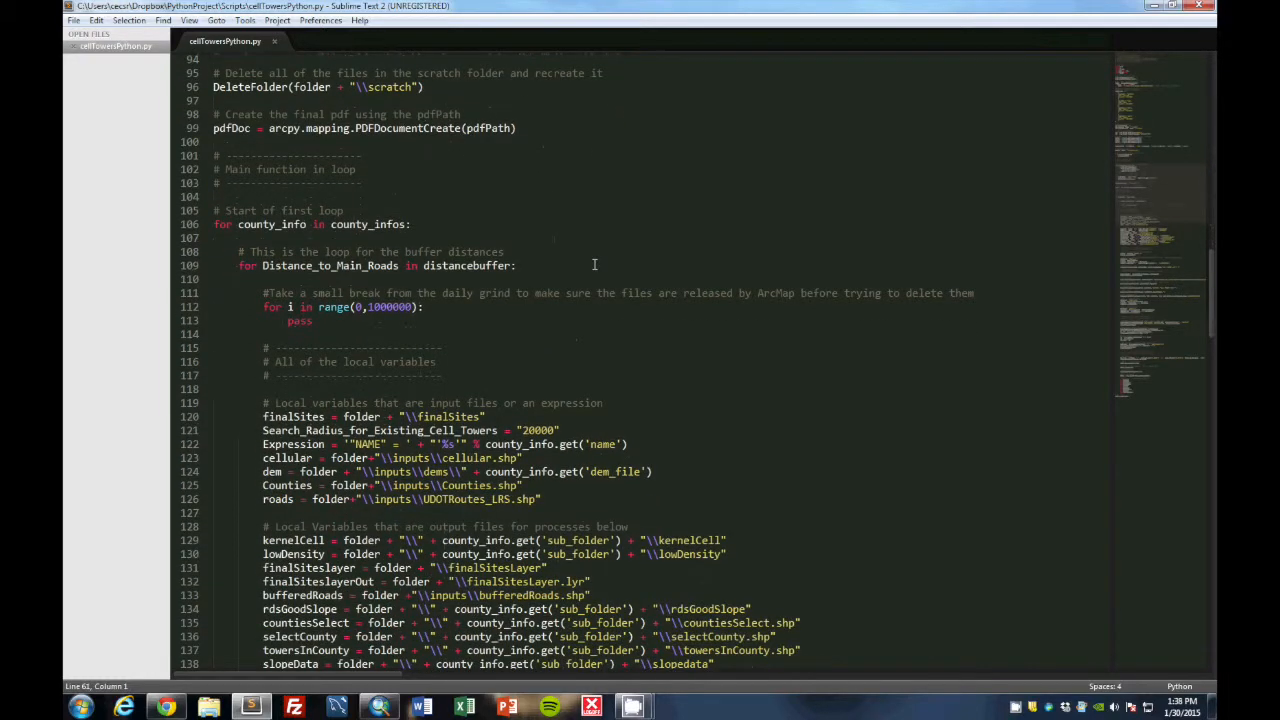
pyautogui.moveTo(480, 198)
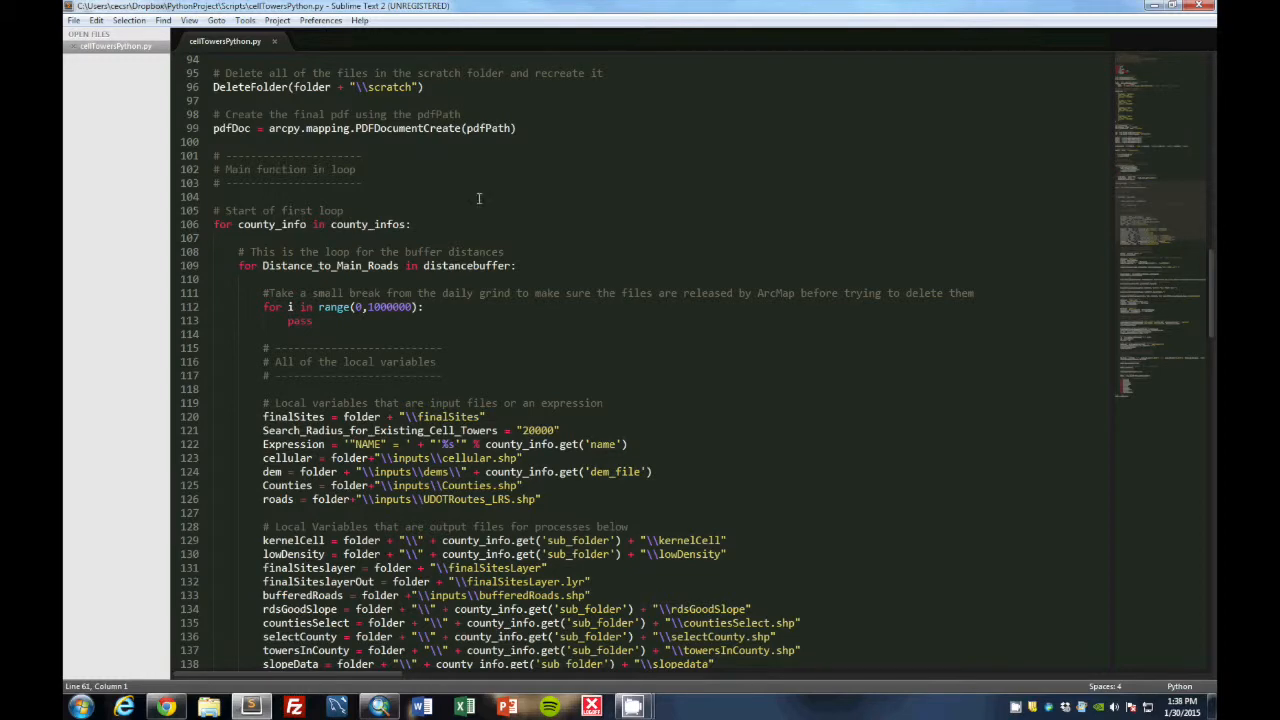
pyautogui.scroll(-3)
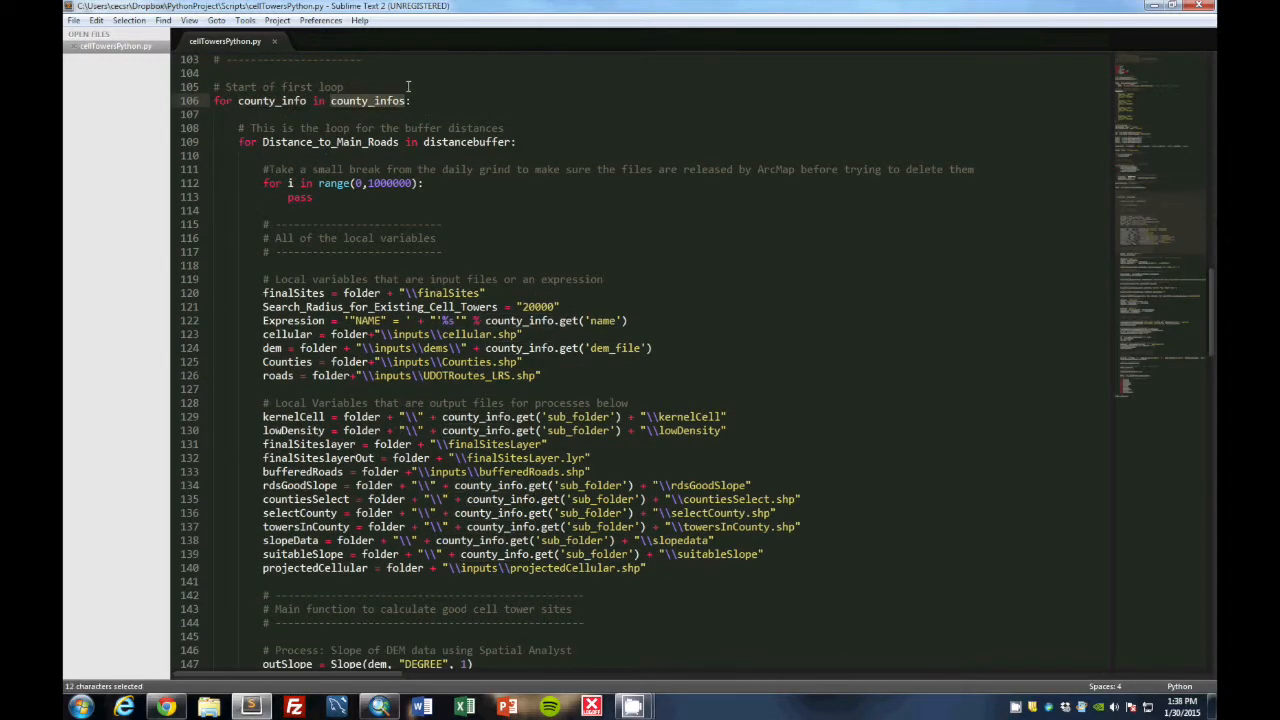
pyautogui.scroll(3)
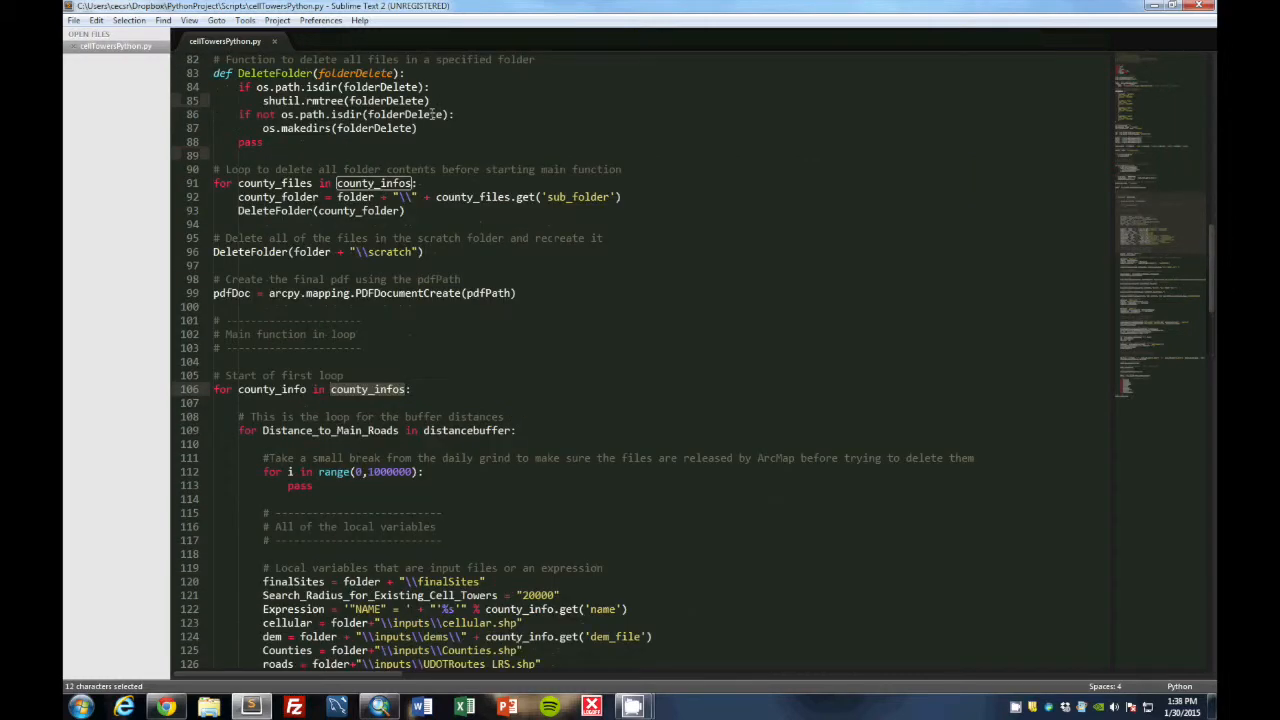
pyautogui.scroll(3)
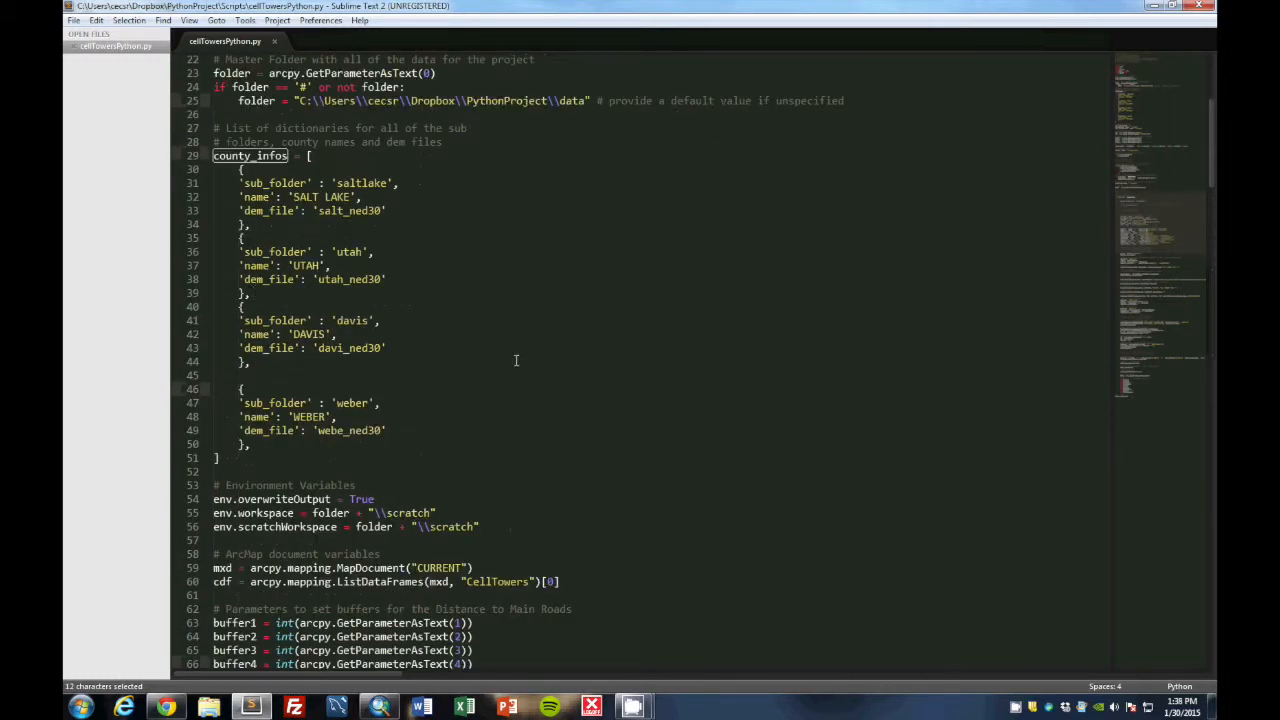
pyautogui.scroll(-3)
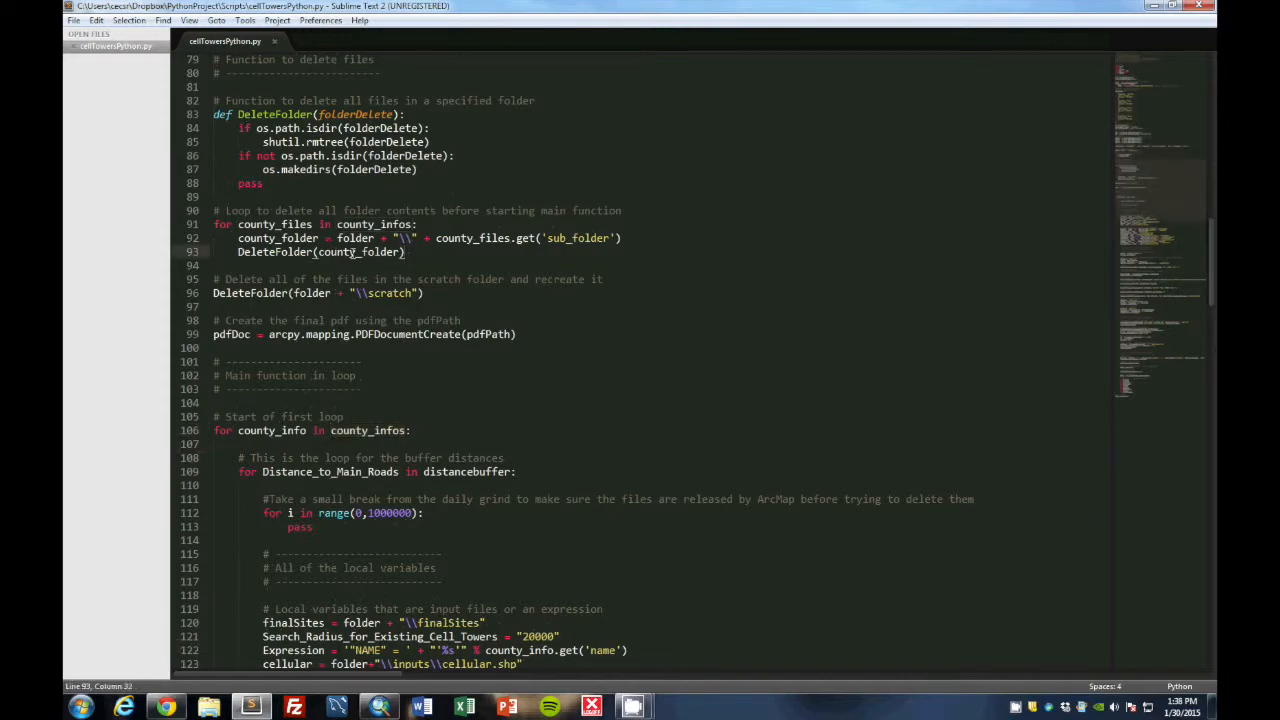
pyautogui.scroll(-3)
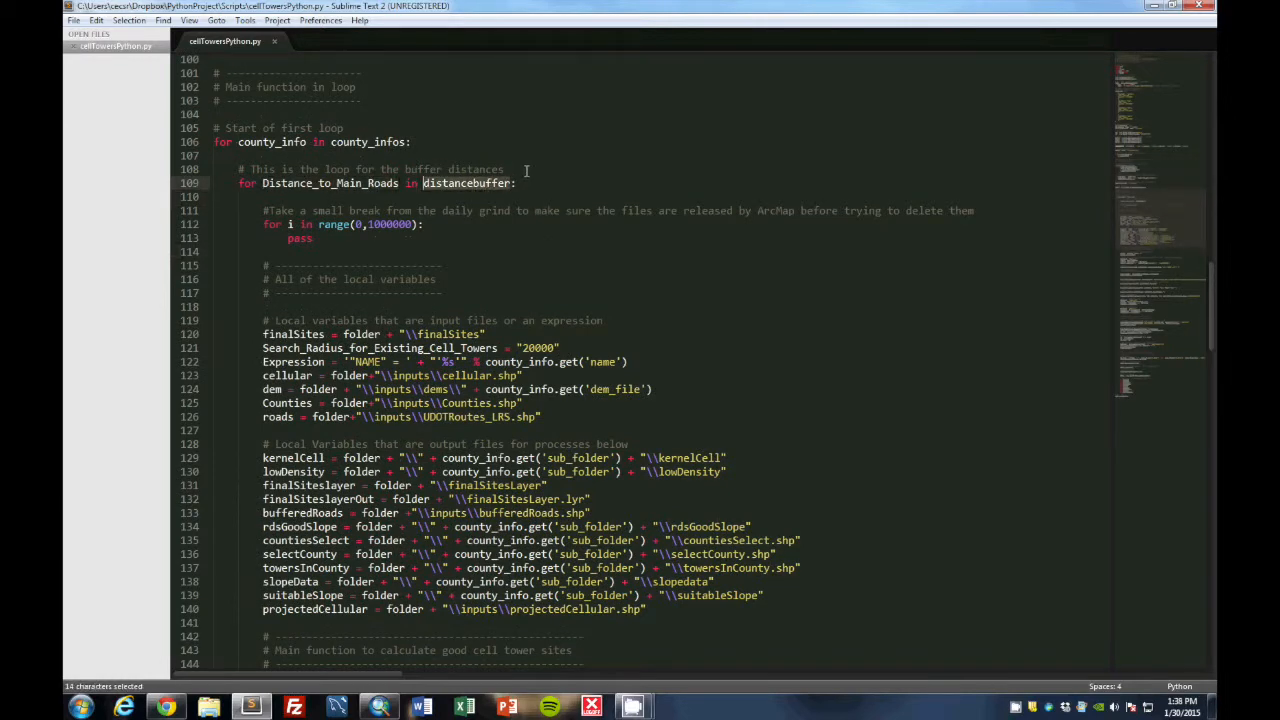
pyautogui.scroll(3)
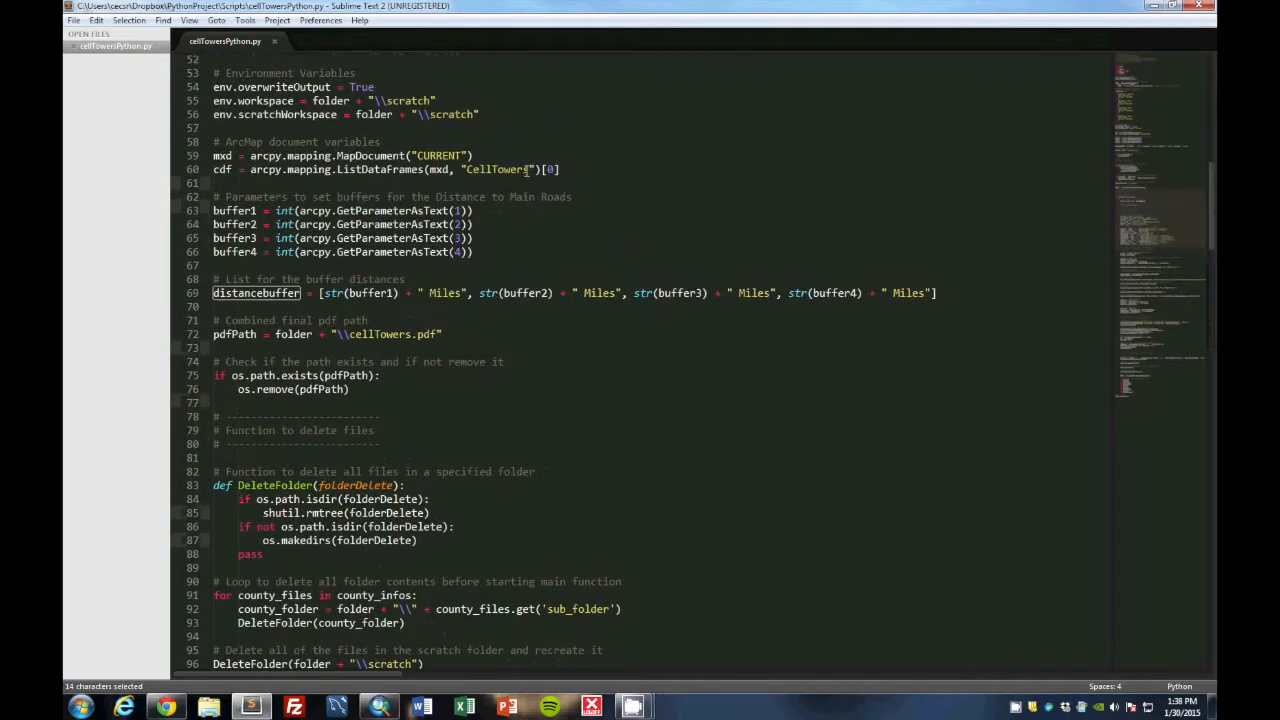
pyautogui.scroll(-3)
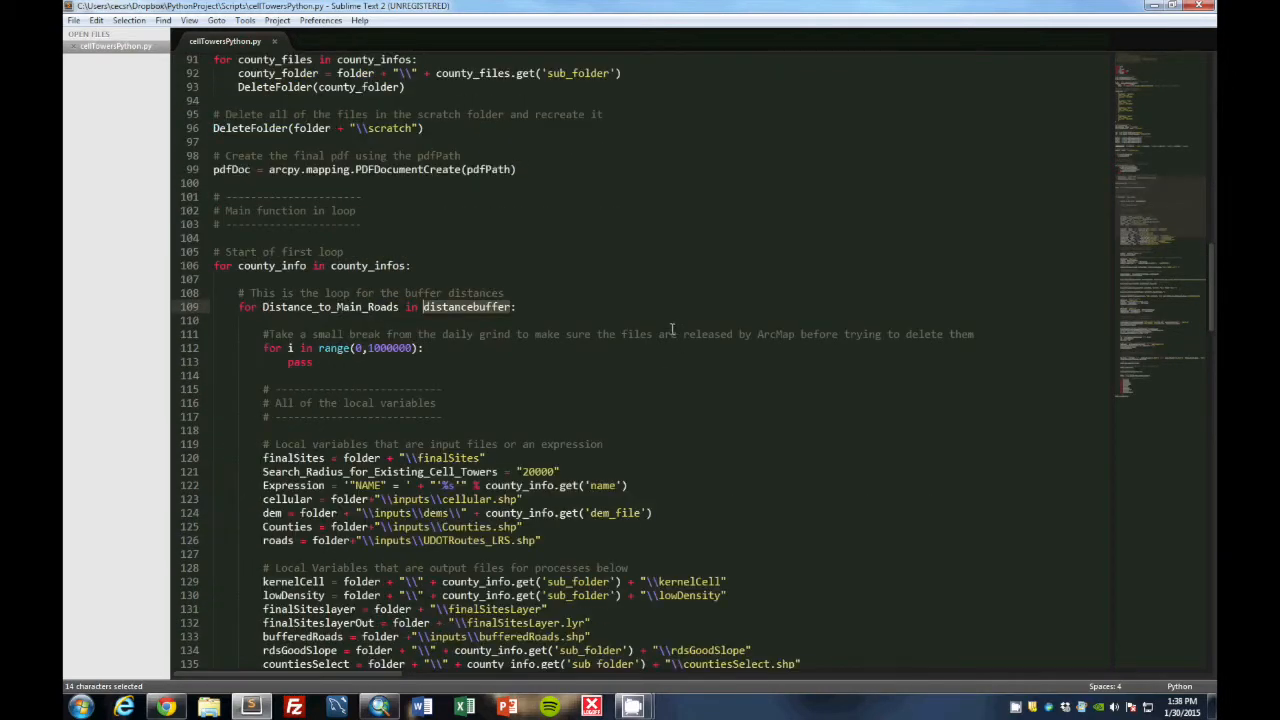
pyautogui.scroll(-3)
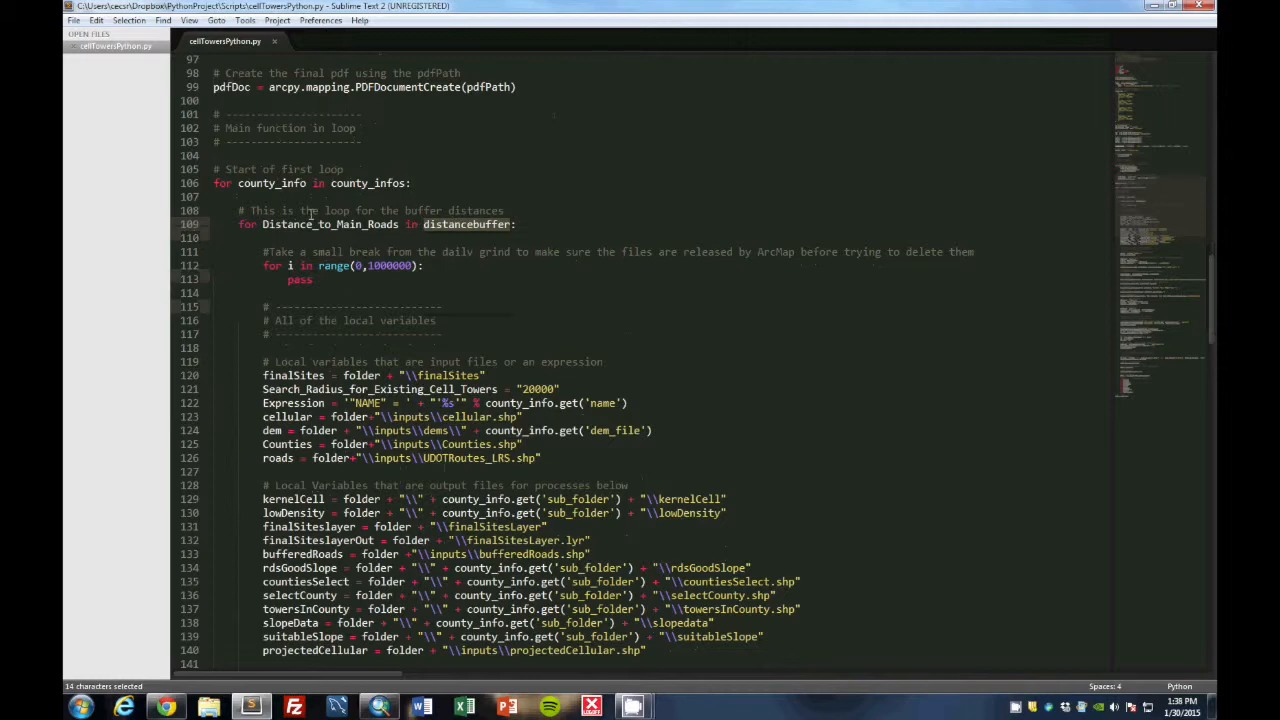
pyautogui.scroll(-3)
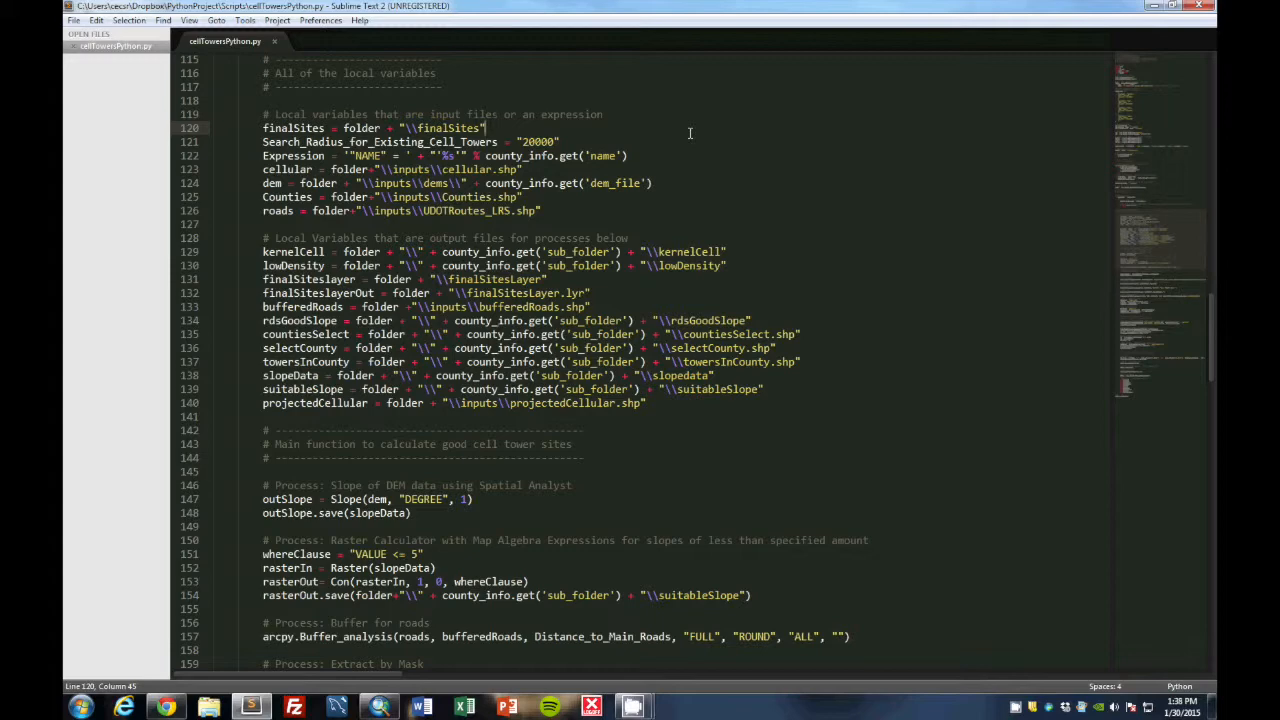
pyautogui.scroll(-3)
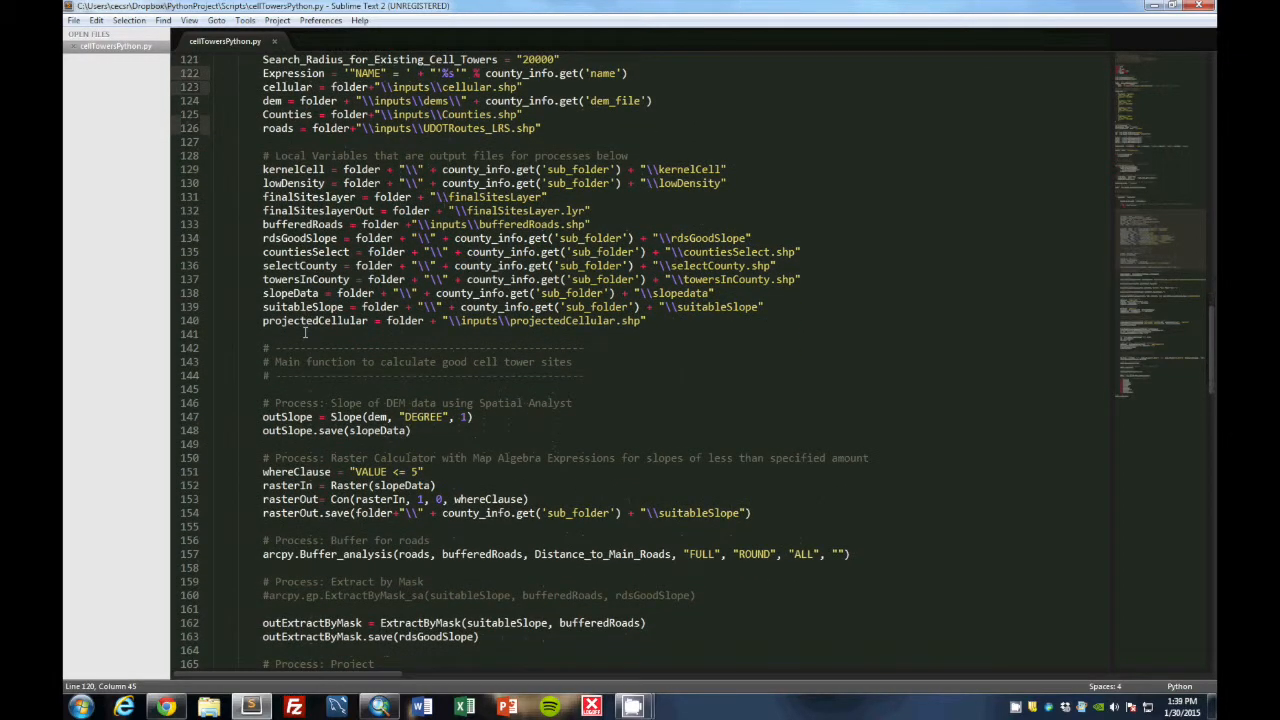
pyautogui.moveTo(860, 318)
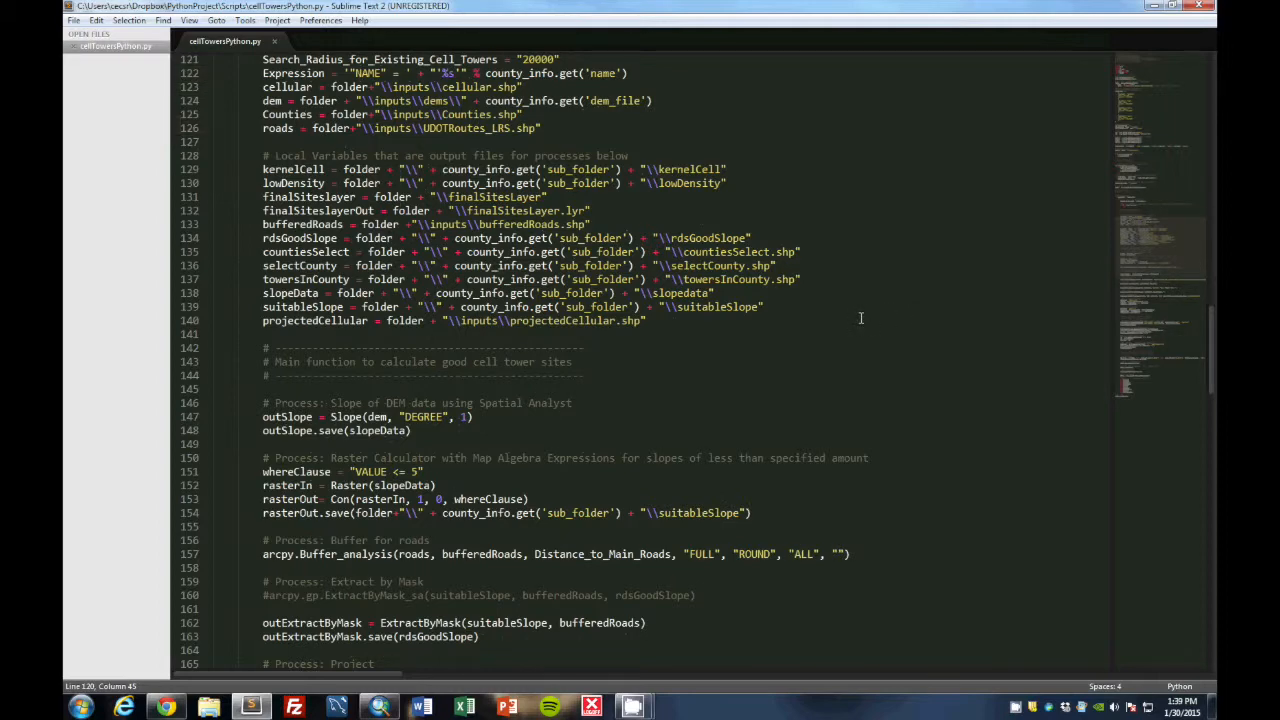
pyautogui.scroll(-3)
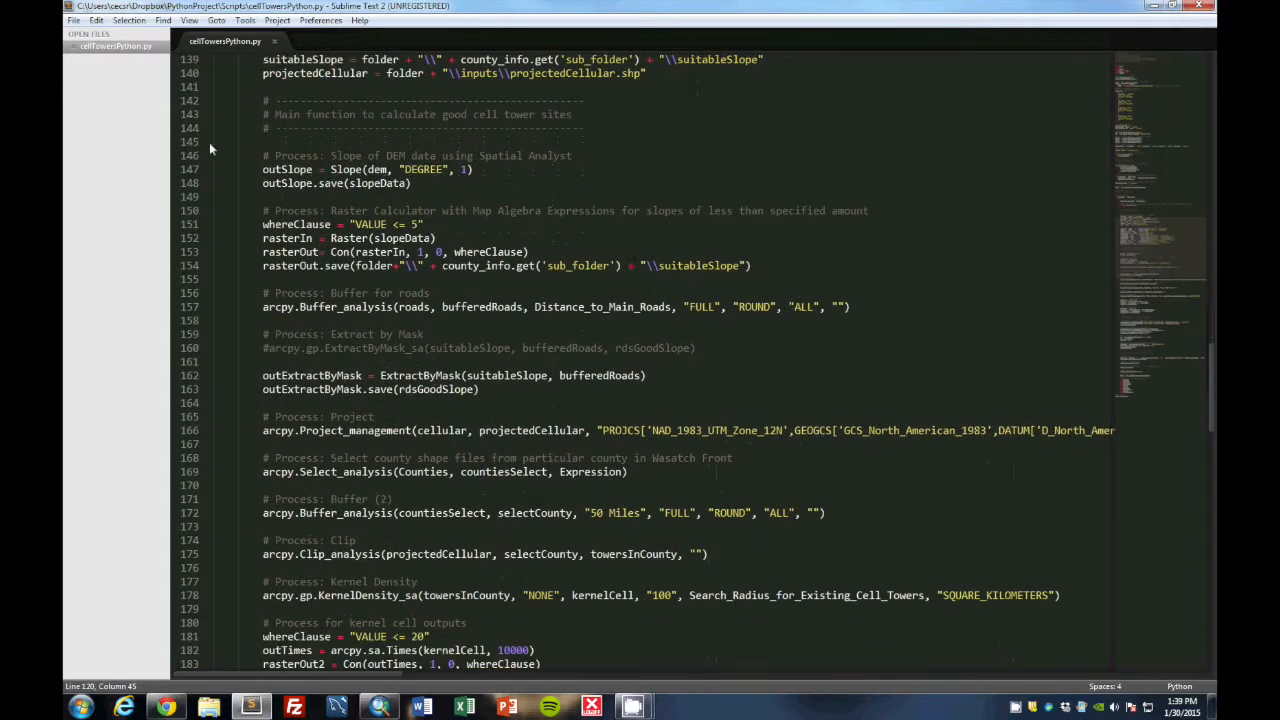
pyautogui.moveTo(672, 156)
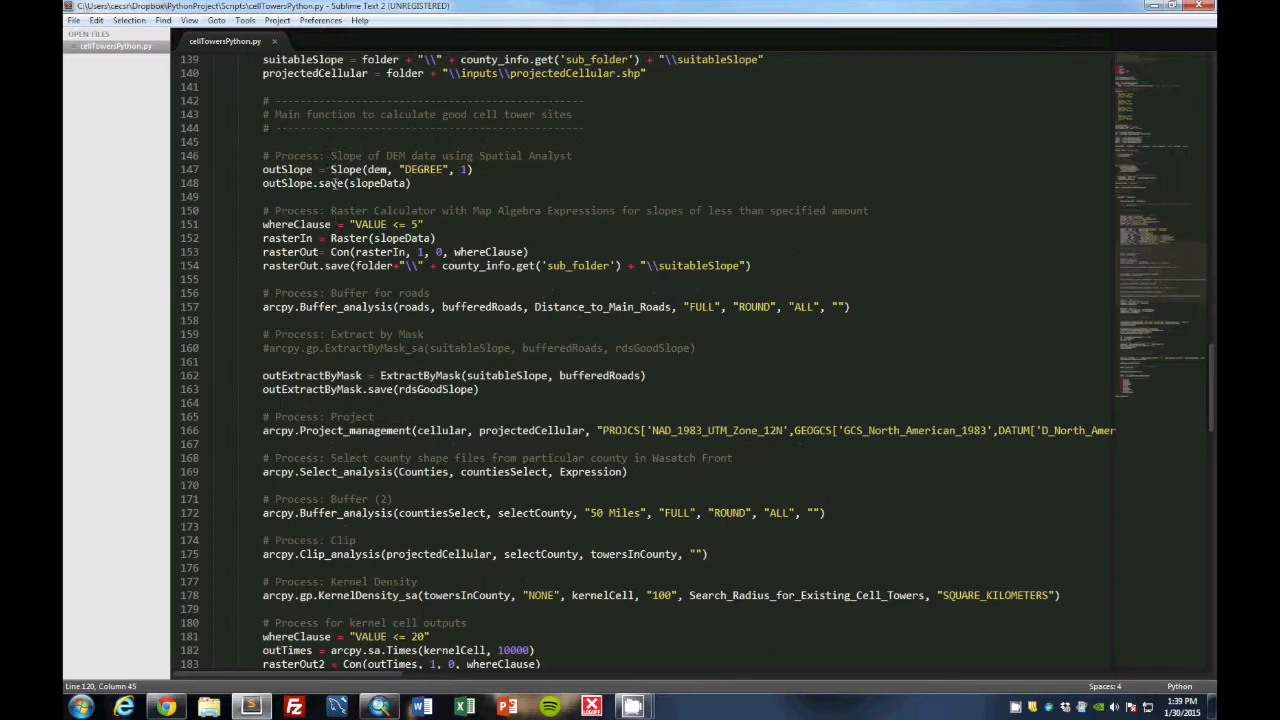
pyautogui.scroll(-3)
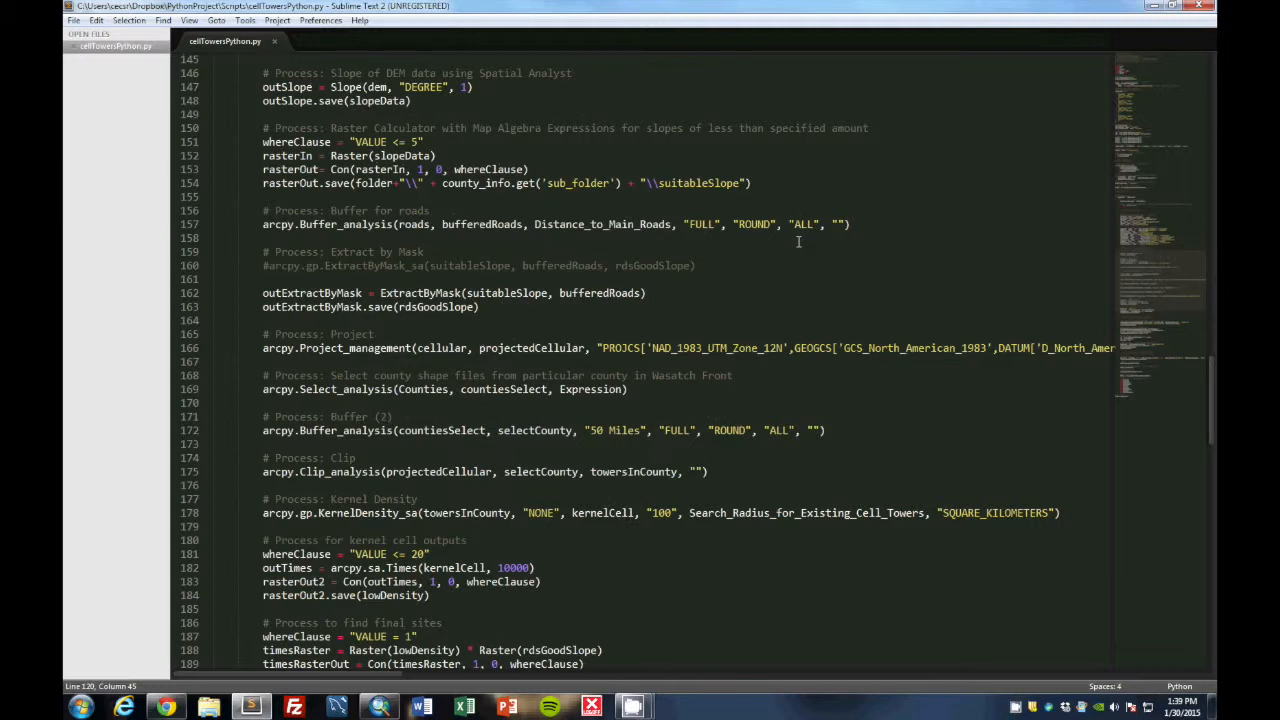
pyautogui.moveTo(636, 172)
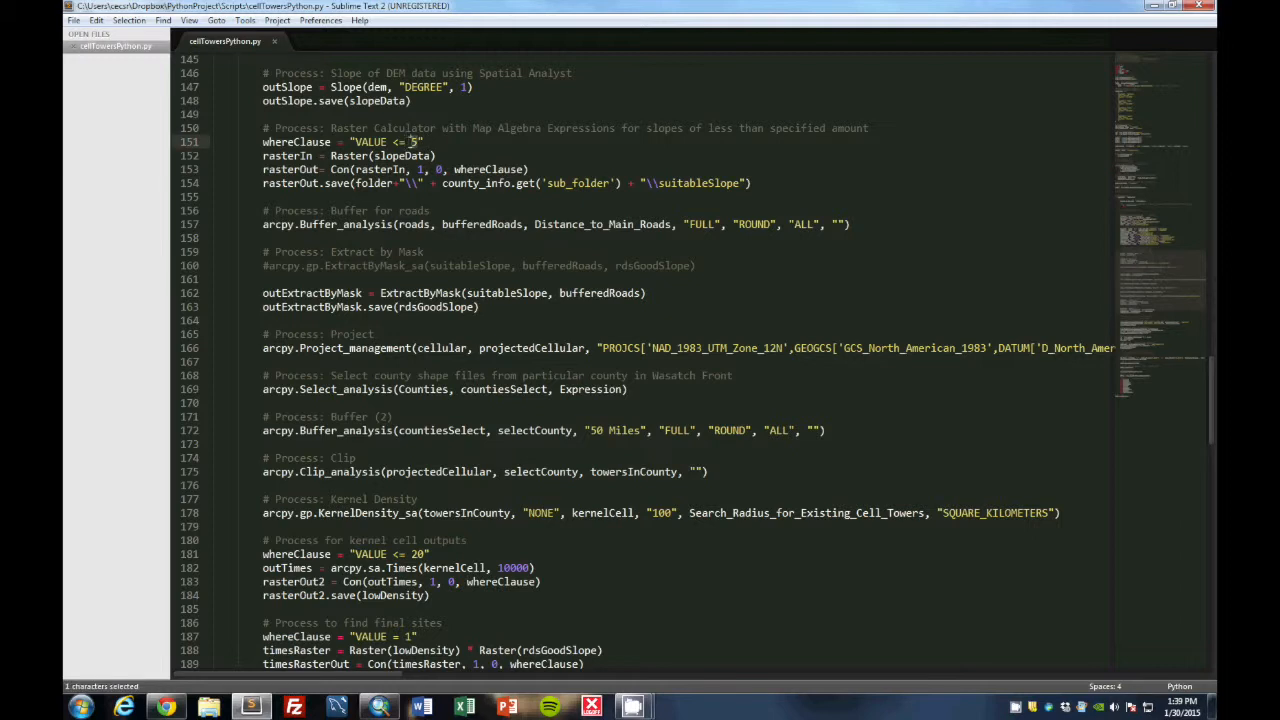
pyautogui.scroll(-3)
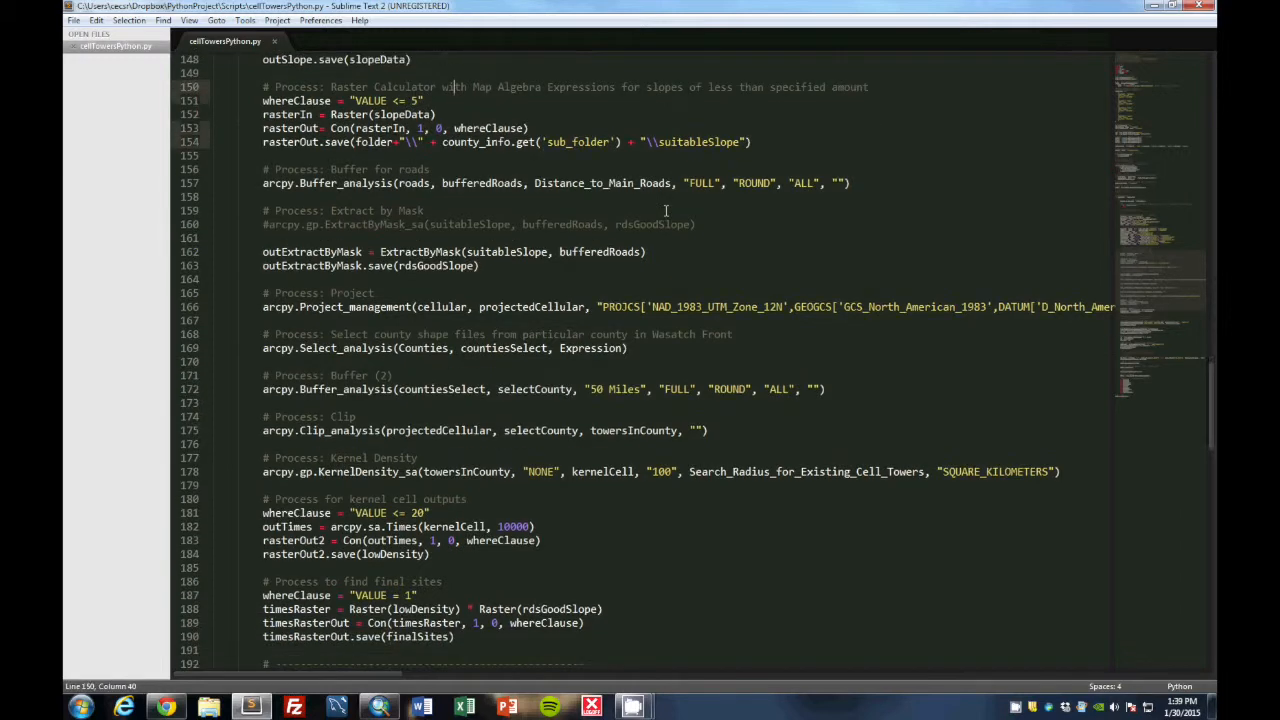
pyautogui.click(644, 184)
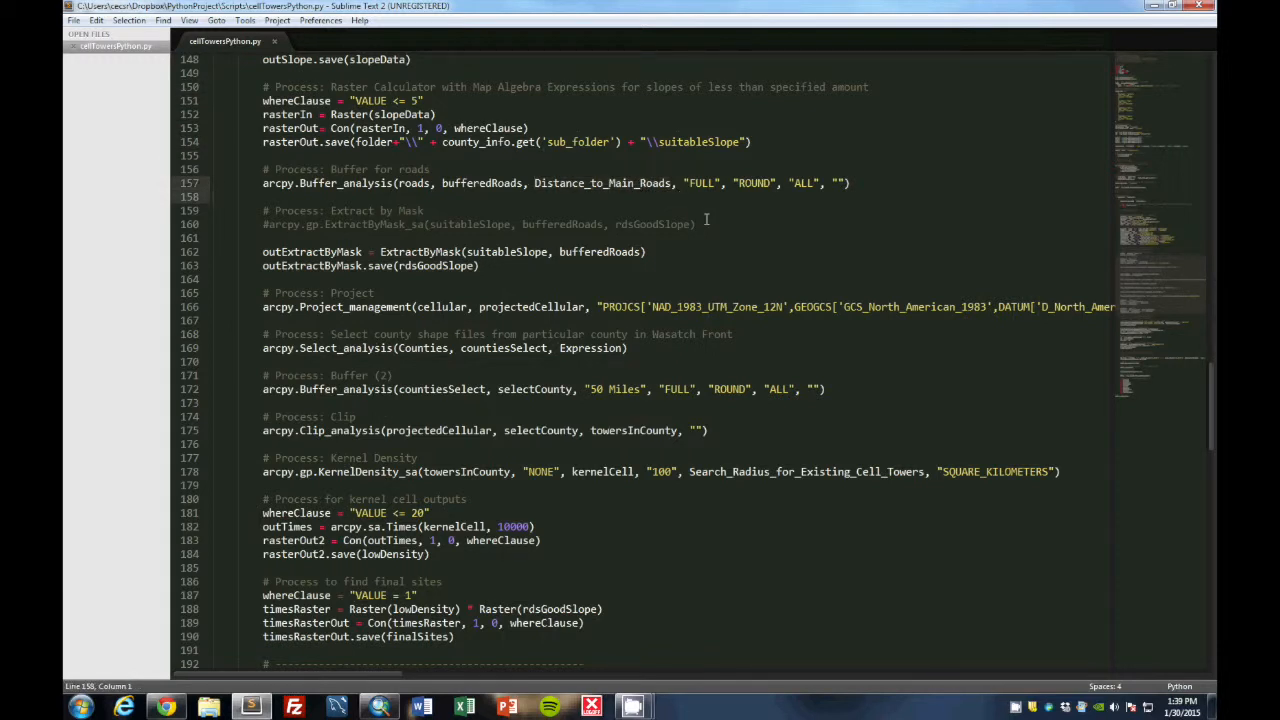
pyautogui.scroll(-3)
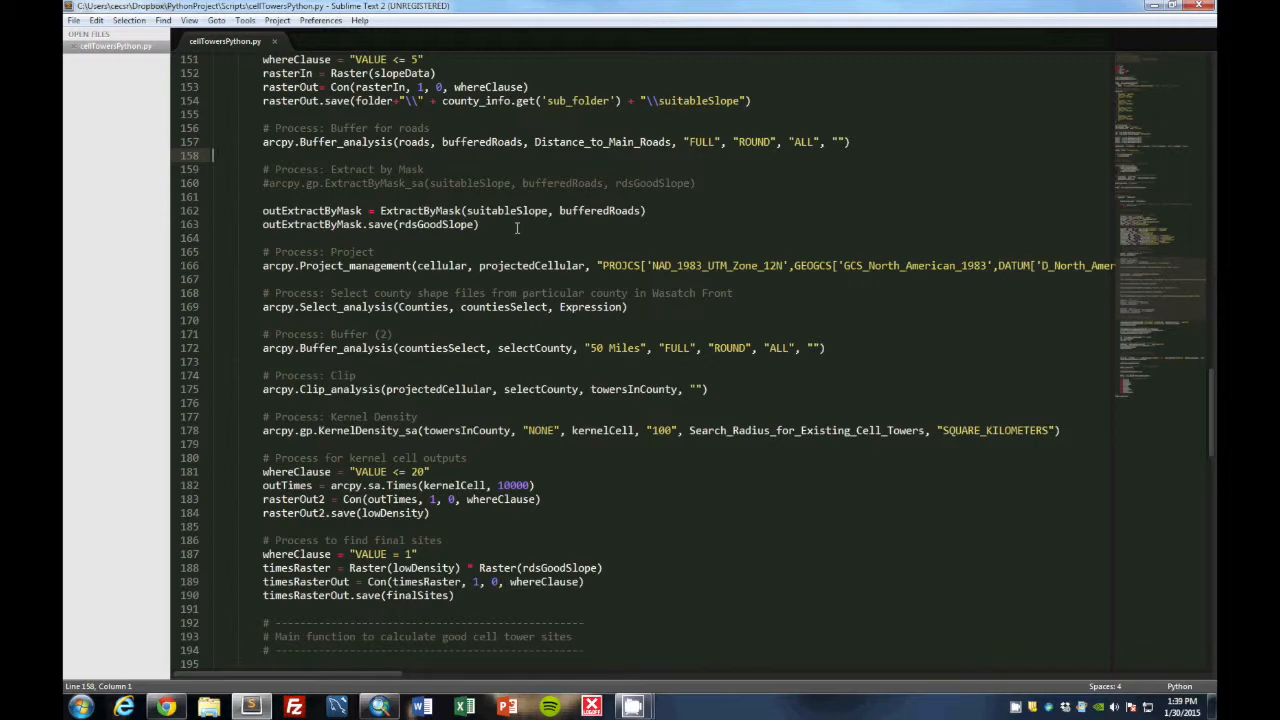
pyautogui.scroll(-3)
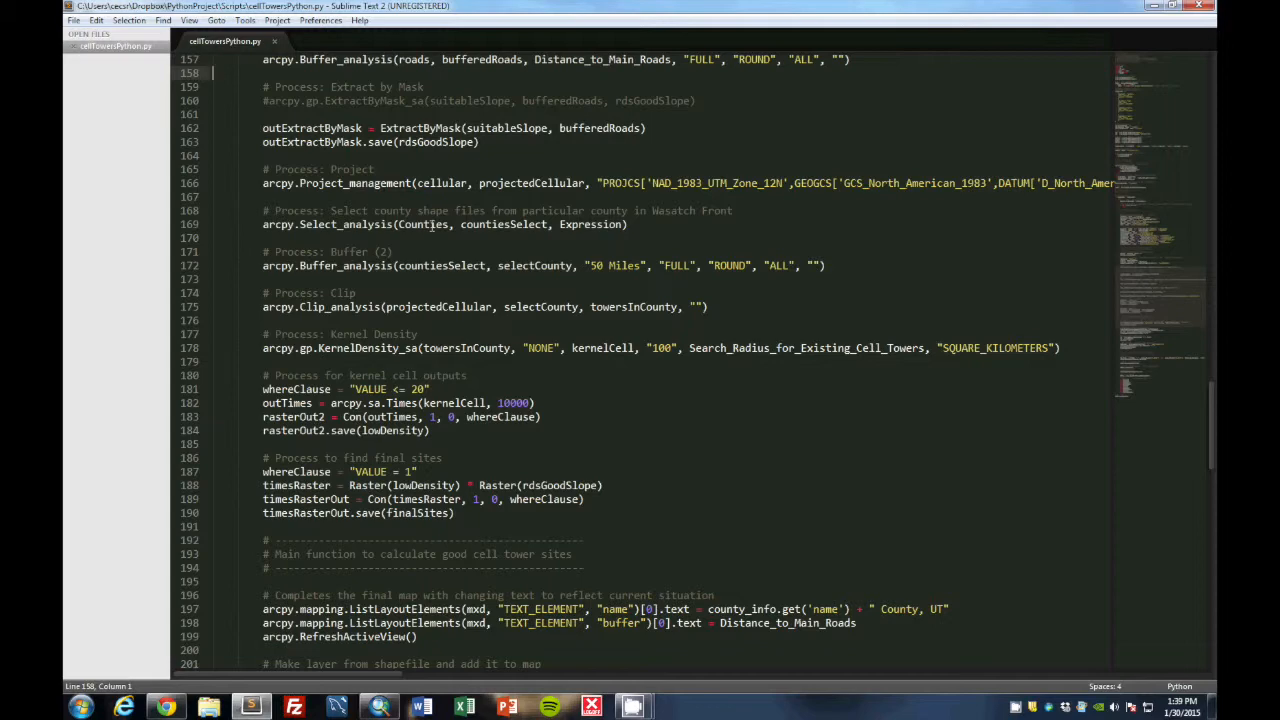
pyautogui.moveTo(498, 256)
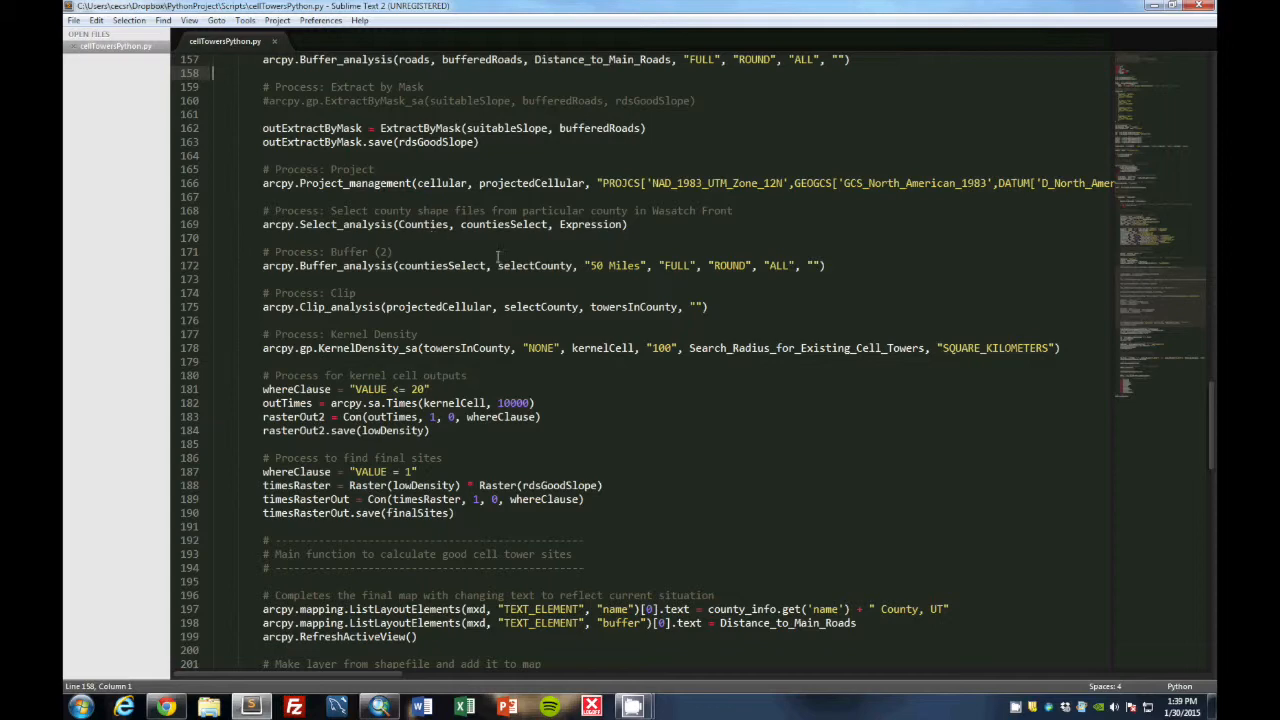
pyautogui.scroll(-3)
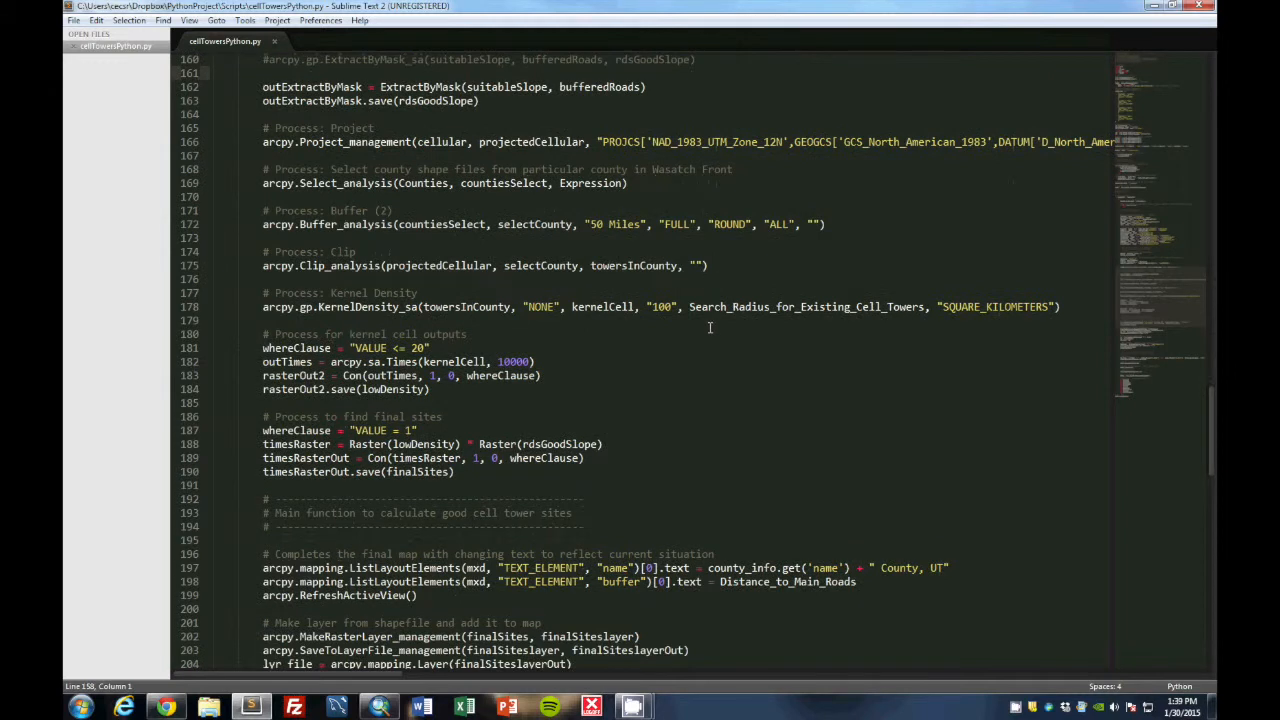
pyautogui.scroll(-3)
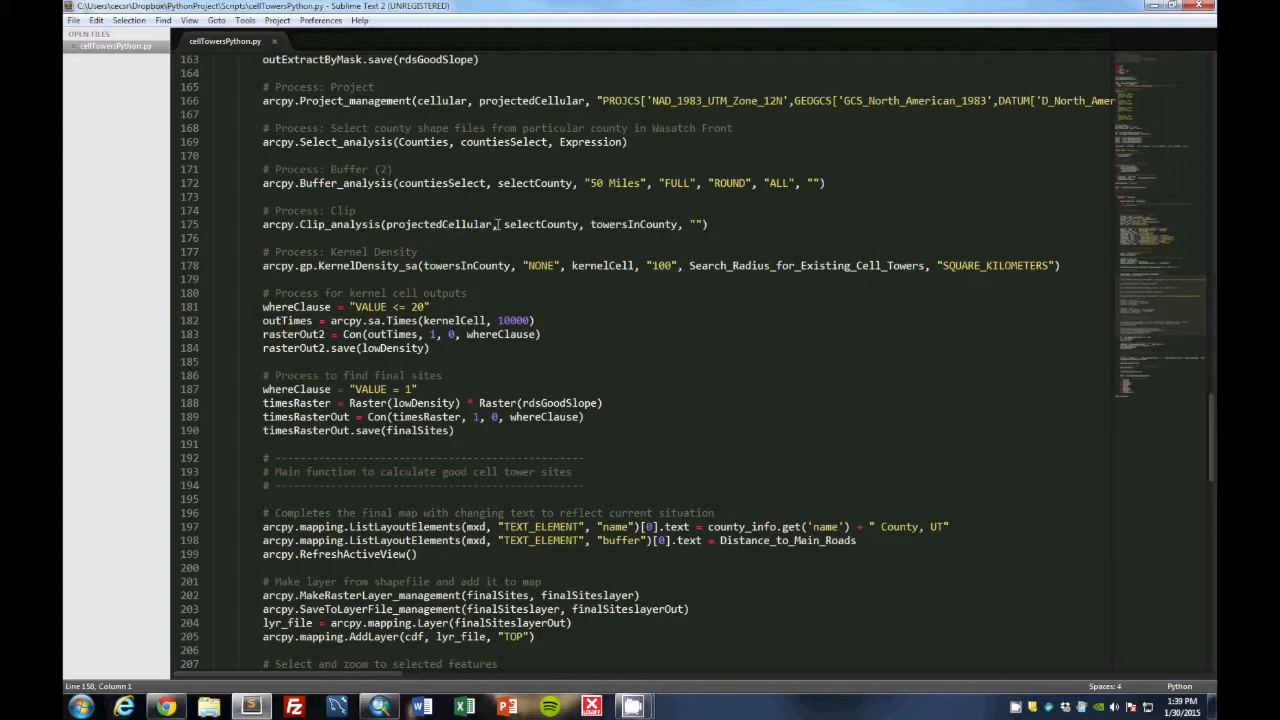
pyautogui.scroll(-3)
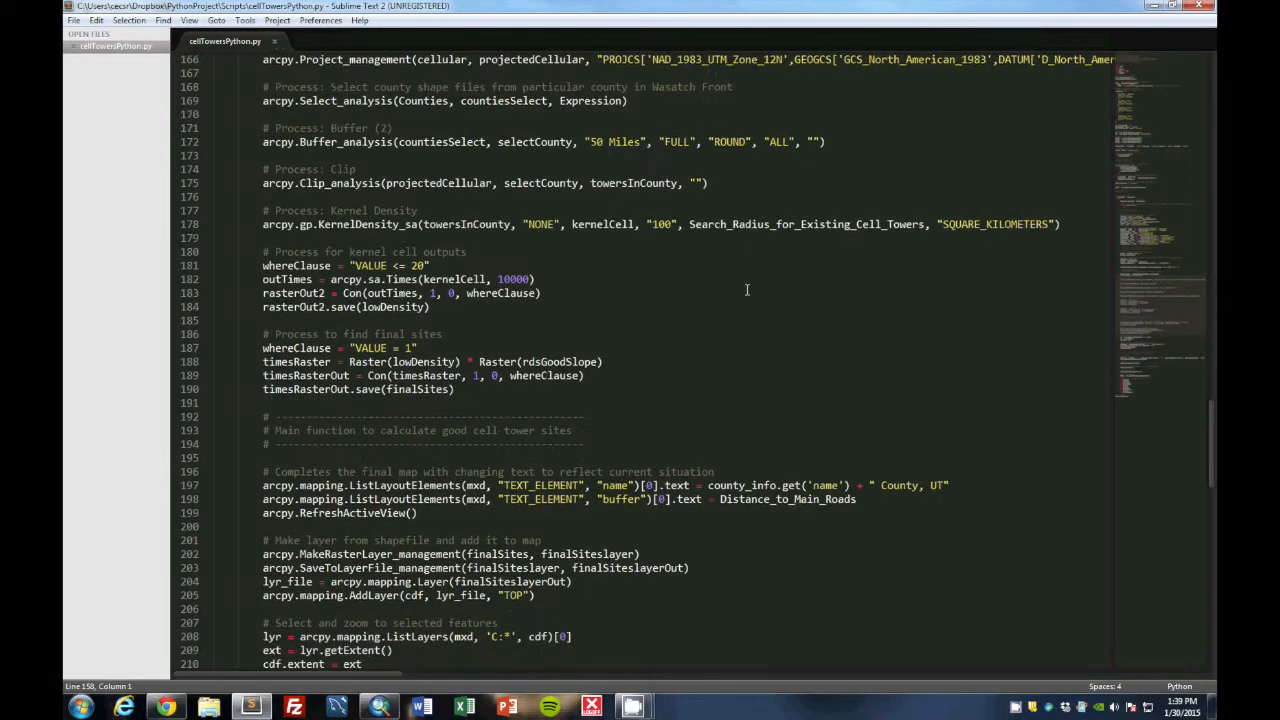
pyautogui.scroll(-3)
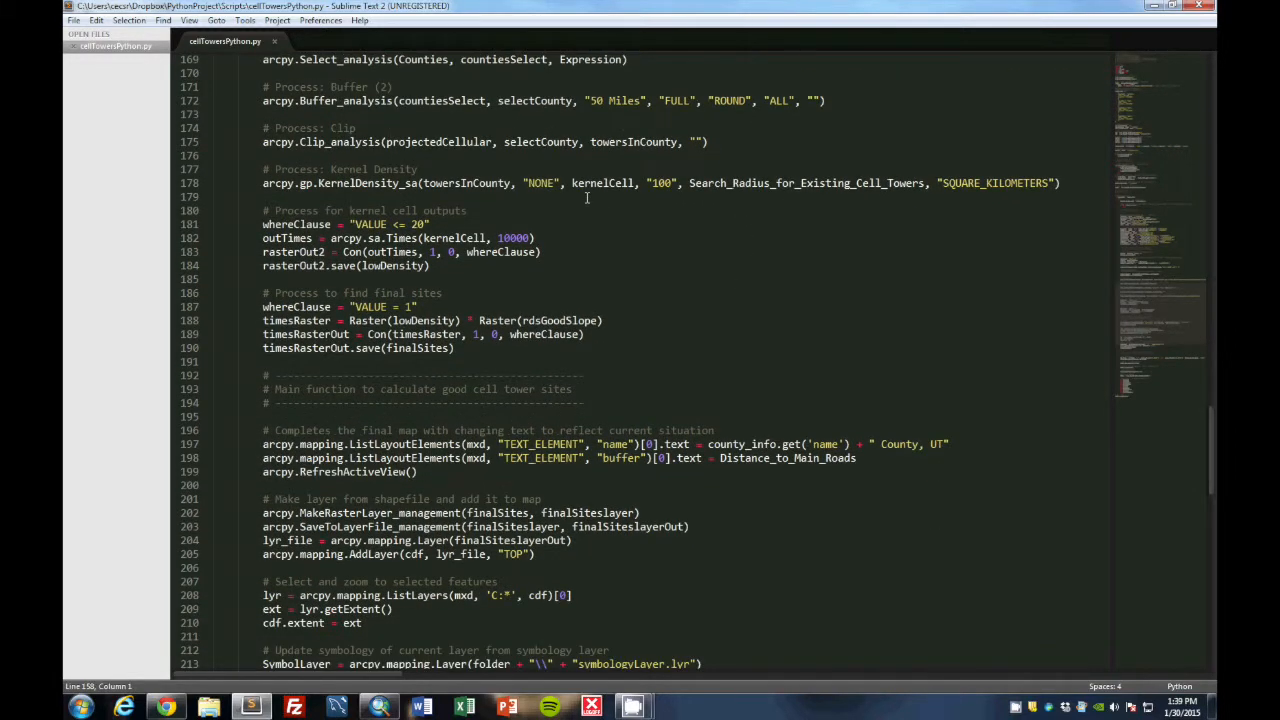
pyautogui.moveTo(688, 218)
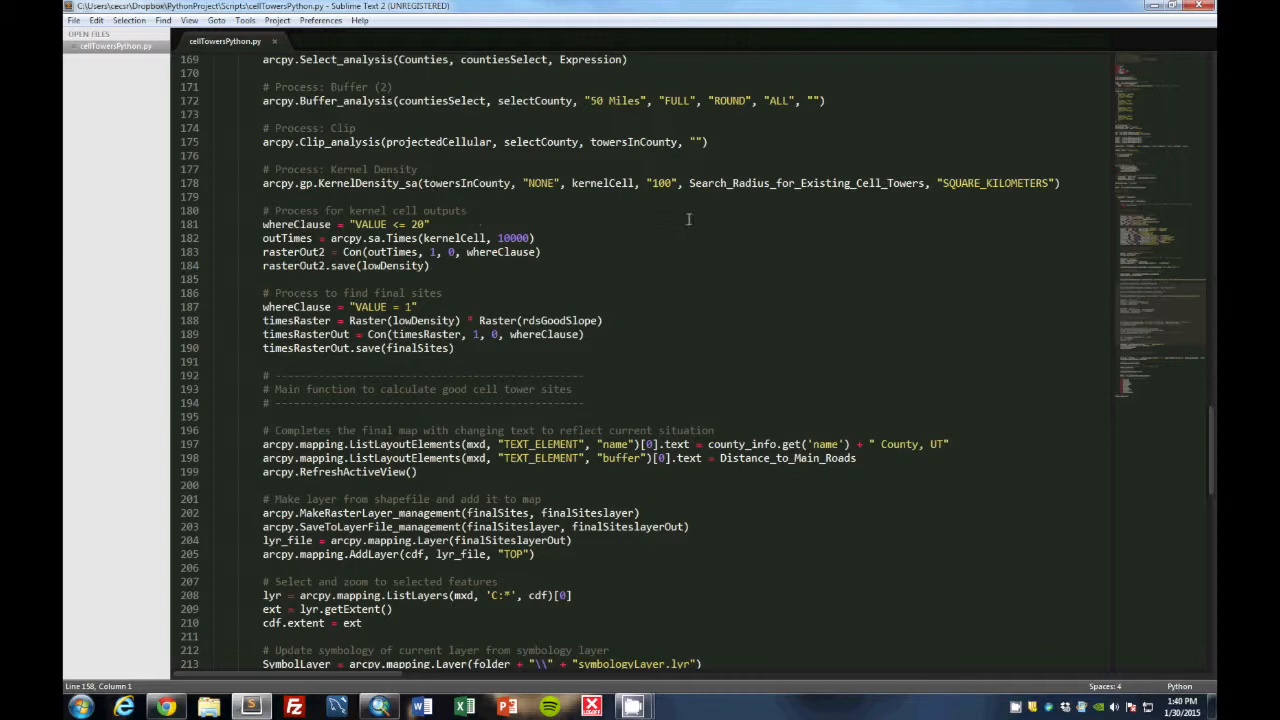
pyautogui.doubleClick(804, 184)
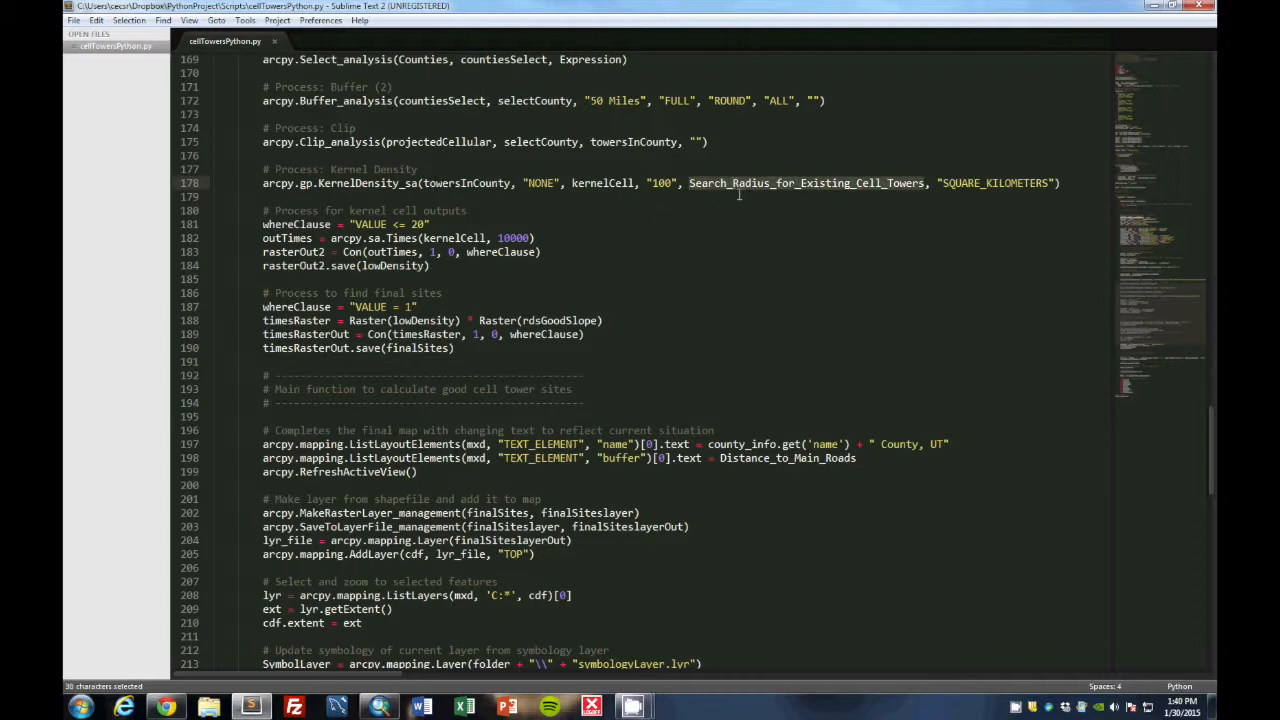
pyautogui.click(784, 212)
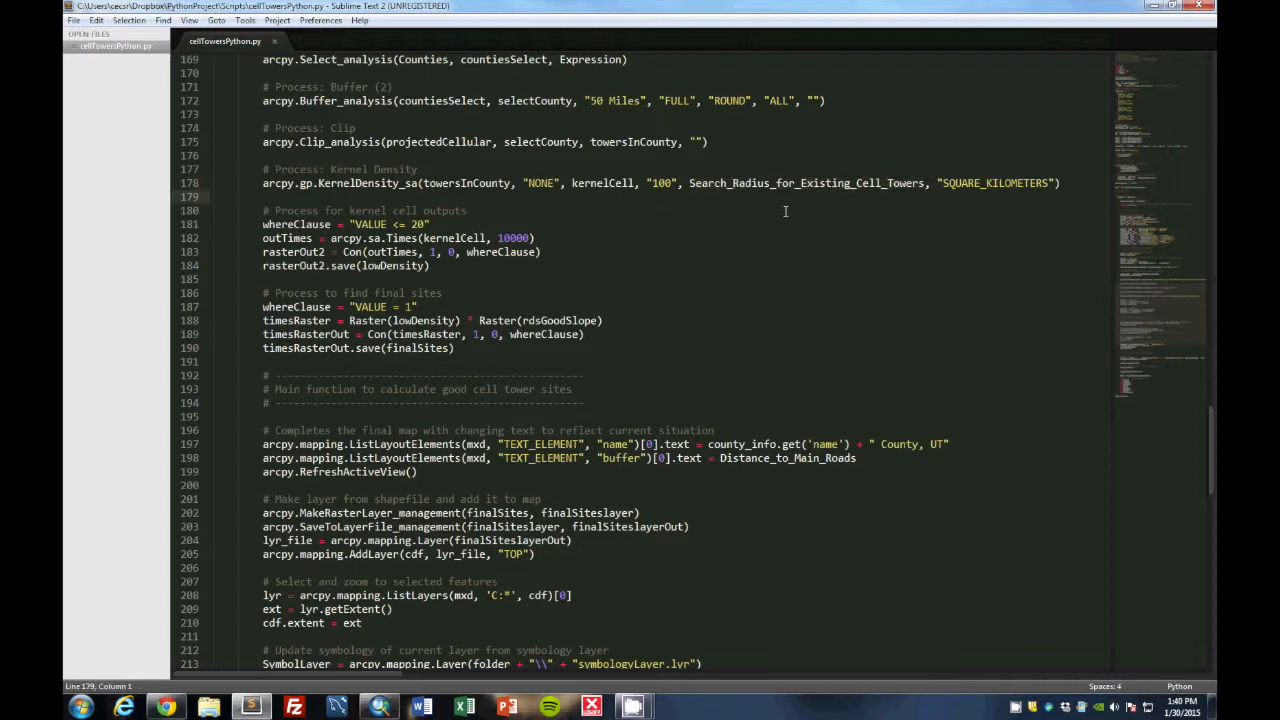
pyautogui.moveTo(910, 184)
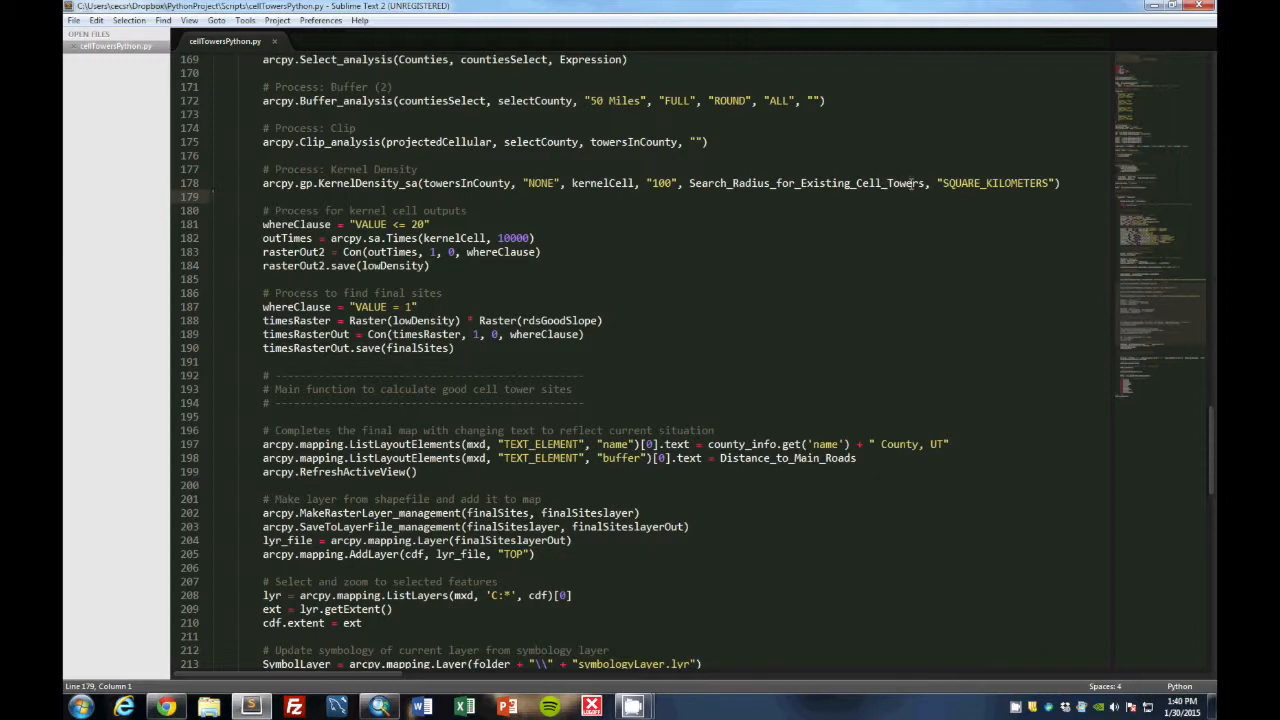
pyautogui.moveTo(876, 196)
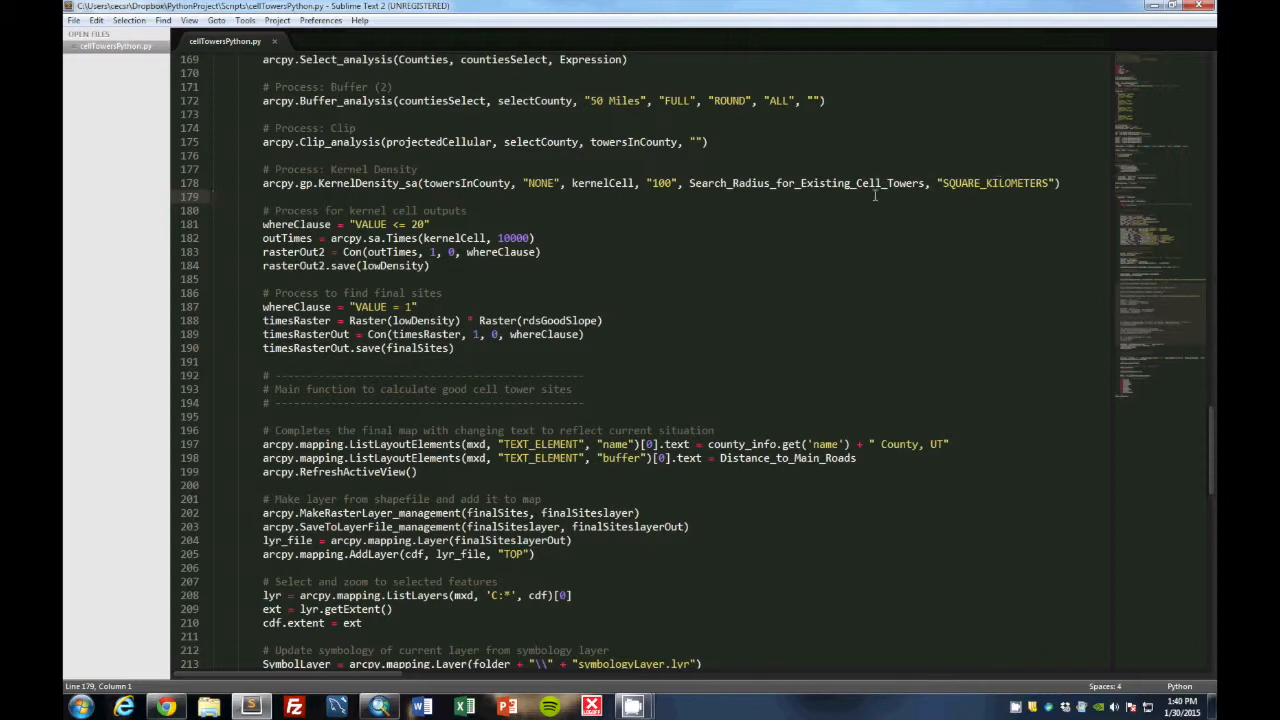
pyautogui.moveTo(808, 200)
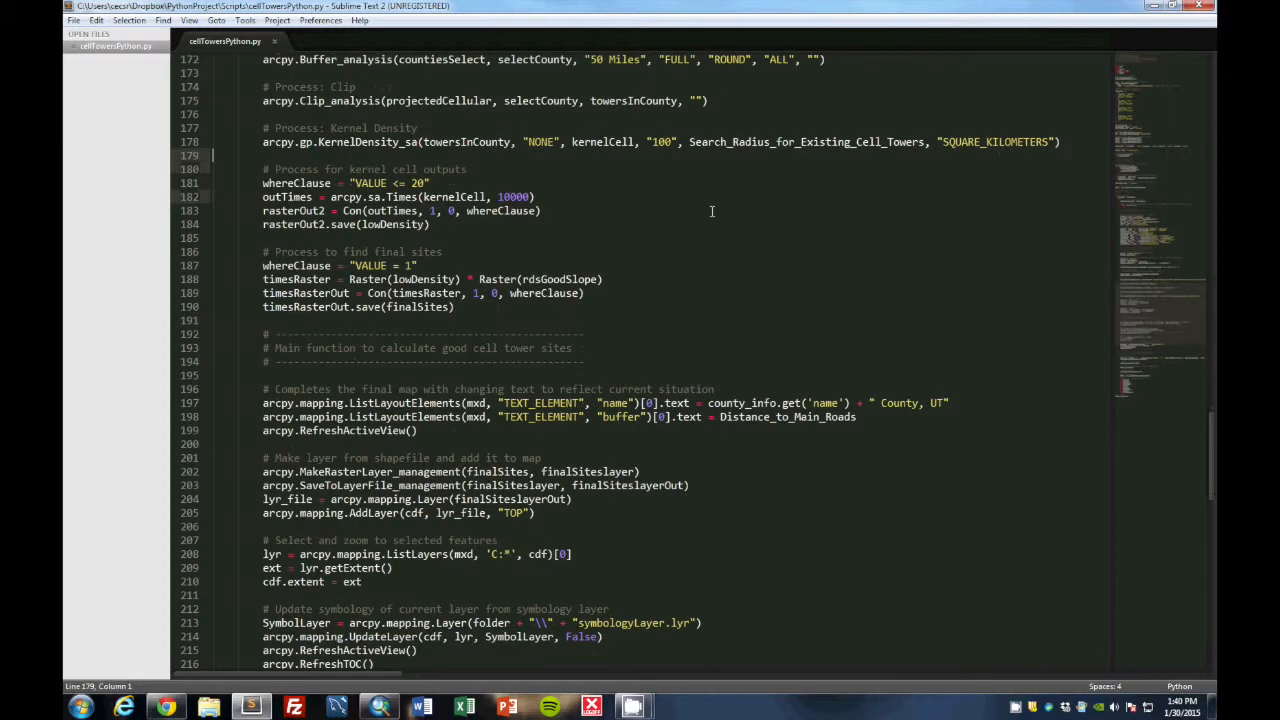
pyautogui.moveTo(476, 184)
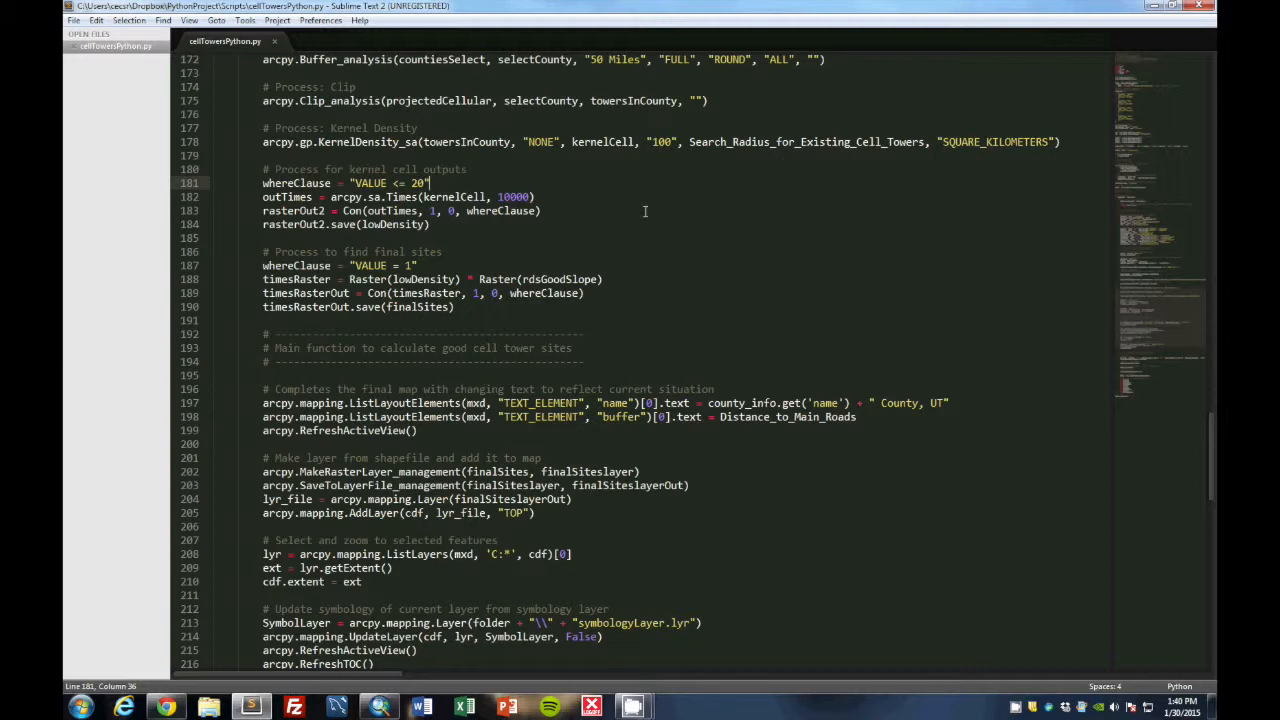
pyautogui.scroll(-3)
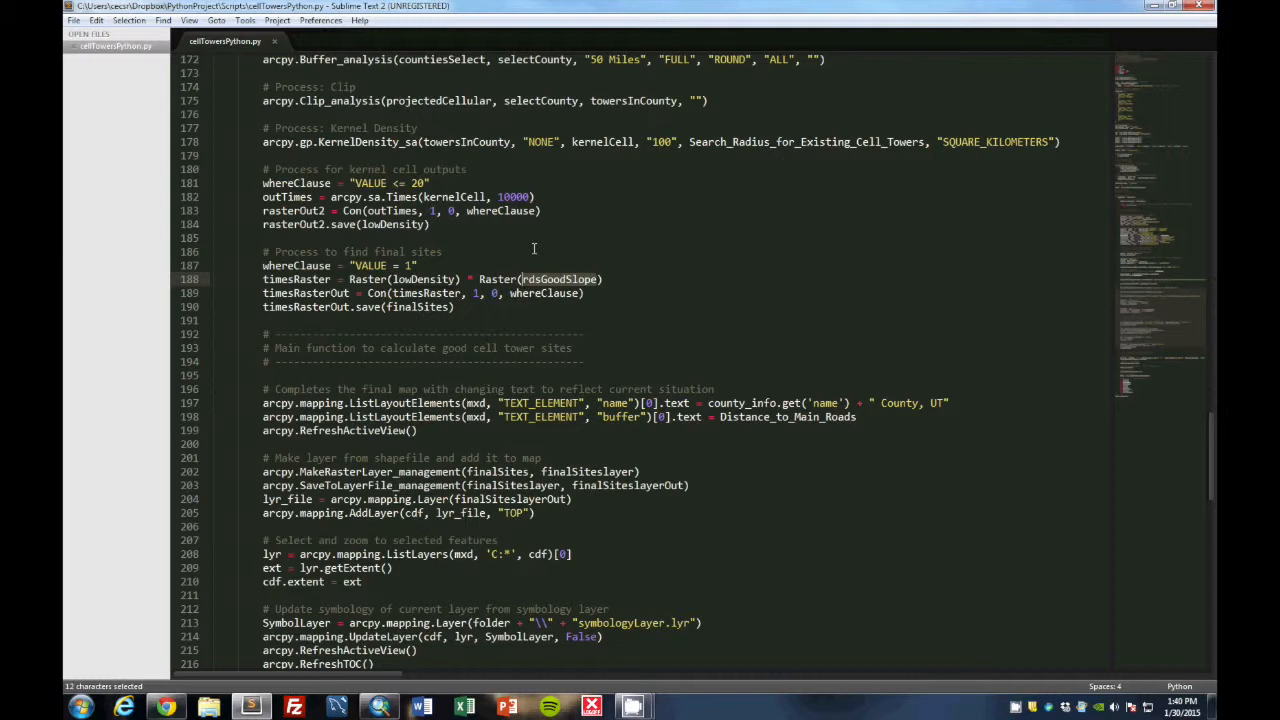
pyautogui.scroll(-3)
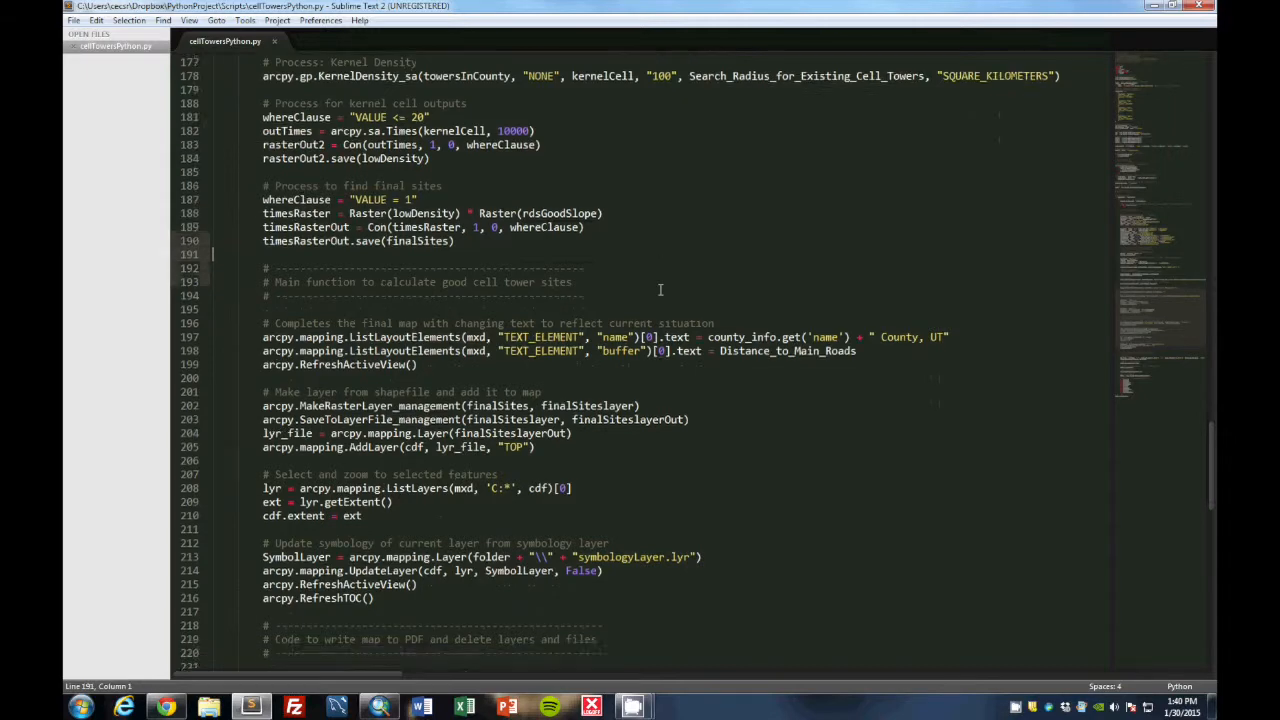
pyautogui.scroll(-3)
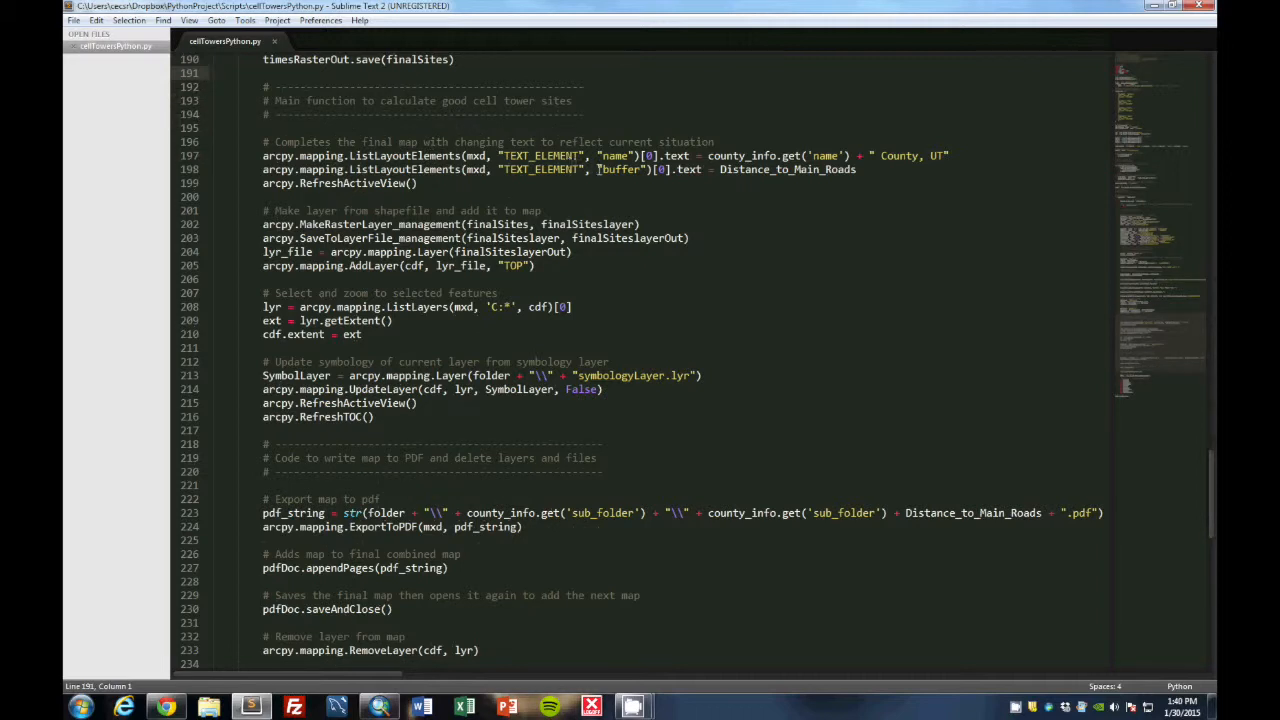
pyautogui.scroll(-3)
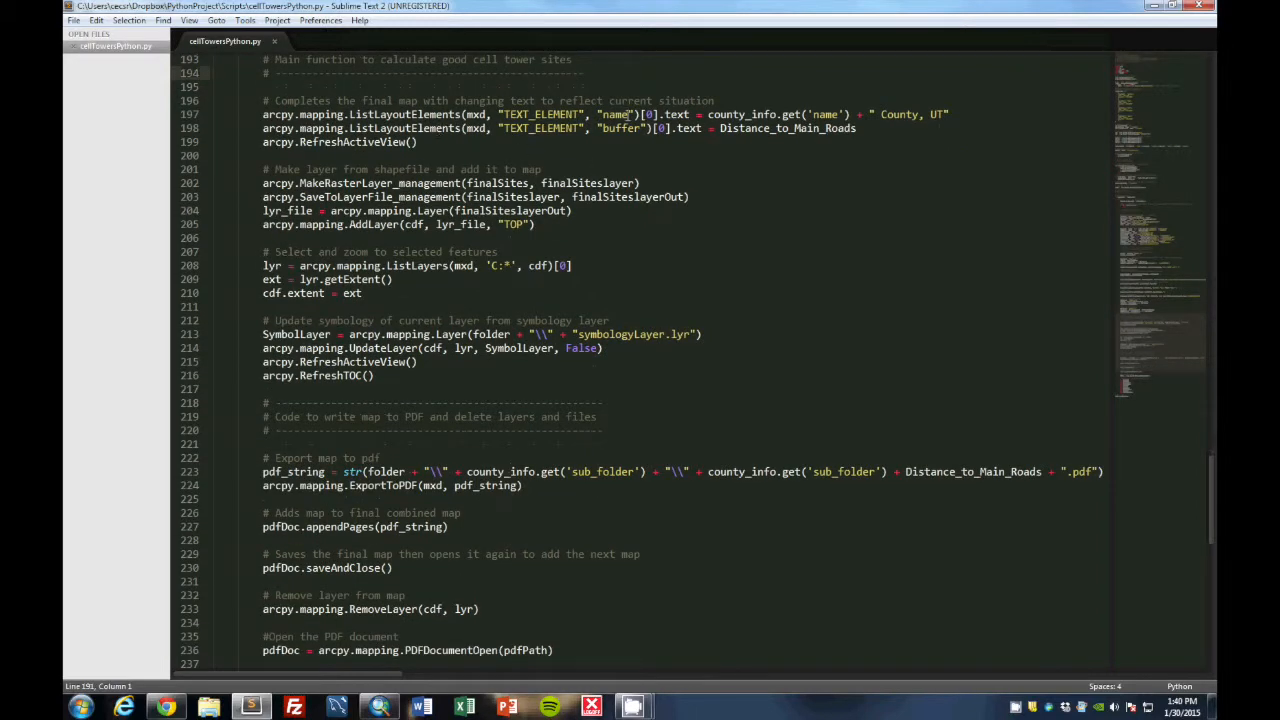
pyautogui.moveTo(772, 148)
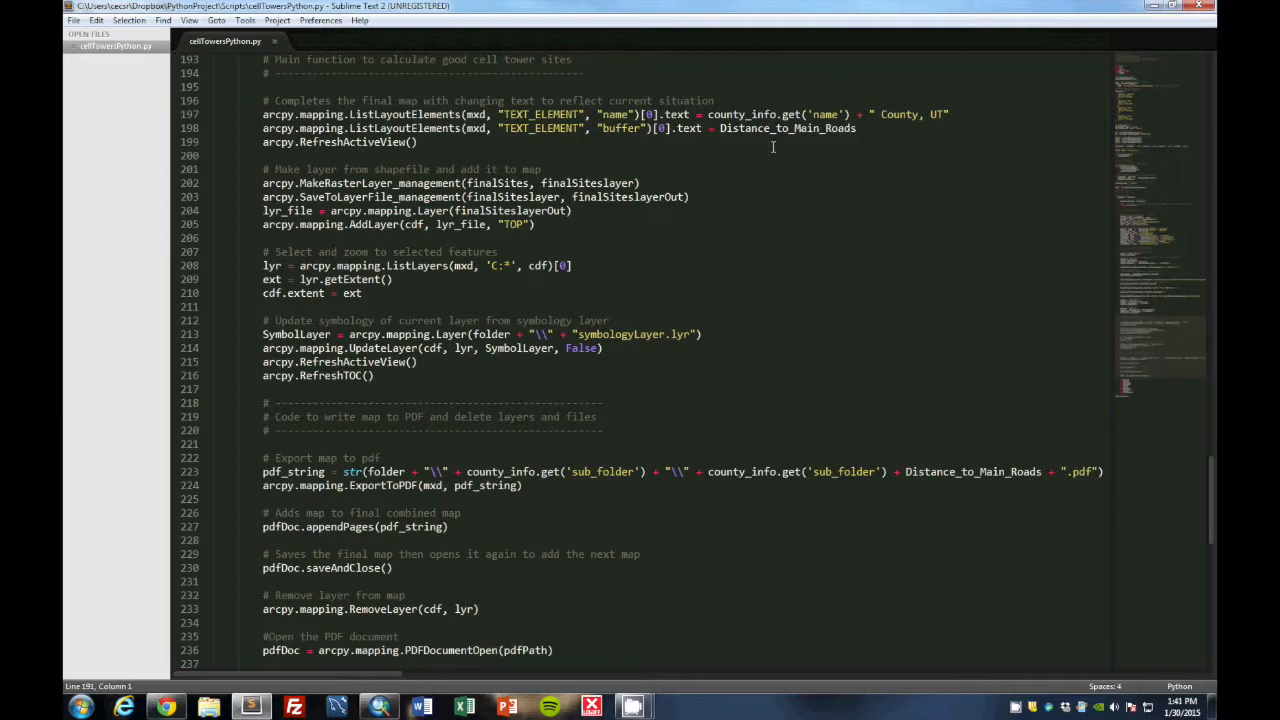
pyautogui.scroll(-3)
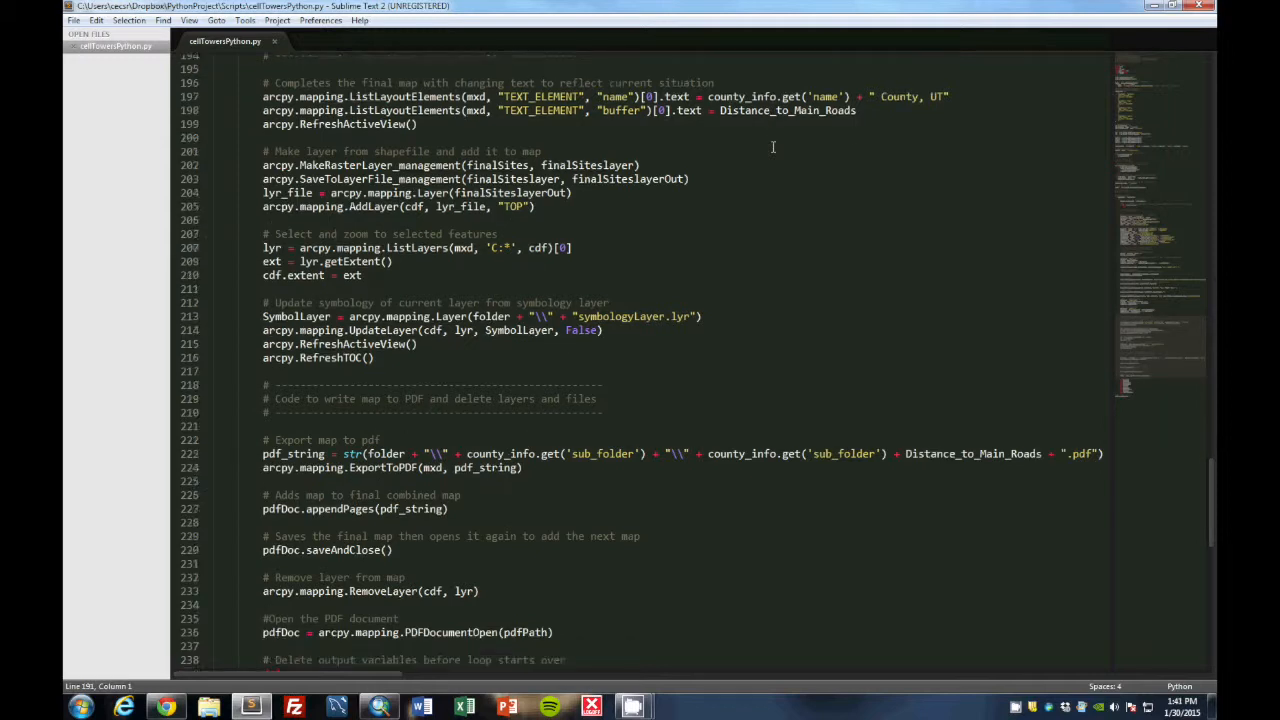
pyautogui.scroll(-3)
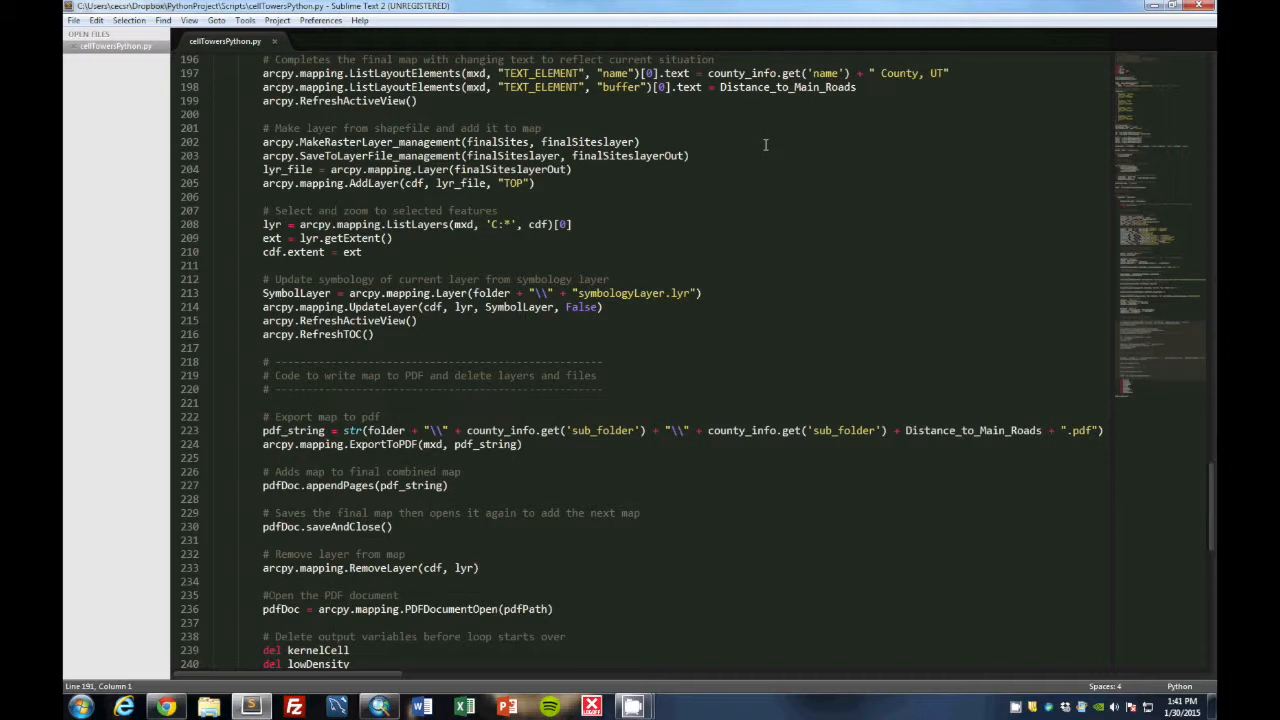
pyautogui.moveTo(260, 152)
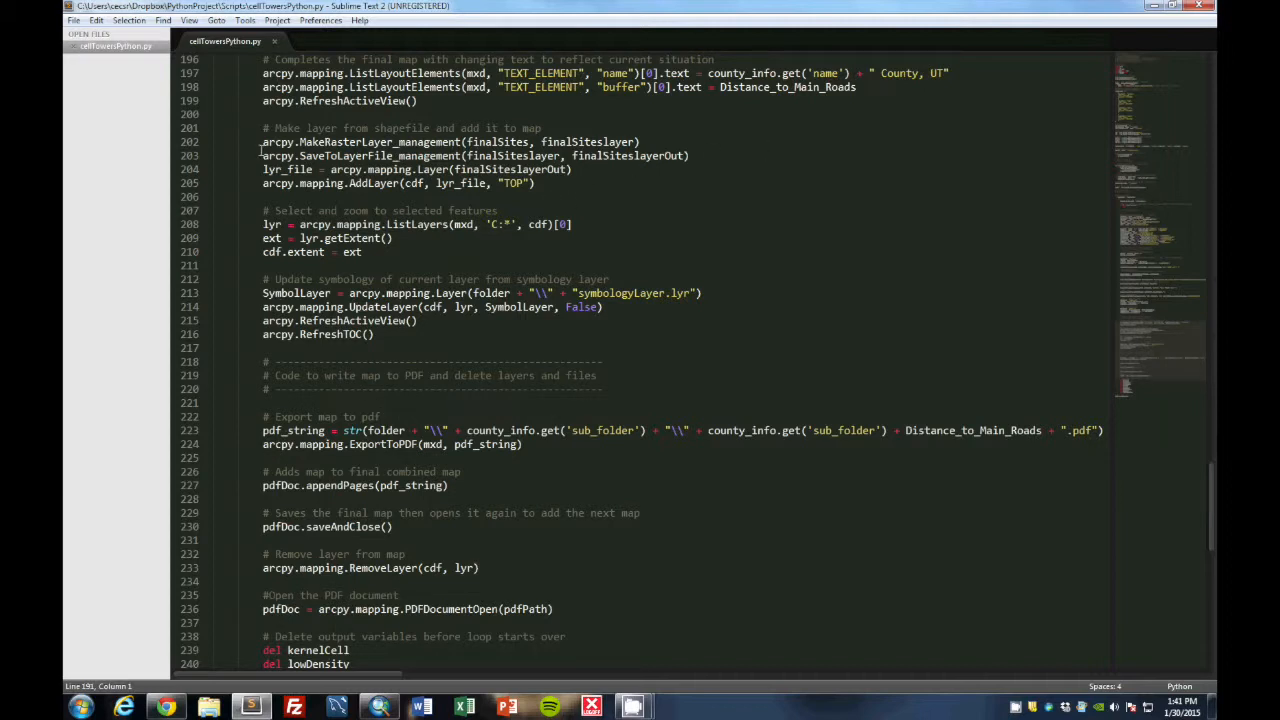
pyautogui.moveTo(532, 176)
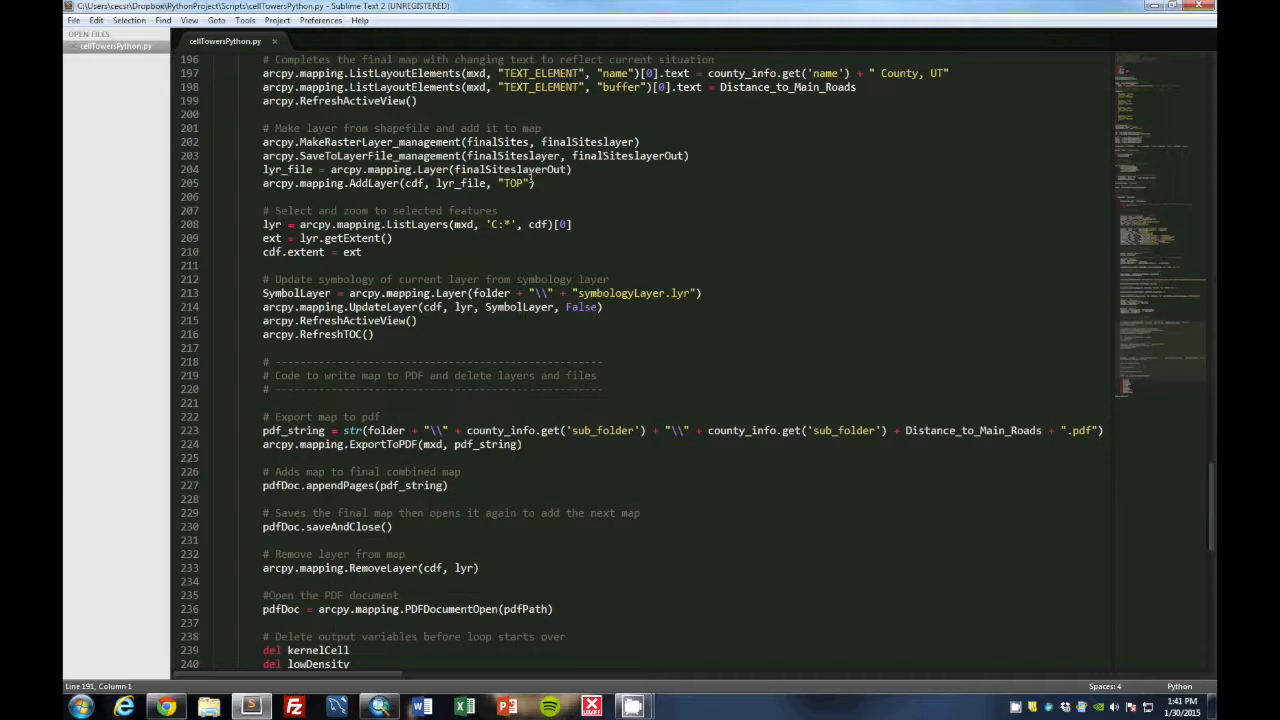
pyautogui.moveTo(392, 248)
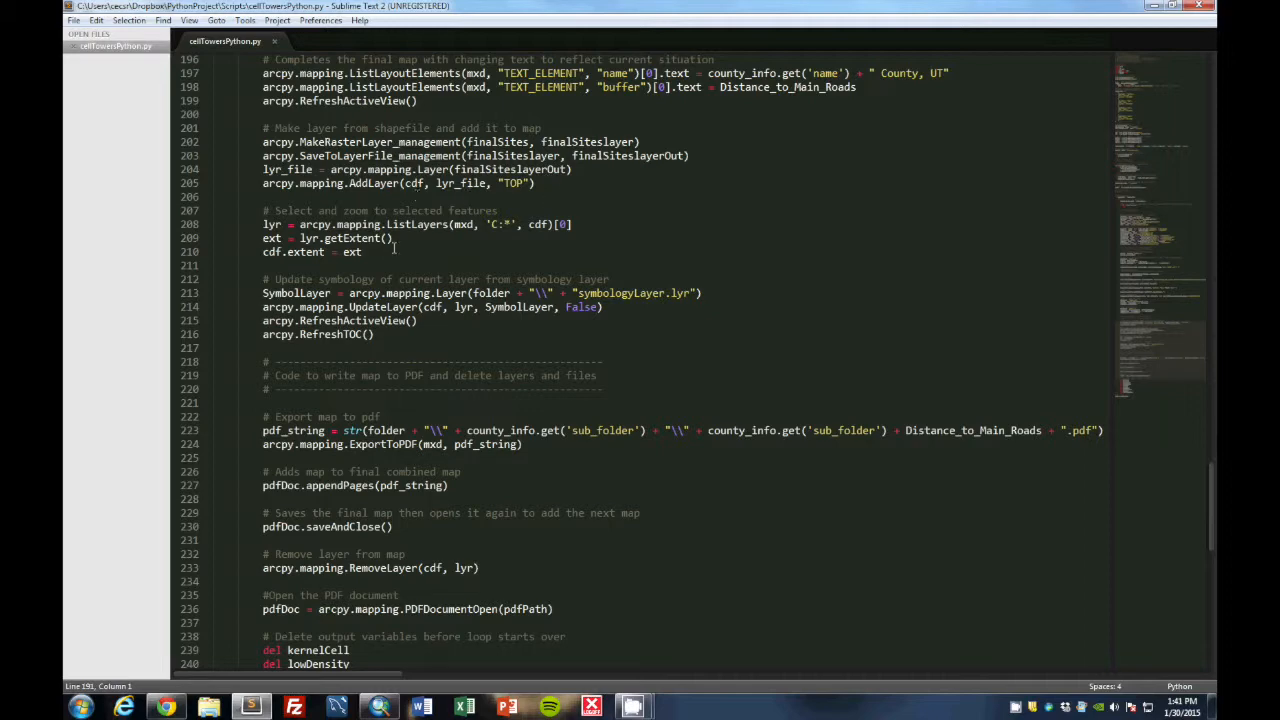
pyautogui.scroll(-3)
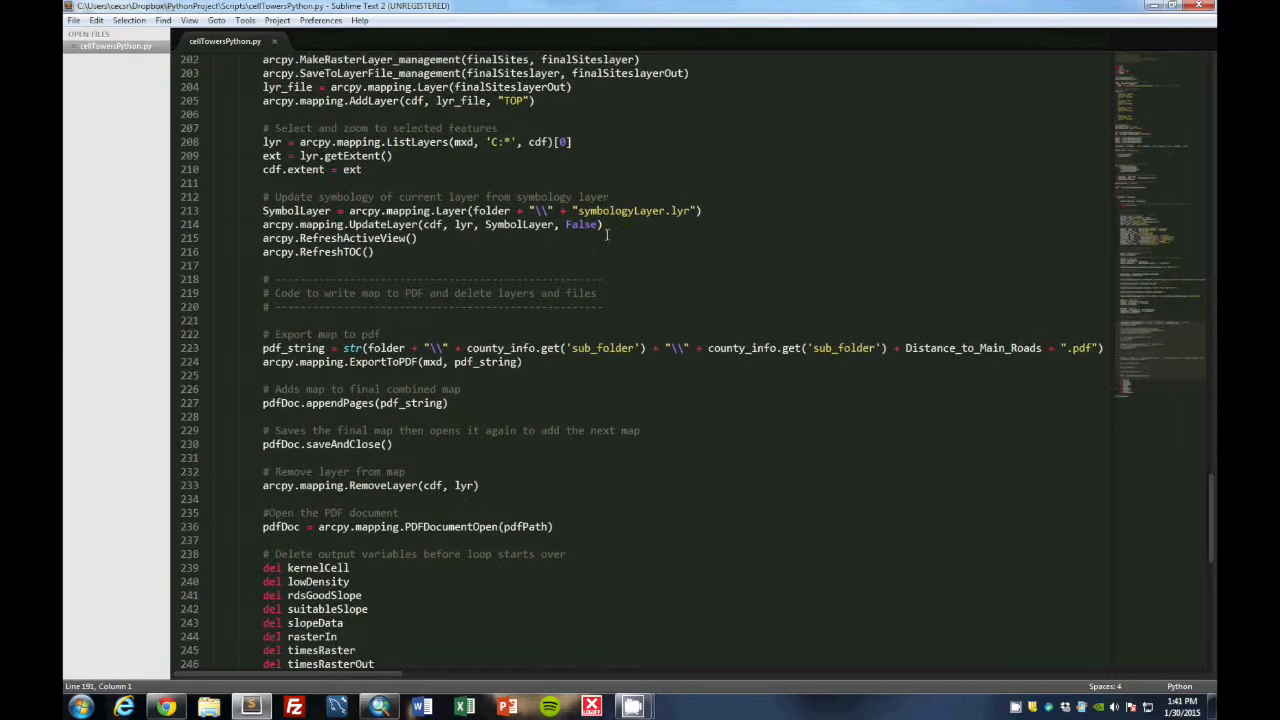
pyautogui.doubleClick(352, 168)
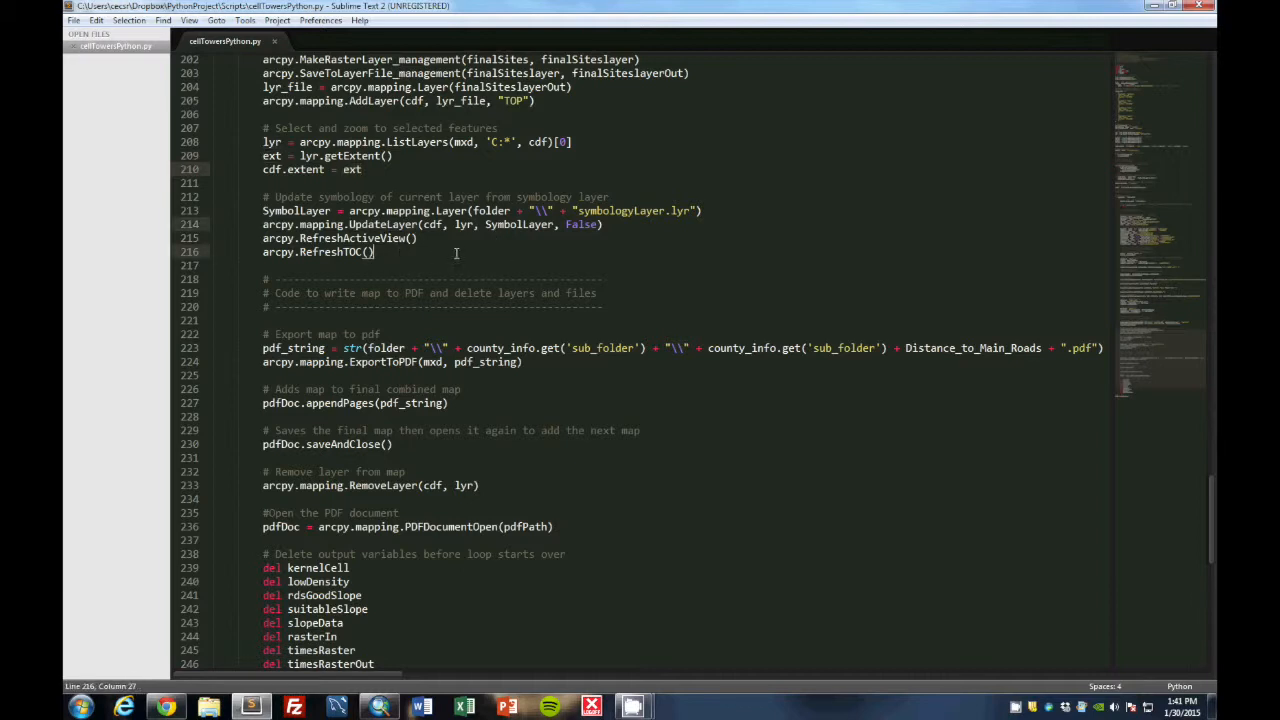
pyautogui.scroll(-3)
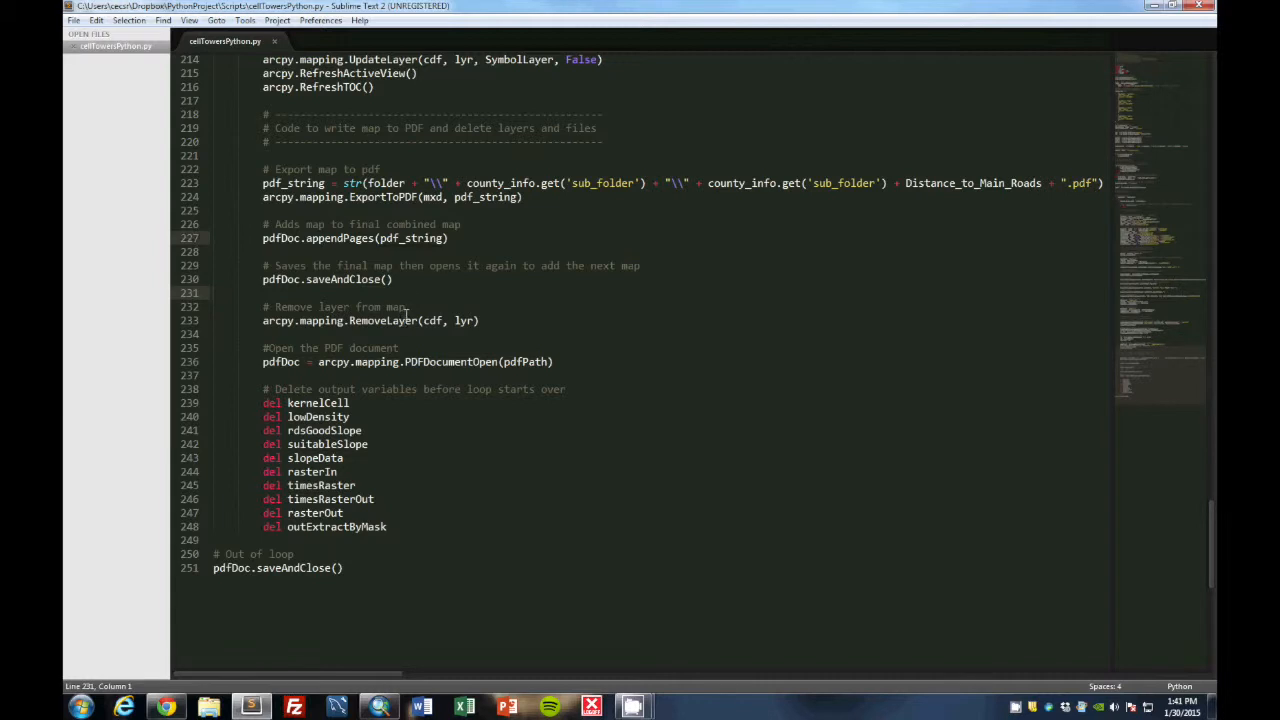
pyautogui.scroll(3)
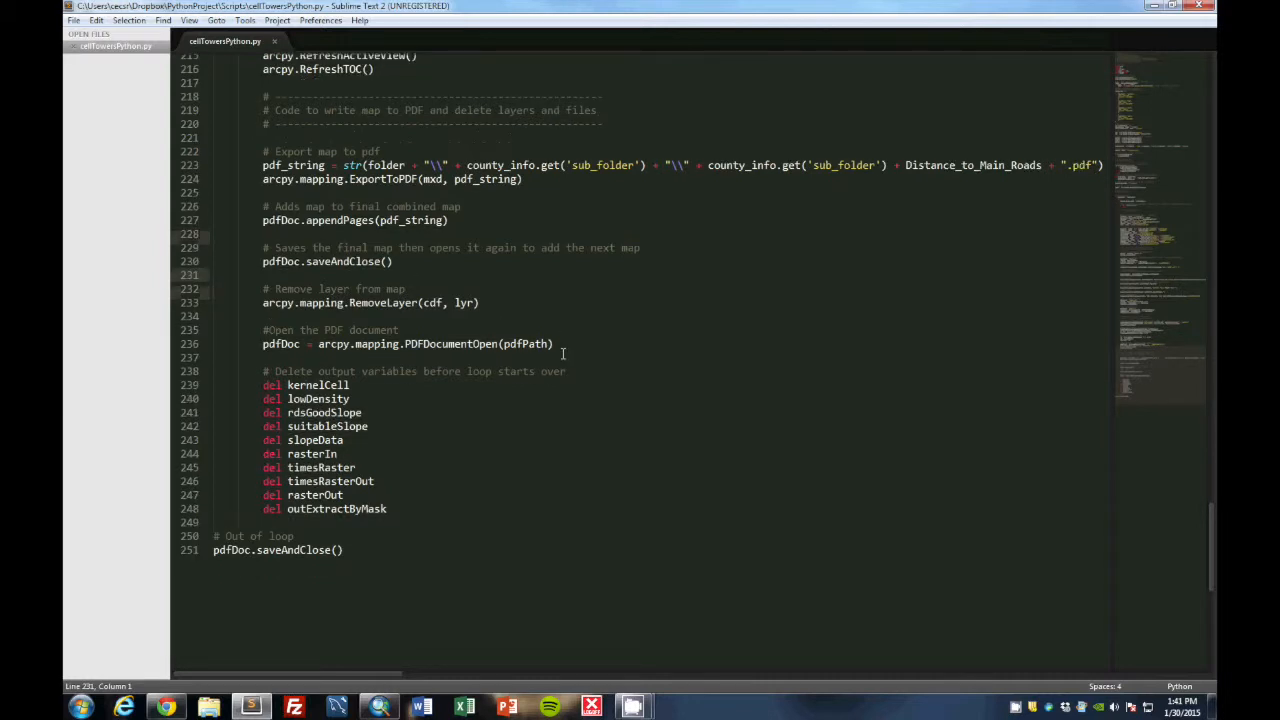
pyautogui.scroll(3)
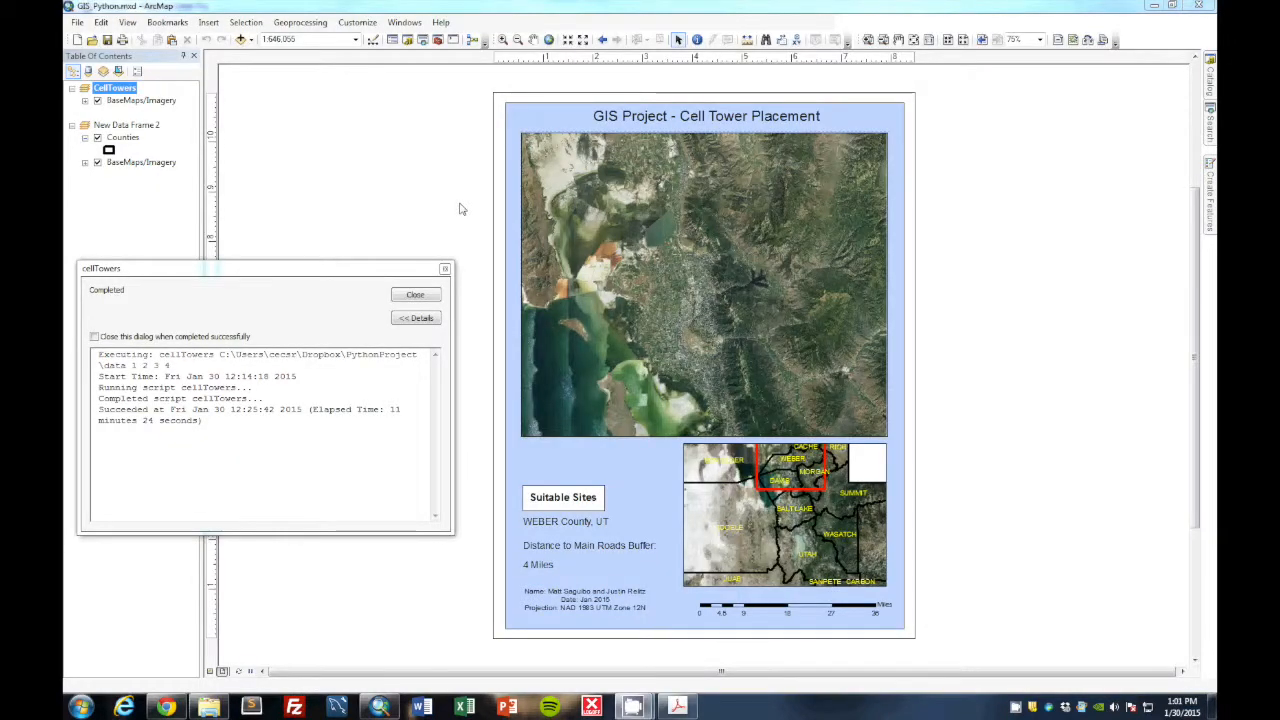
pyautogui.moveTo(116, 306)
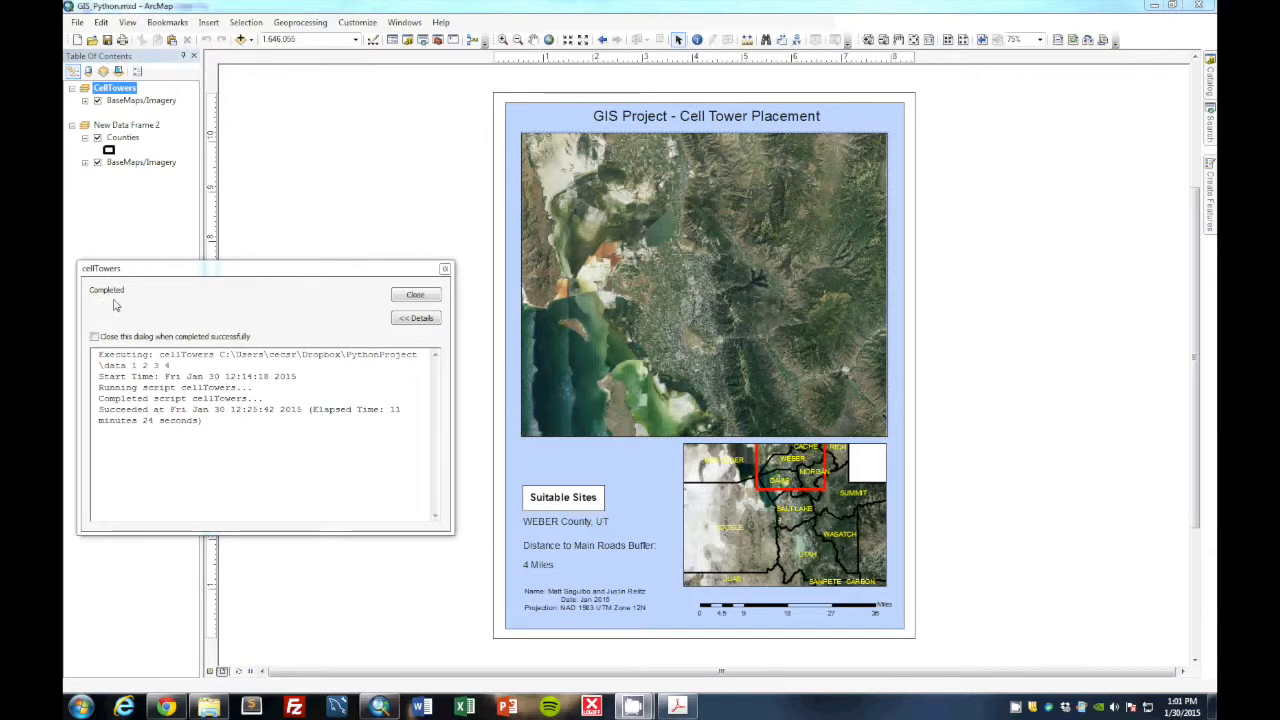
pyautogui.moveTo(124, 304)
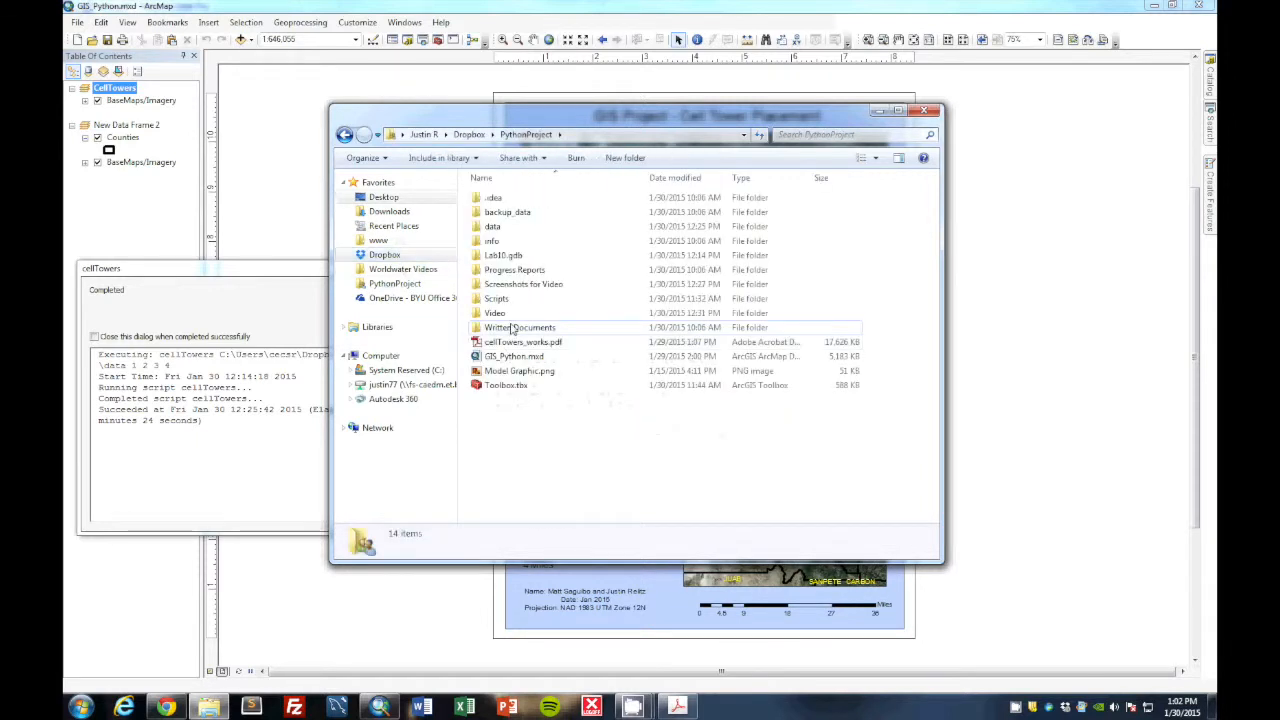
# Enter the PythonProject data folder containing the combined cellTowers.pdf output.
pyautogui.doubleClick(492, 226)
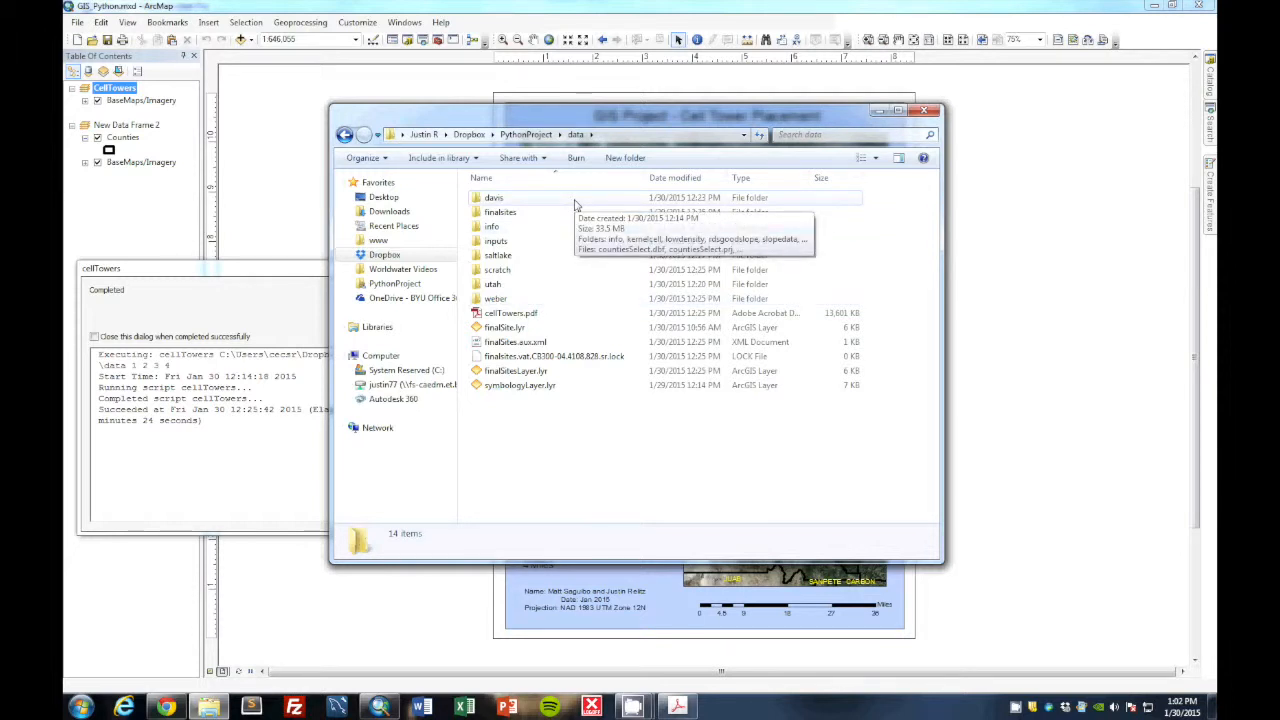
pyautogui.doubleClick(492, 198)
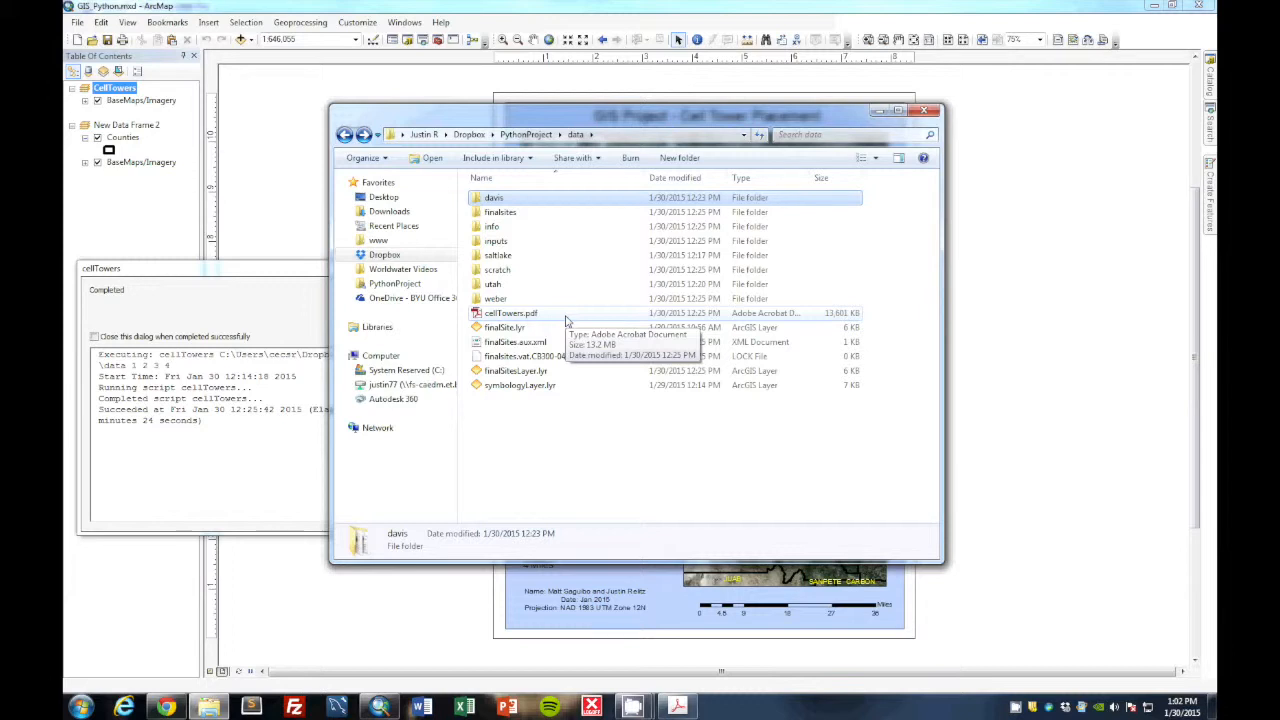
pyautogui.moveTo(620, 434)
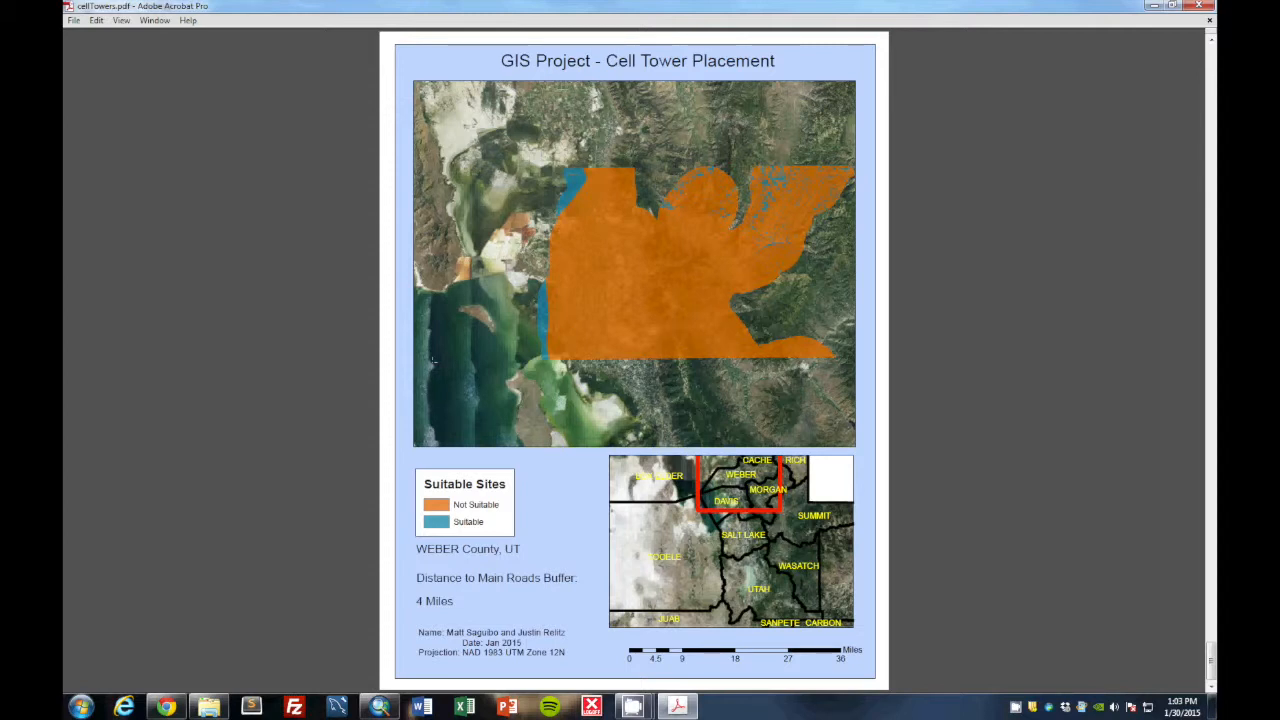
pyautogui.moveTo(360, 378)
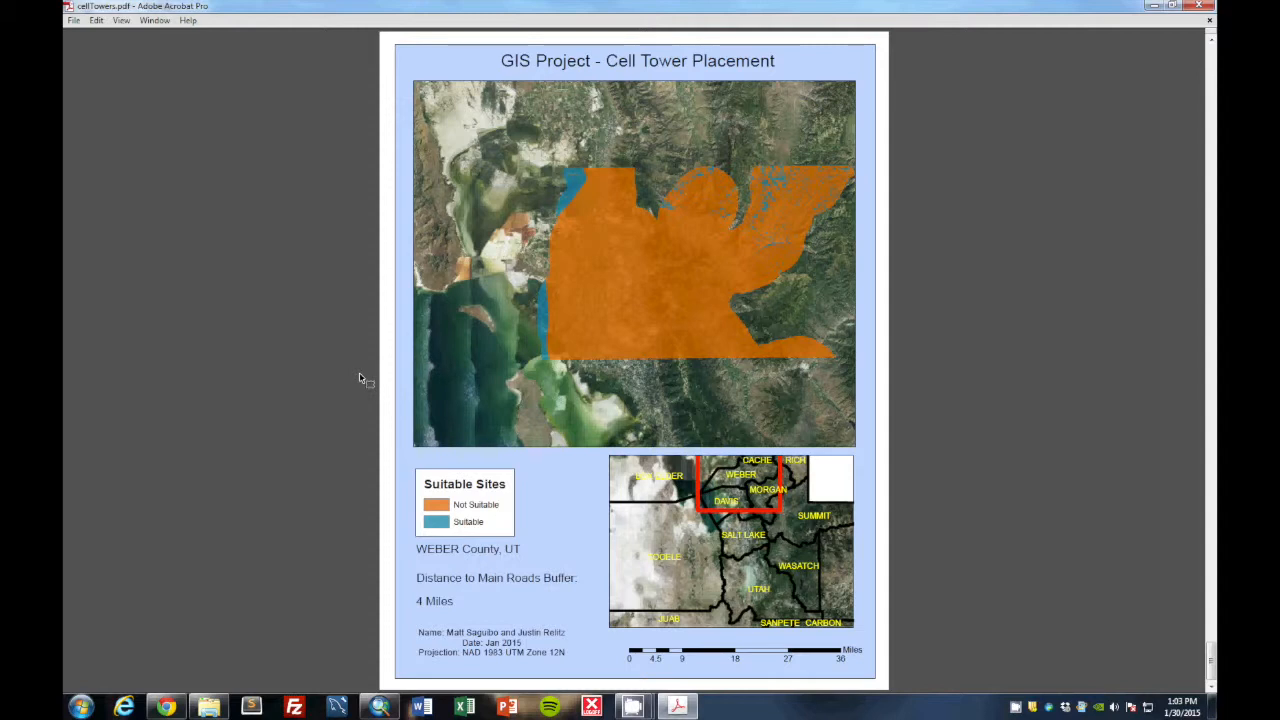